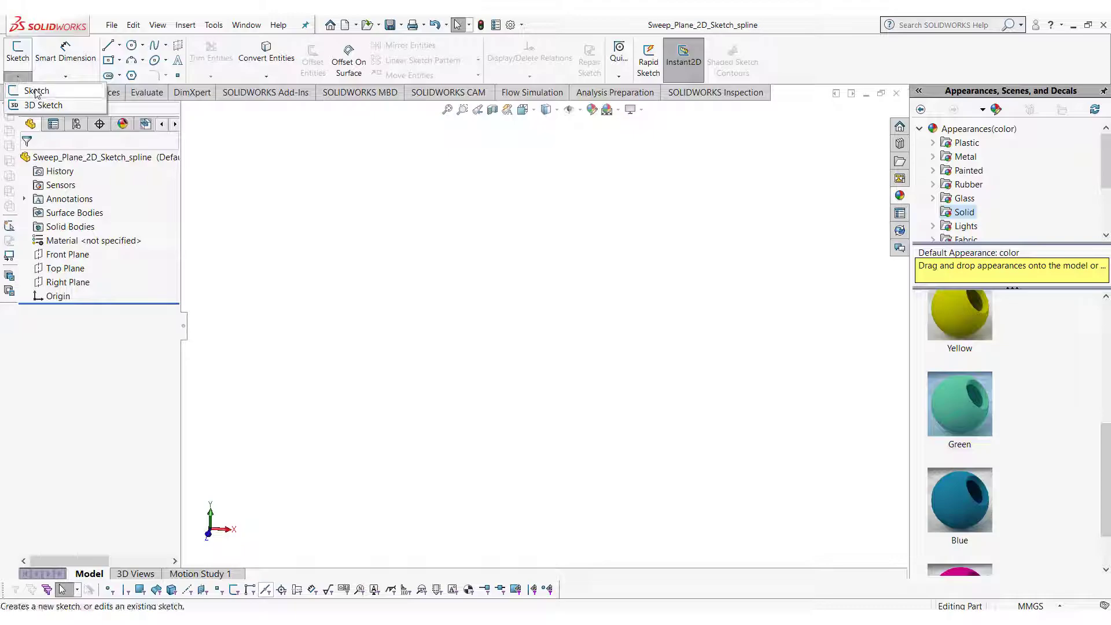
mouse_move(44, 105)
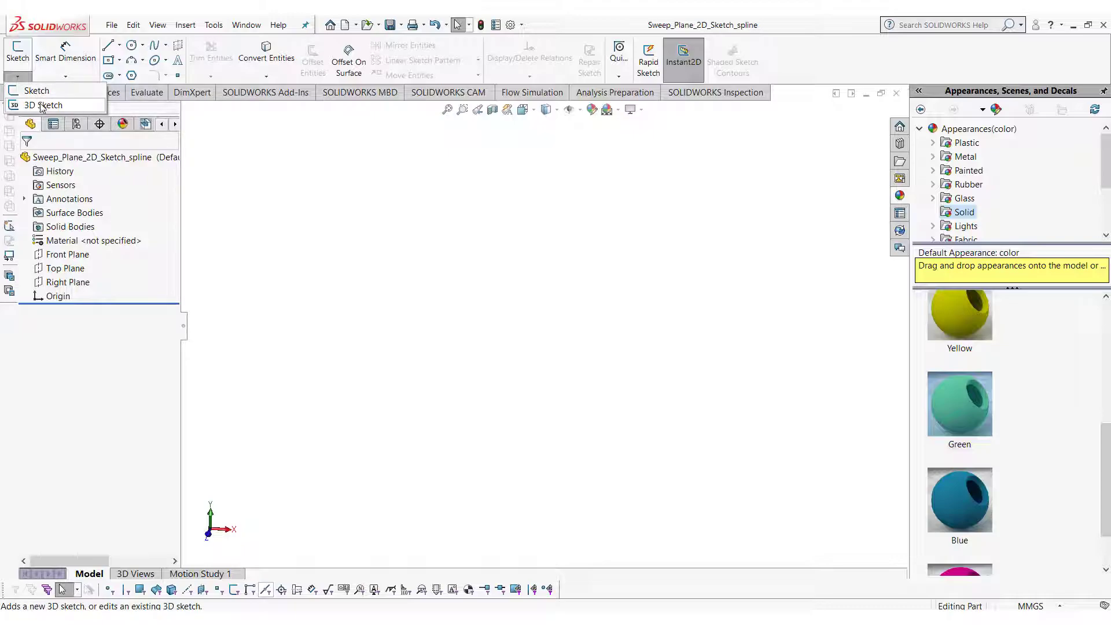
Step: Begin a new 3D sketch and draw a zigzag chain of connected lines from the origin
click(44, 105)
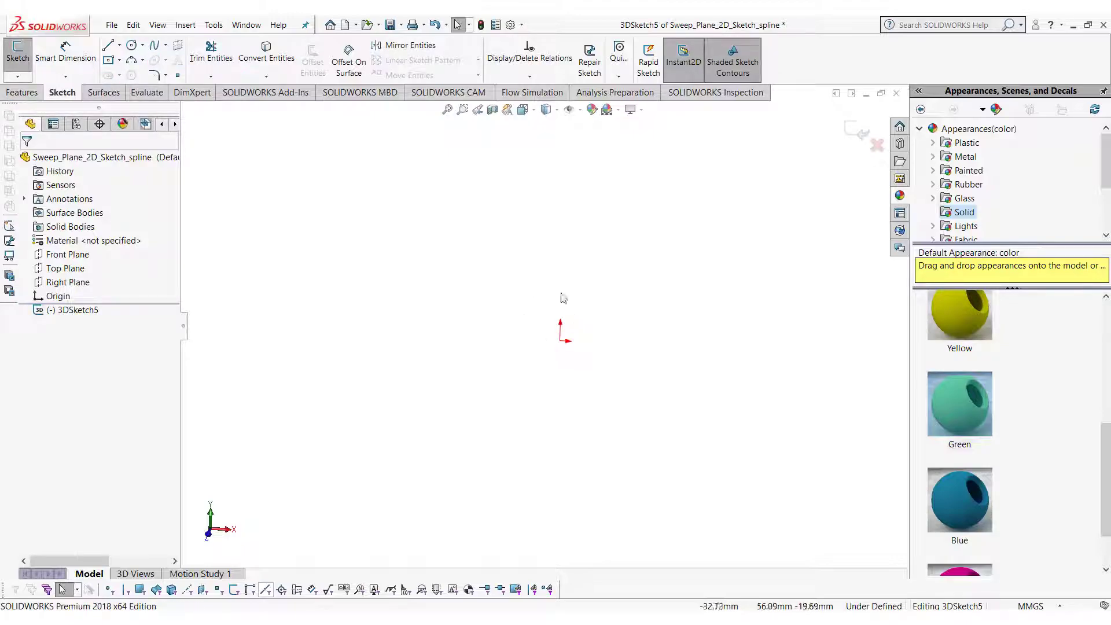
mouse_move(553, 314)
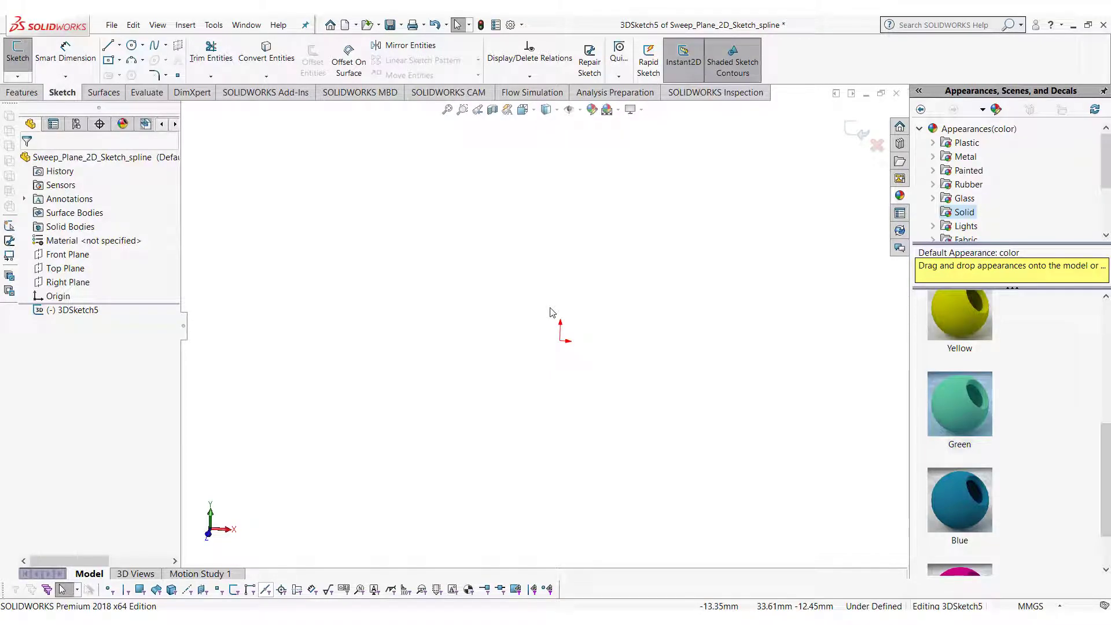
mouse_move(523, 292)
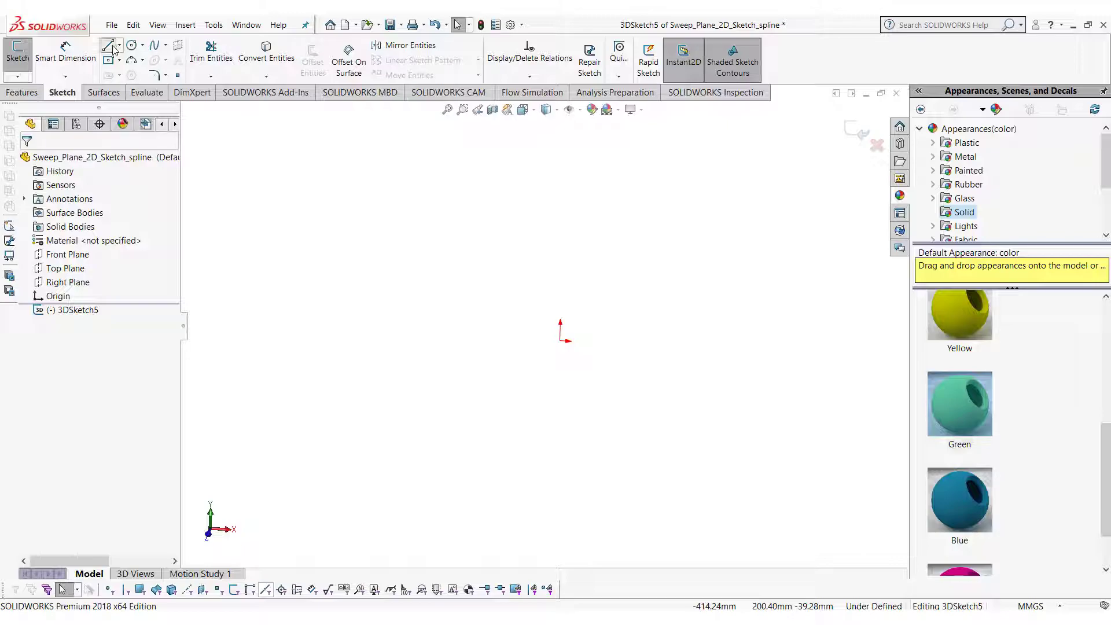
click(106, 45)
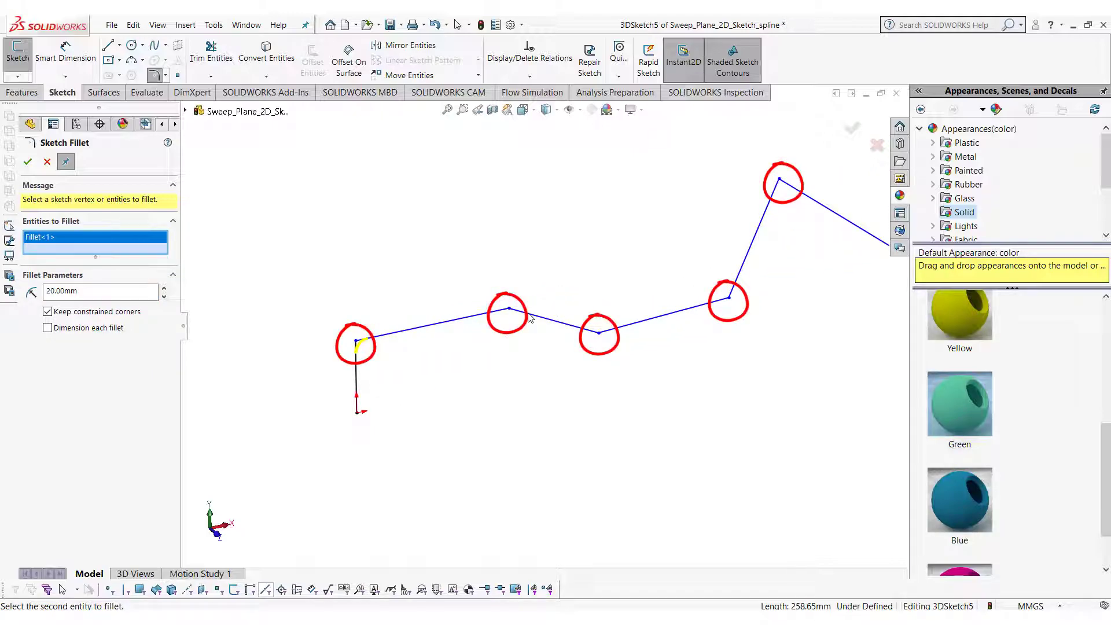
Step: Apply 20 mm sketch fillets to each corner and 50 mm at the last bend
click(506, 310)
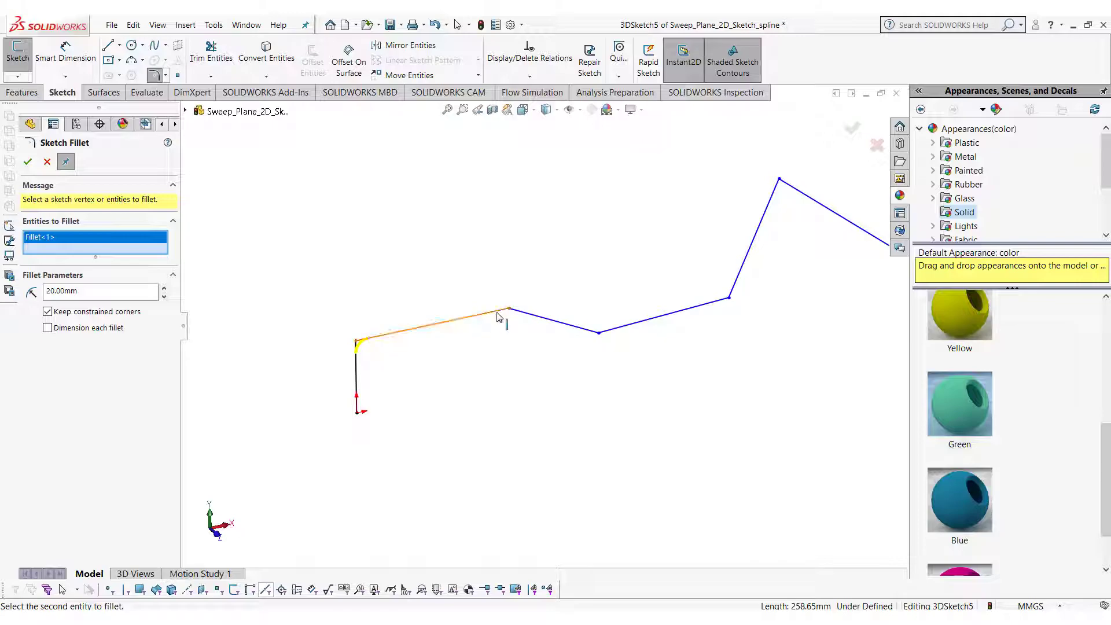
click(597, 334)
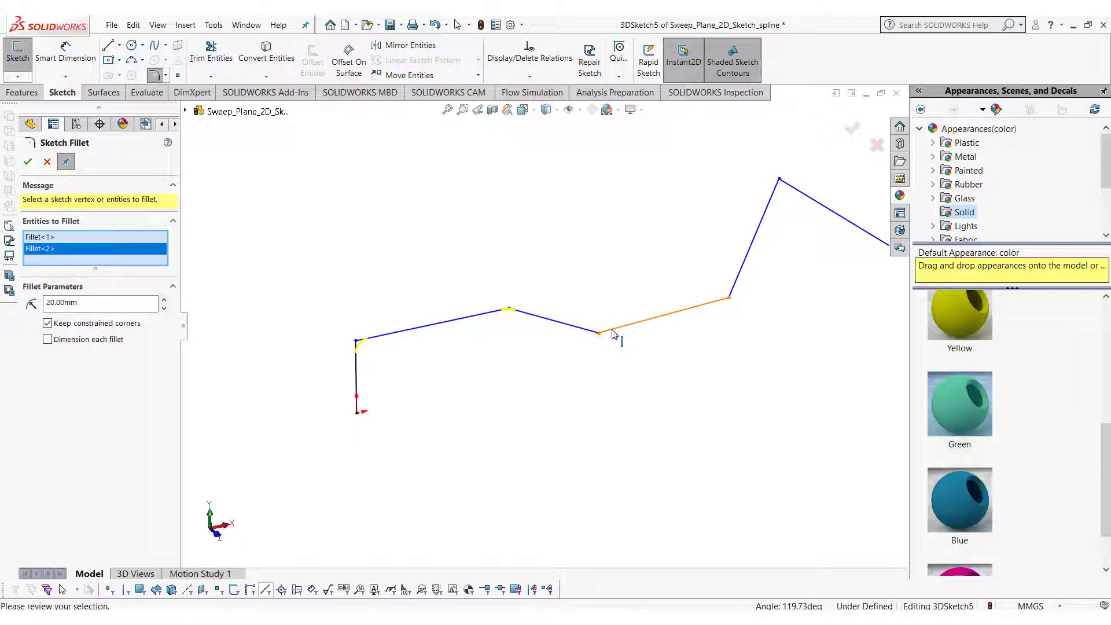
click(598, 333)
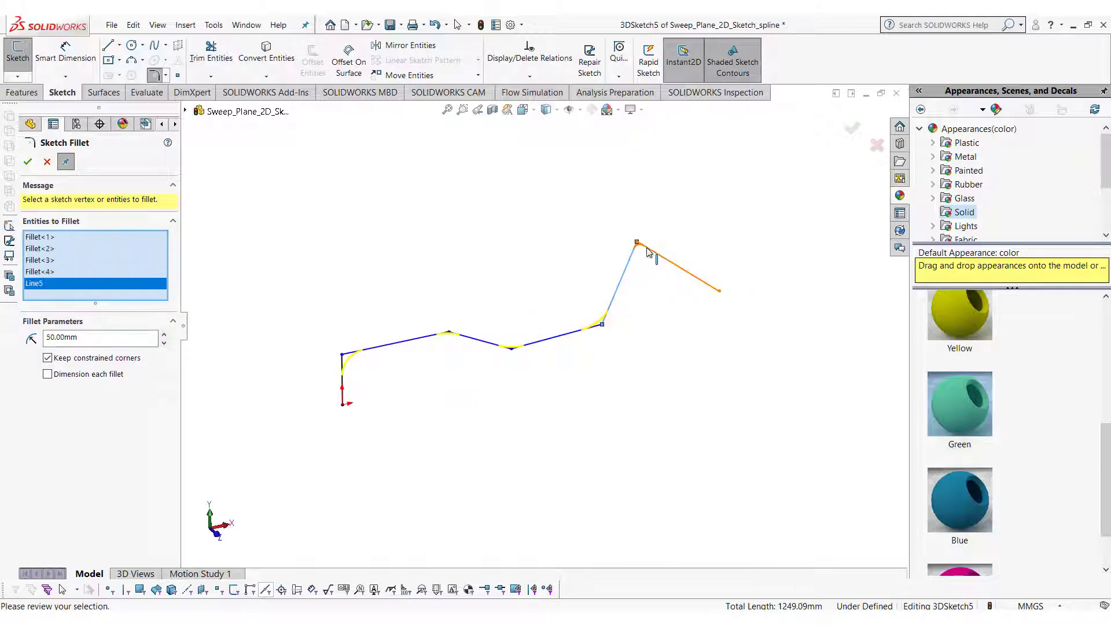
click(636, 243)
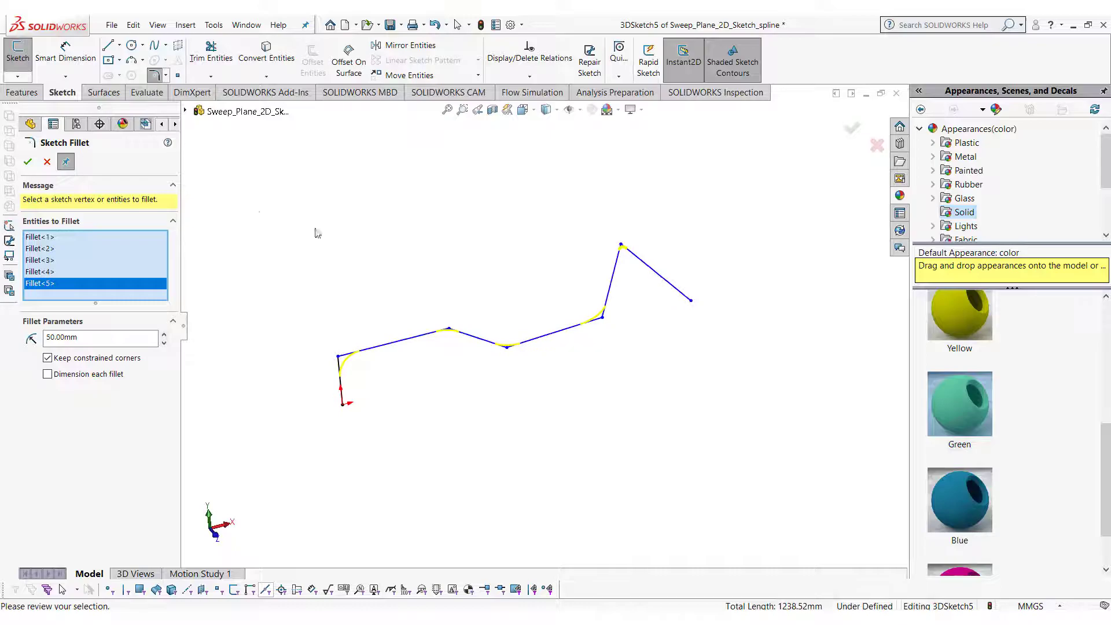
click(27, 162)
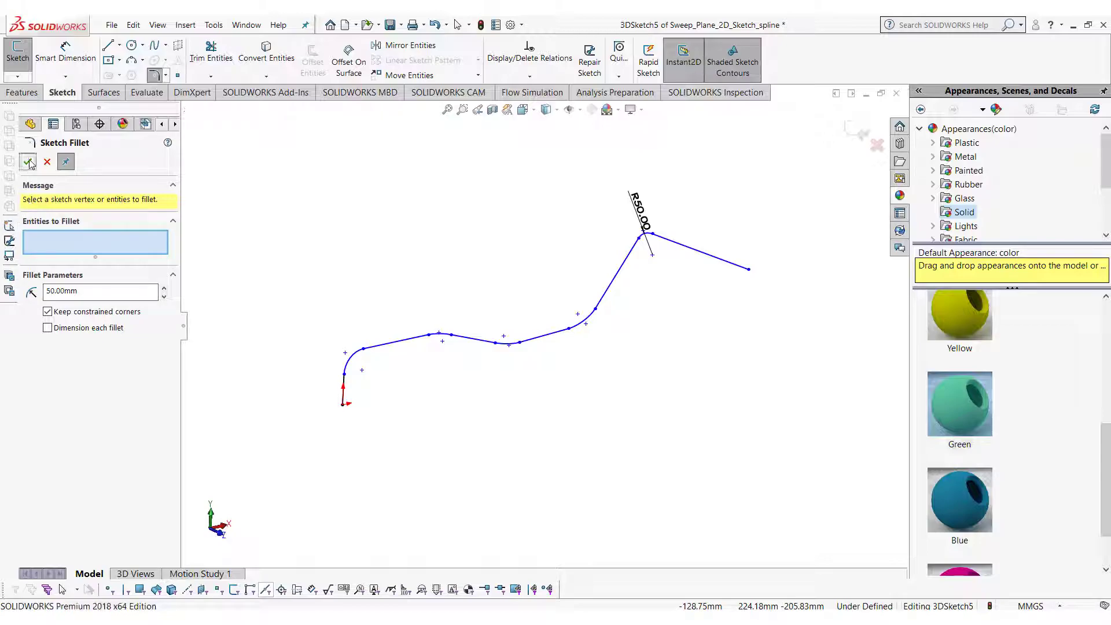
click(26, 162)
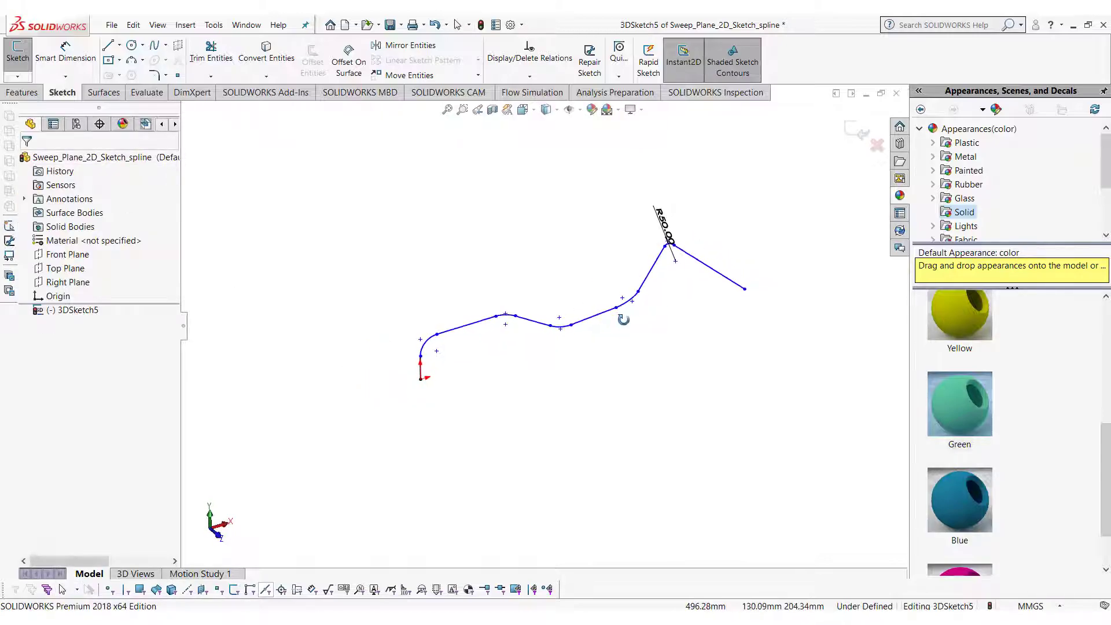
Step: Constrain the path's final straight segment along a sketch axis
click(708, 263)
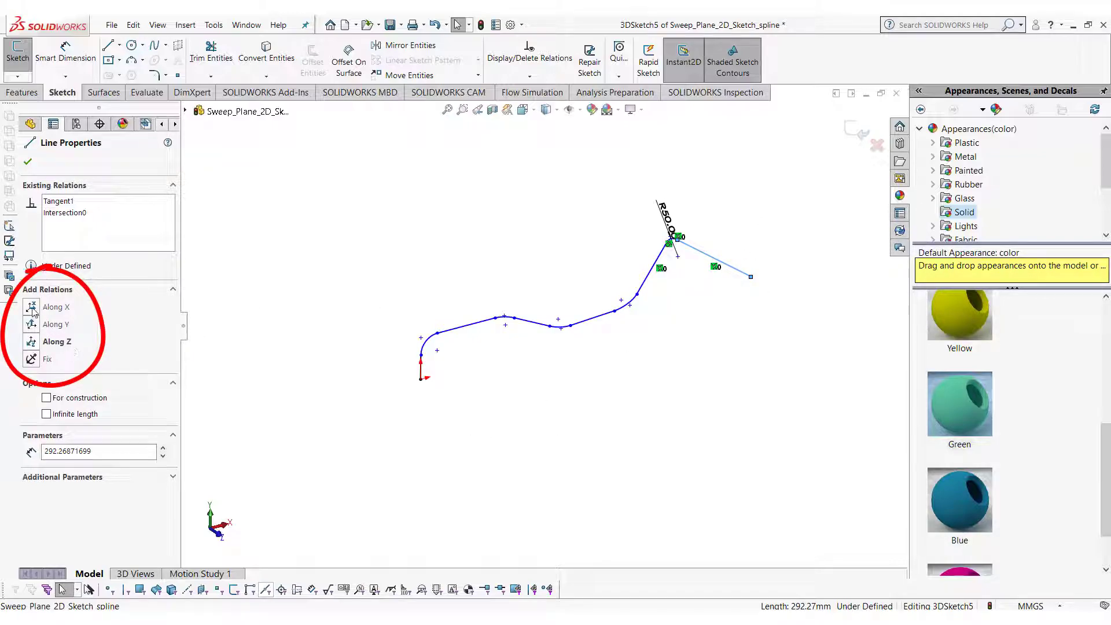
click(55, 340)
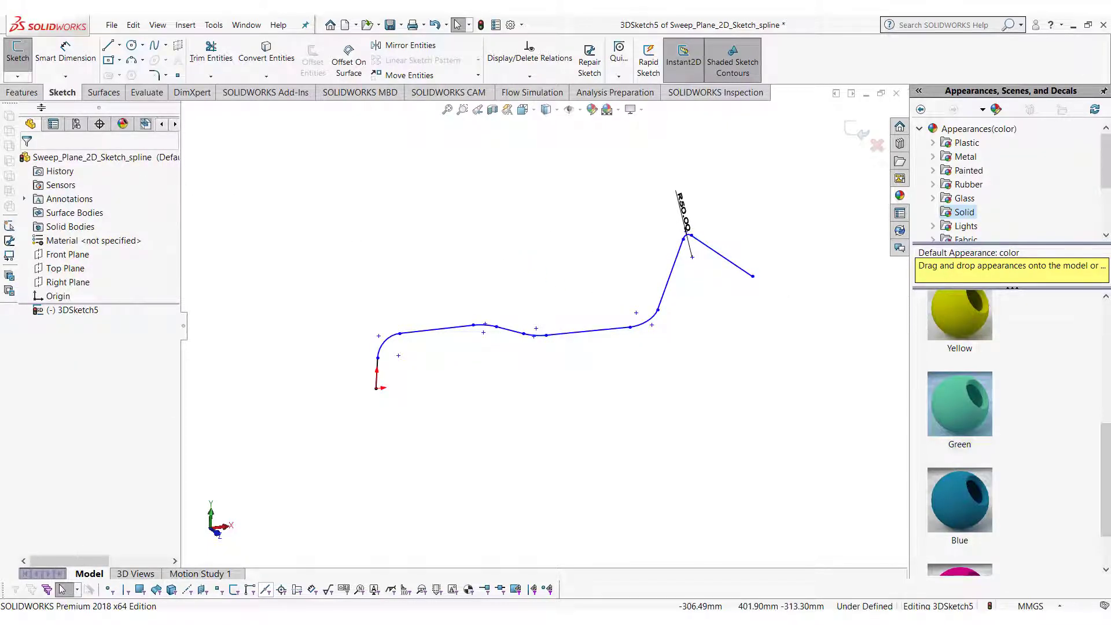
Step: Exit the 3D sketch and create Plane1 perpendicular to the last line at its endpoint
click(21, 92)
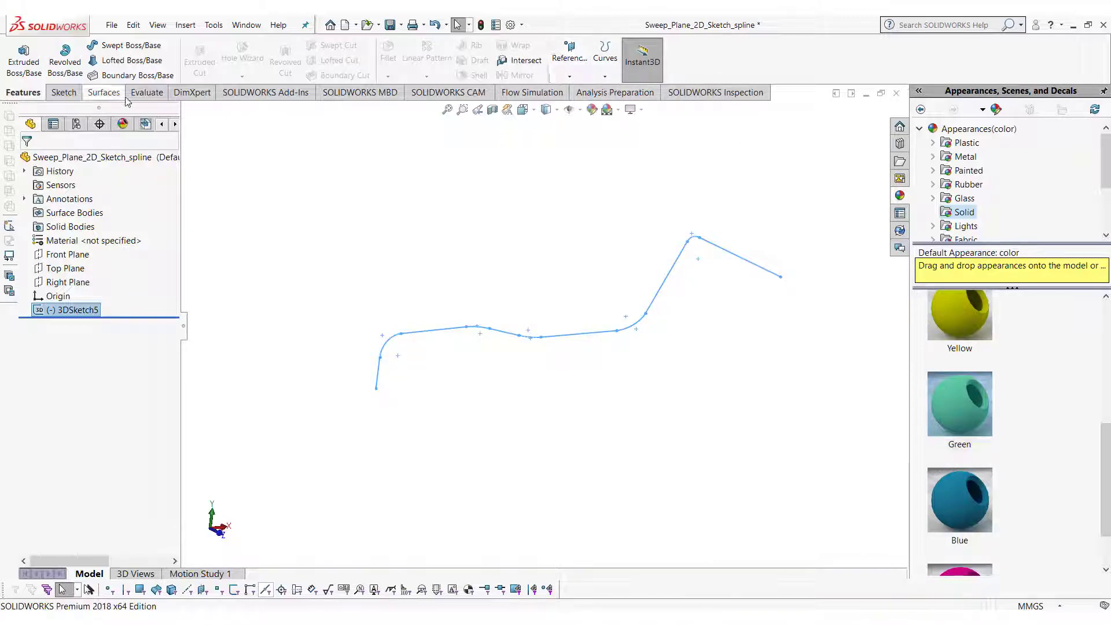
click(569, 76)
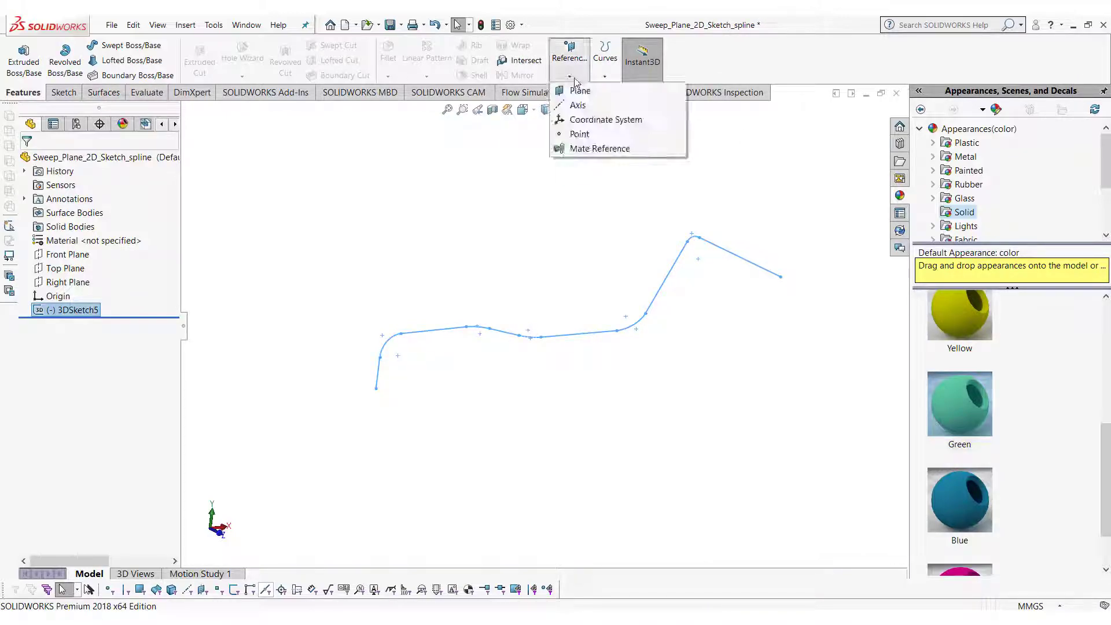
click(580, 90)
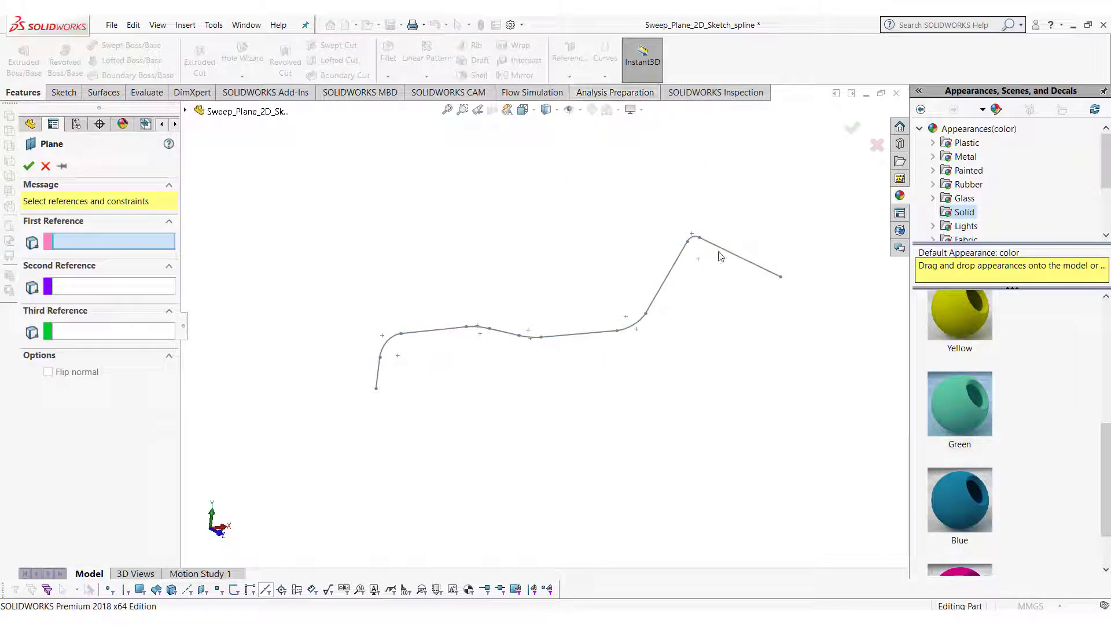
click(737, 254)
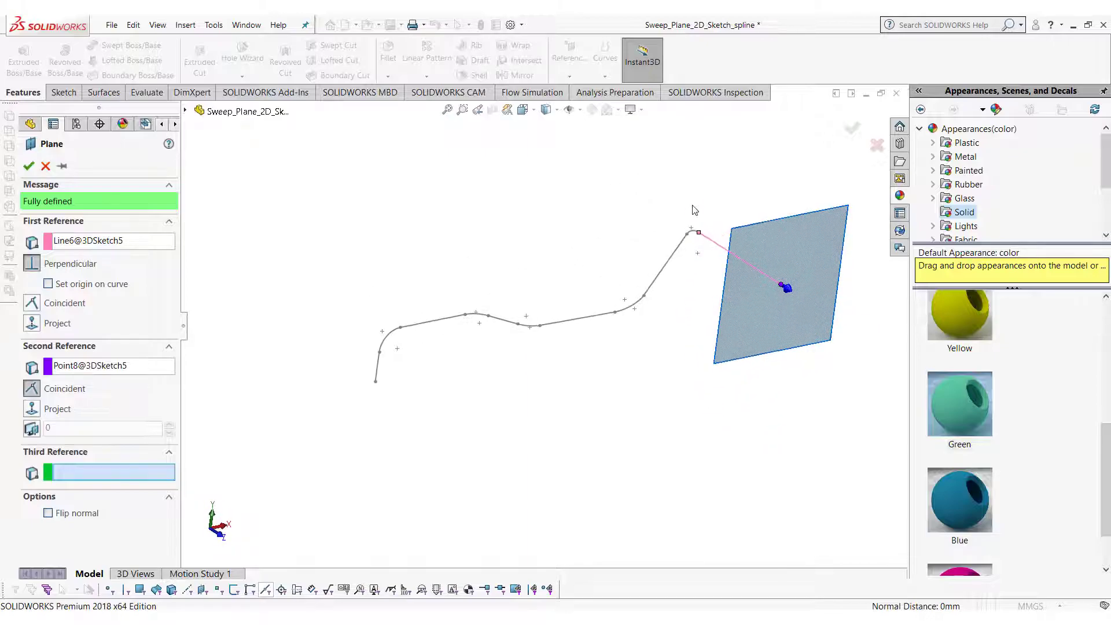
click(28, 165)
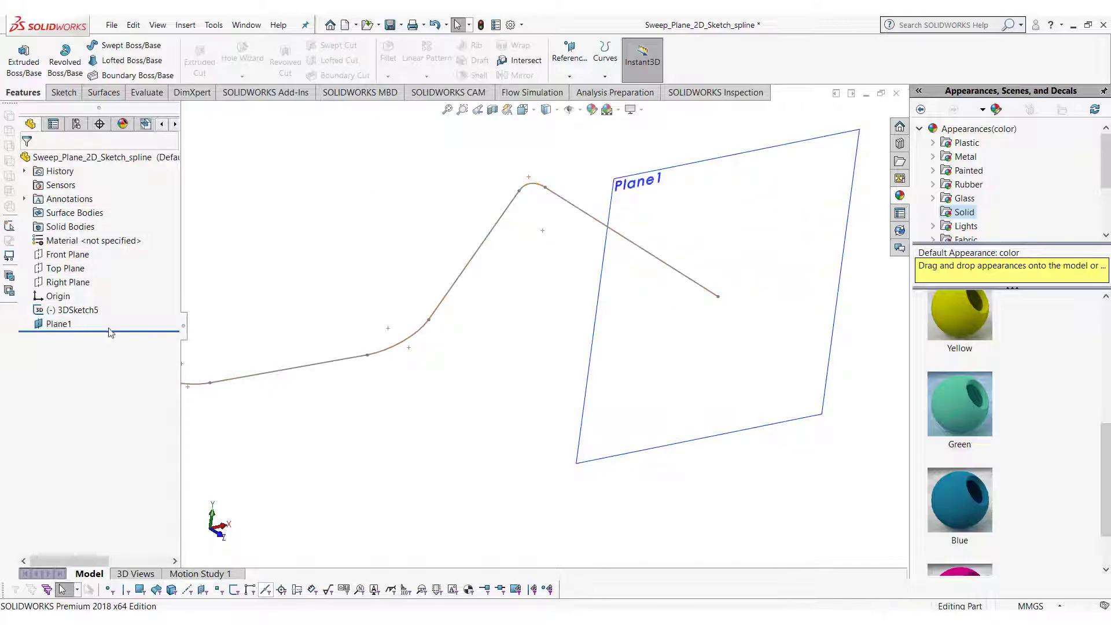
Step: Sketch a circle on Plane1 at the path end and dimension it to 20 mm
click(58, 324)
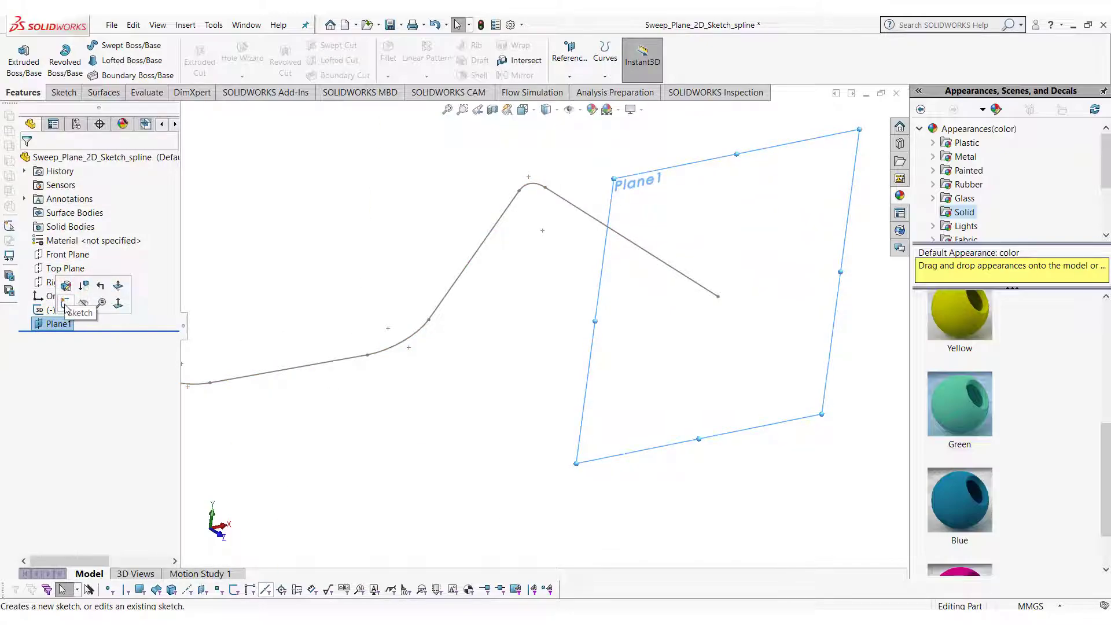
click(80, 312)
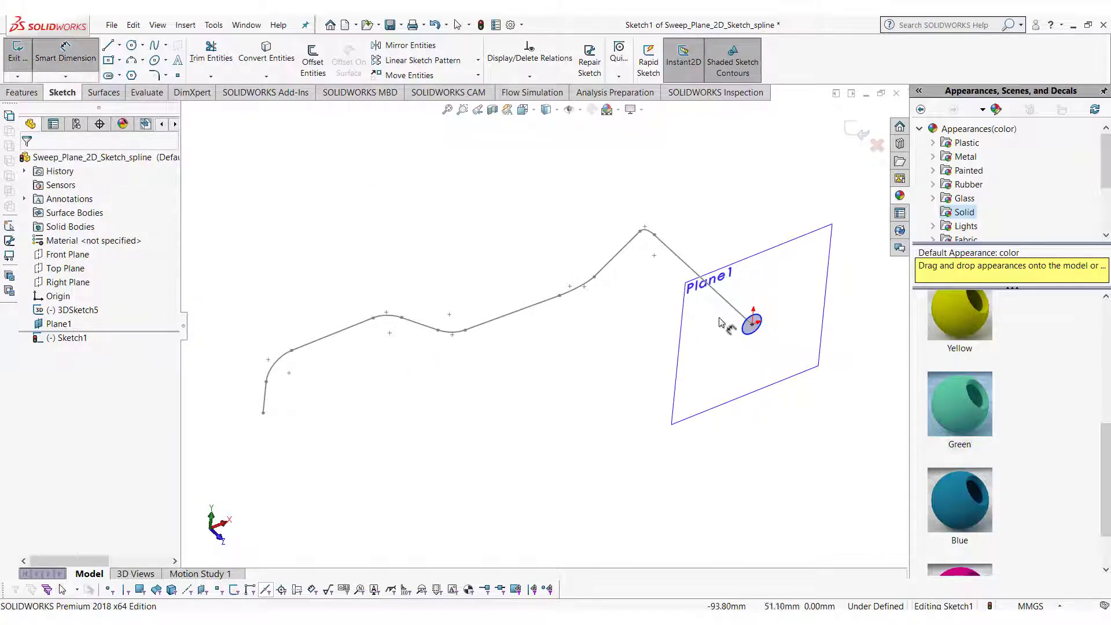
click(750, 323)
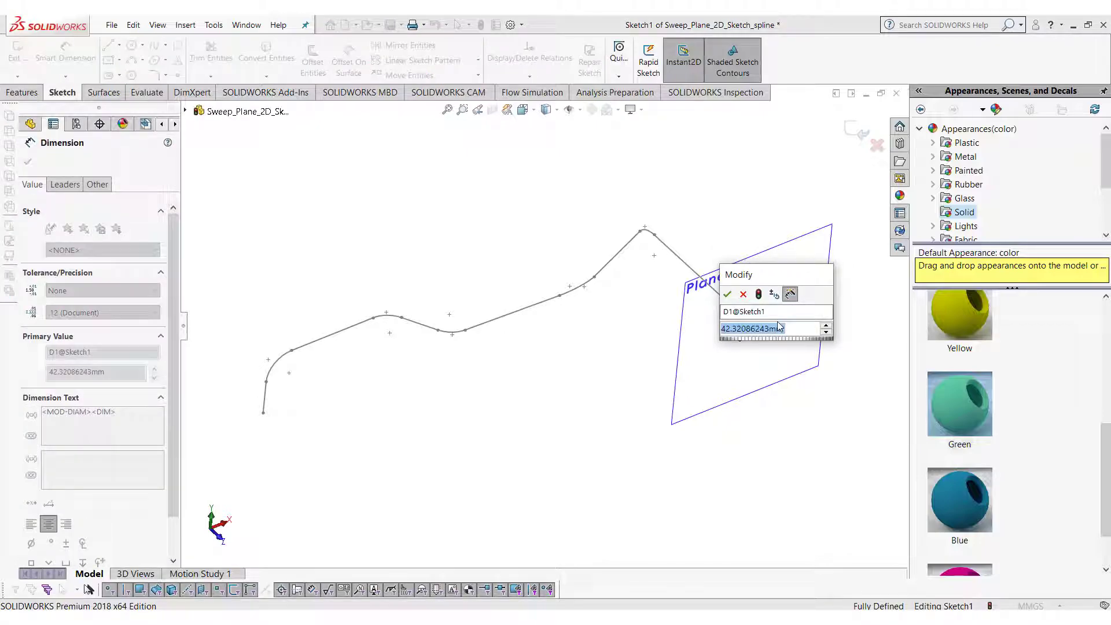
click(726, 293)
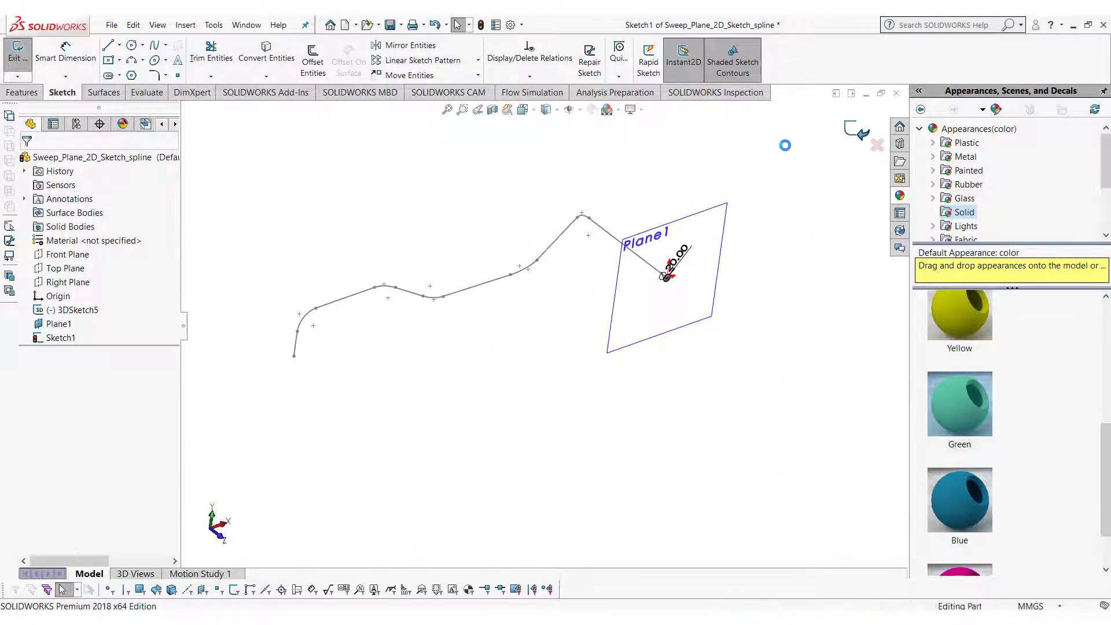
Step: Sweep the circle profile along 3DSketch5 to create the solid wire Sweep1
click(23, 92)
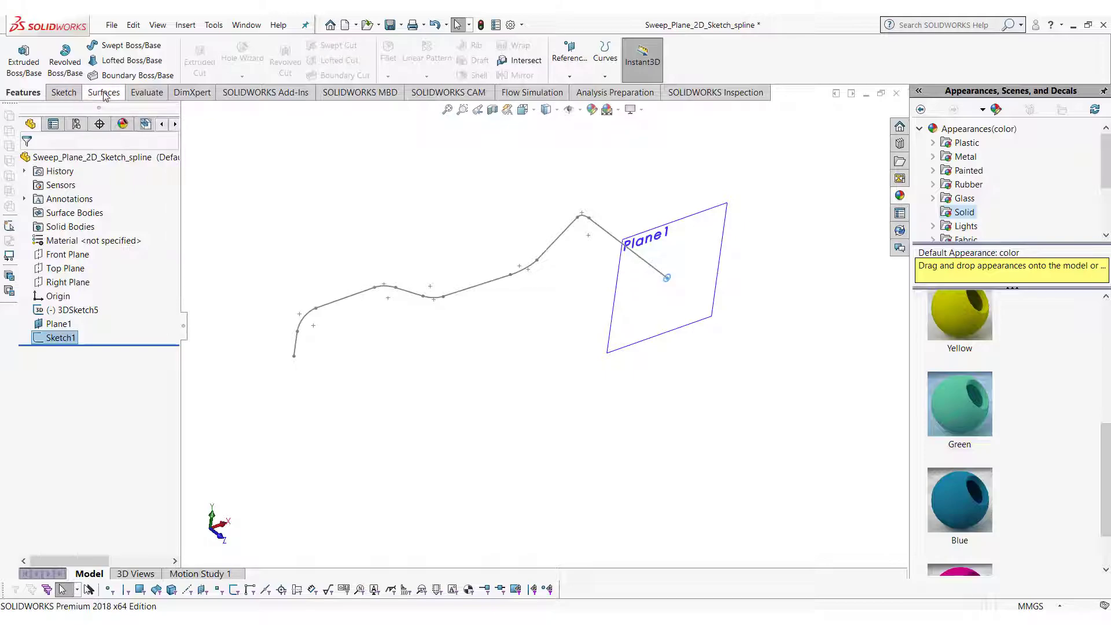
click(132, 46)
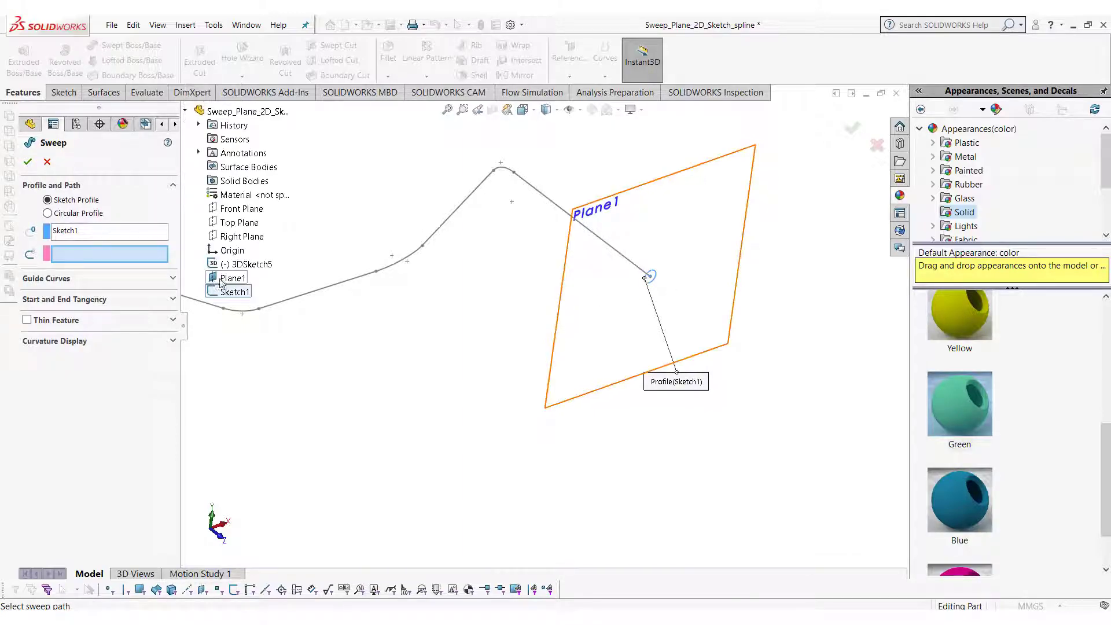
click(251, 263)
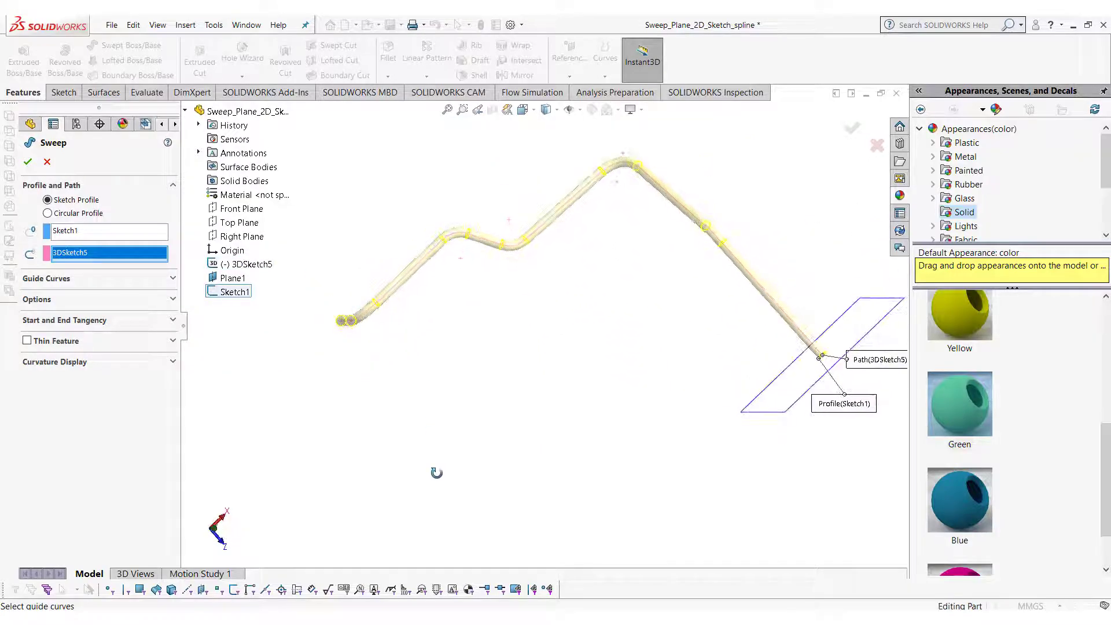
click(26, 162)
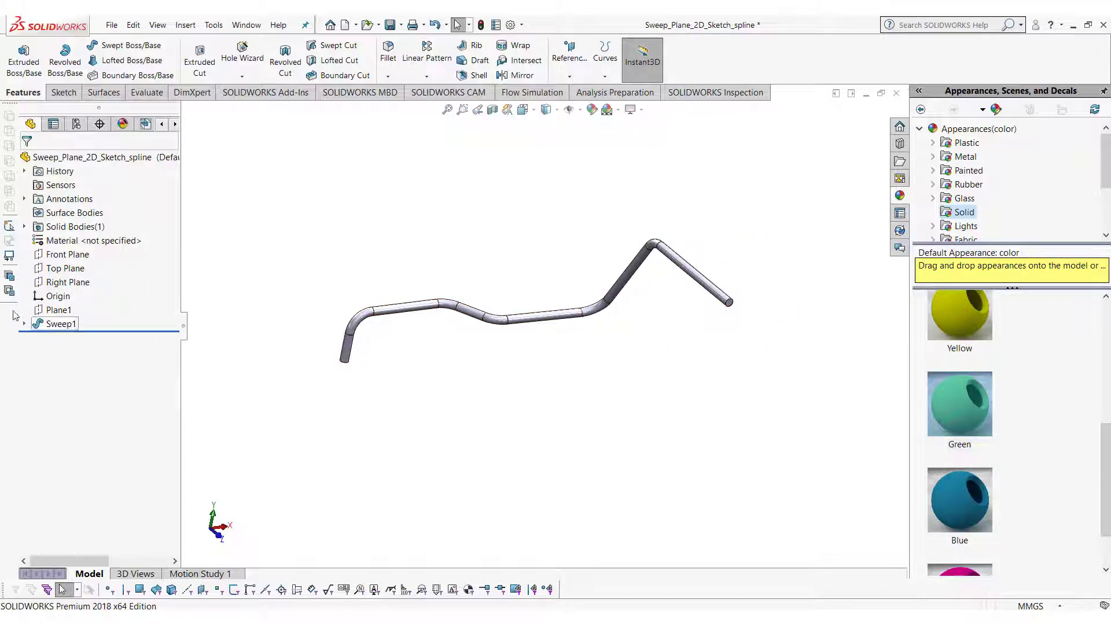
Step: Delete the Sweep1 feature from the tree
click(60, 322)
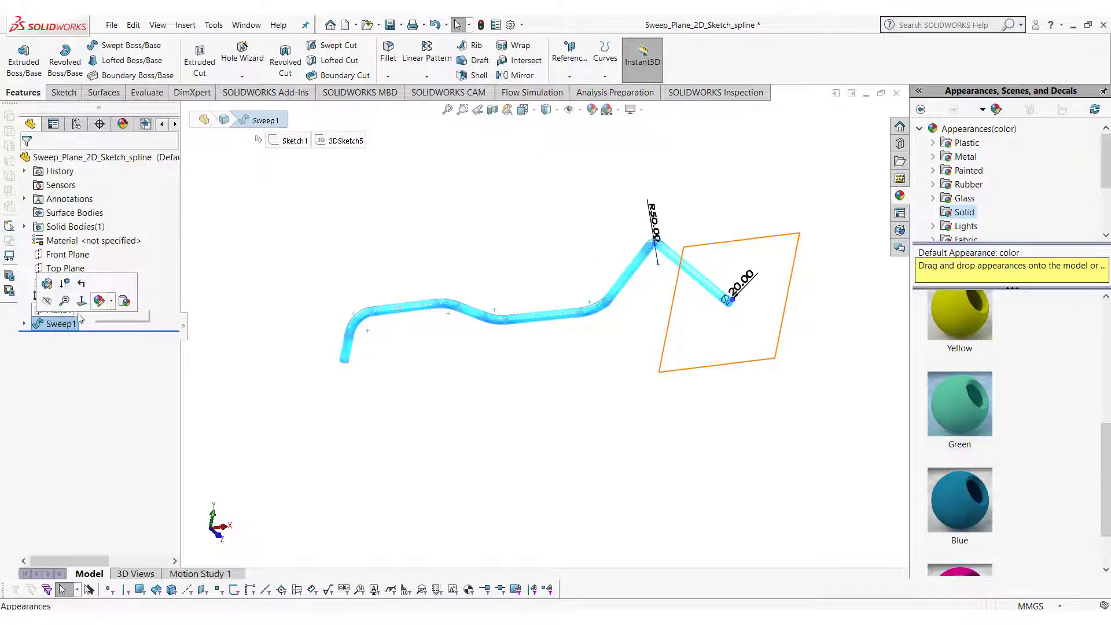
key(Delete)
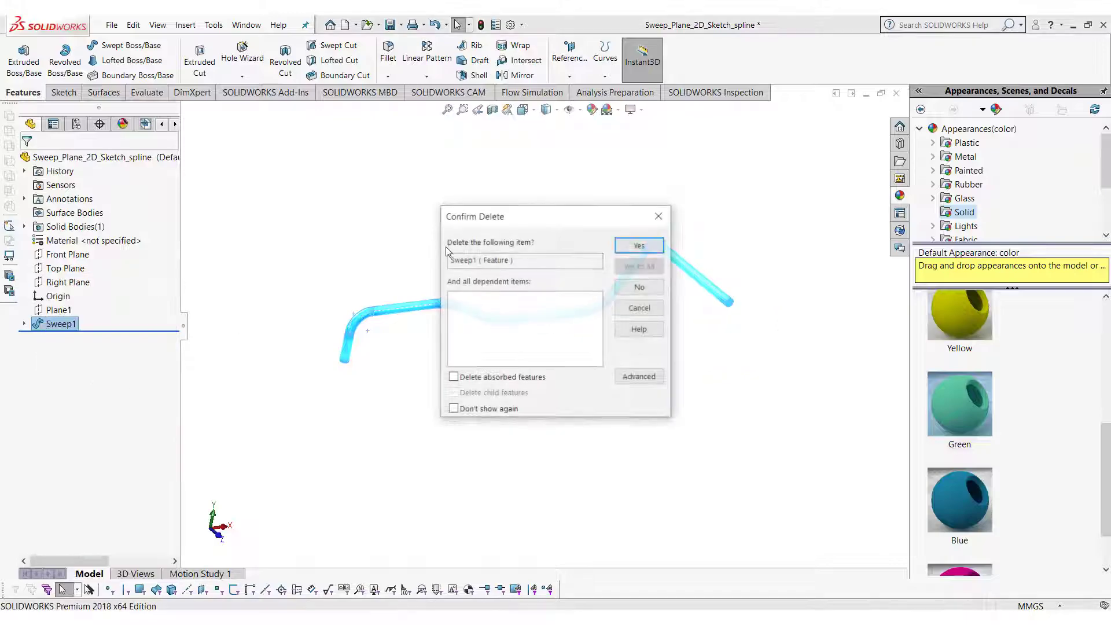
click(636, 246)
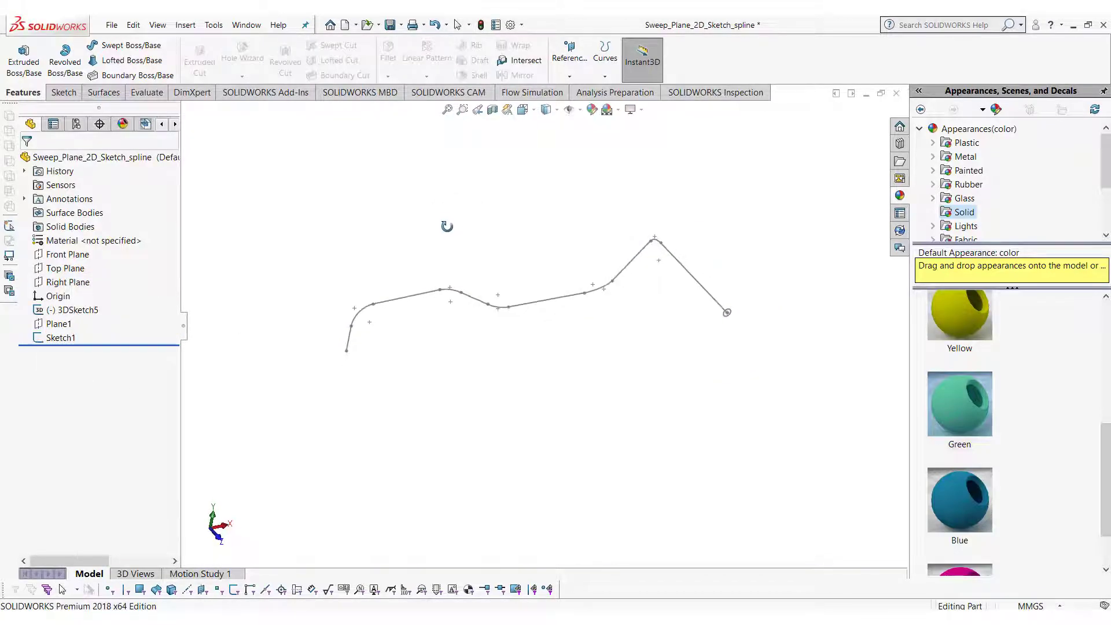
click(74, 310)
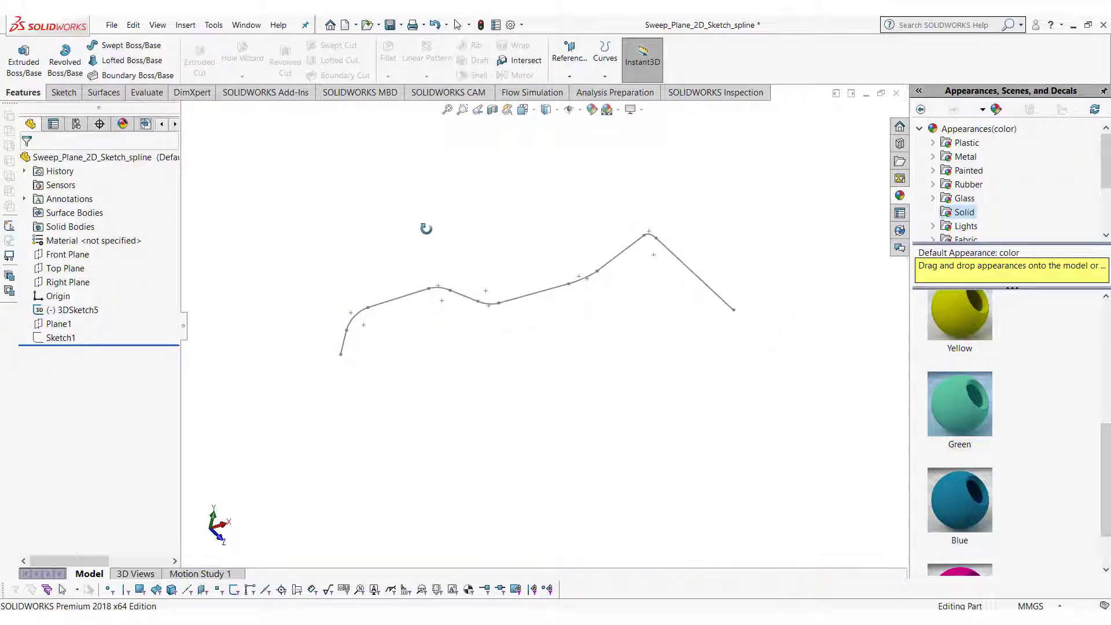
Step: Rebuild the sweep as Sweep2 with a 20 mm circular profile along the 3D path
click(131, 45)
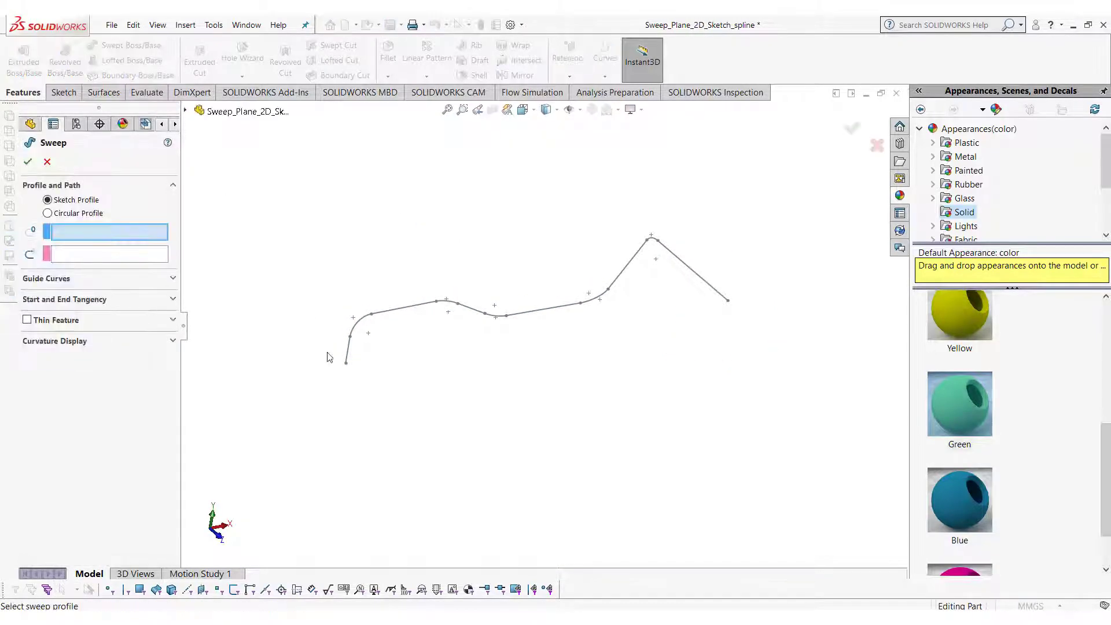
click(47, 213)
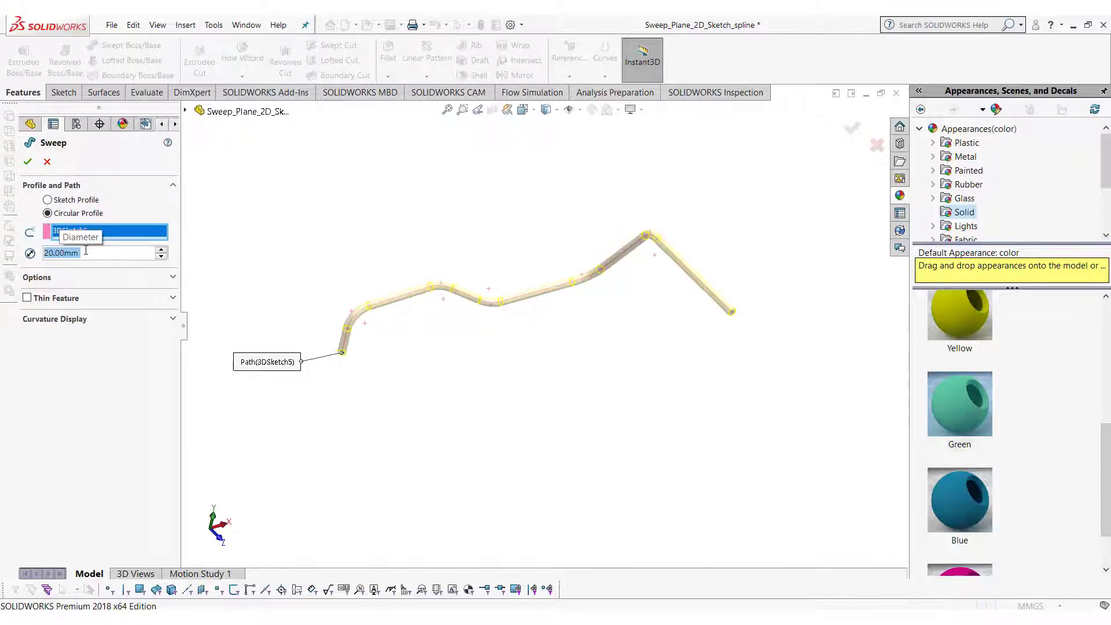
click(28, 162)
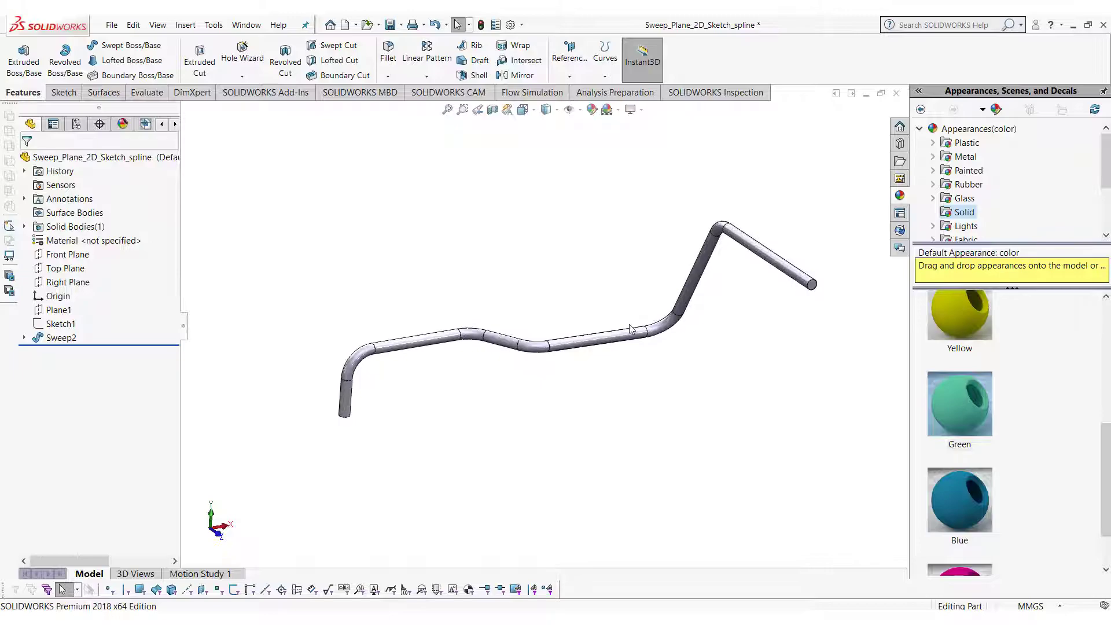
Step: Delete Sweep2 and reopen 3DSketch5 for editing
right_click(59, 337)
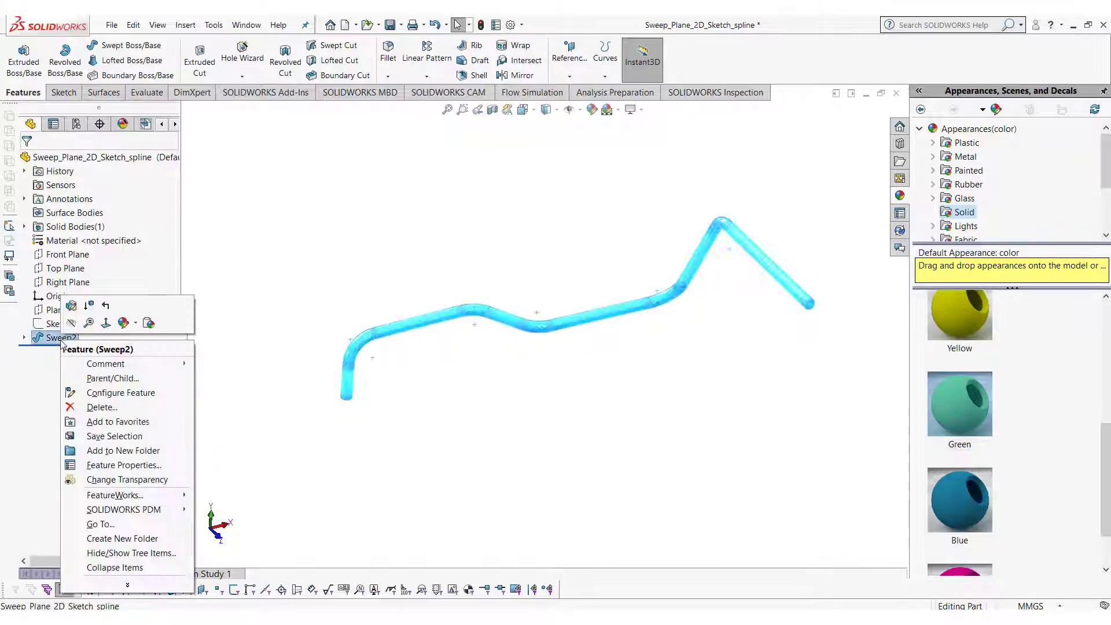
click(102, 406)
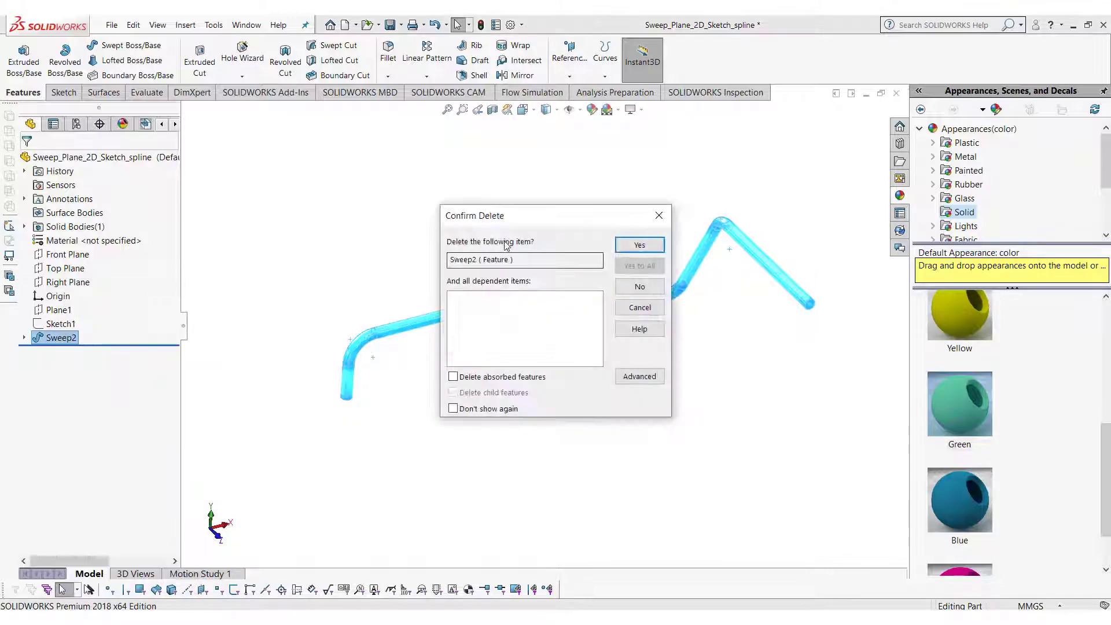
click(638, 244)
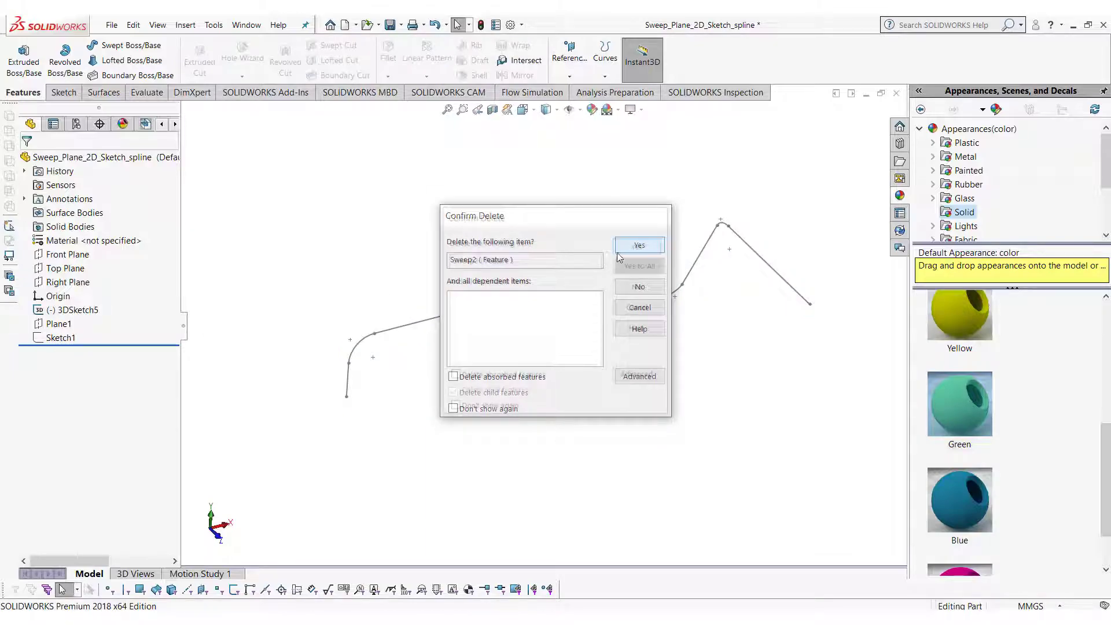
click(637, 244)
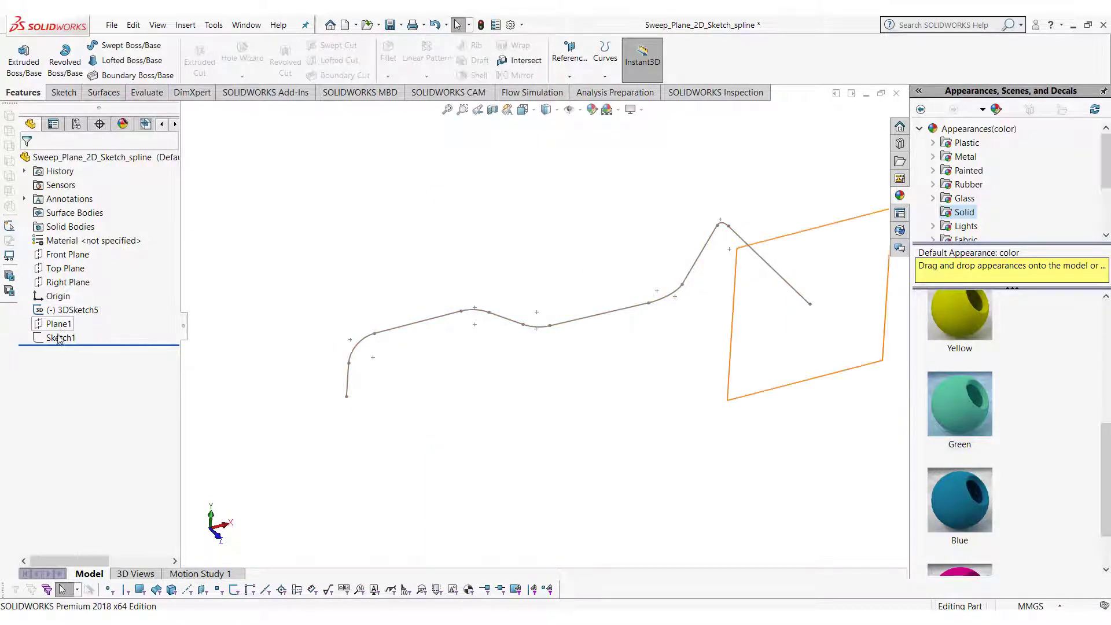
click(77, 310)
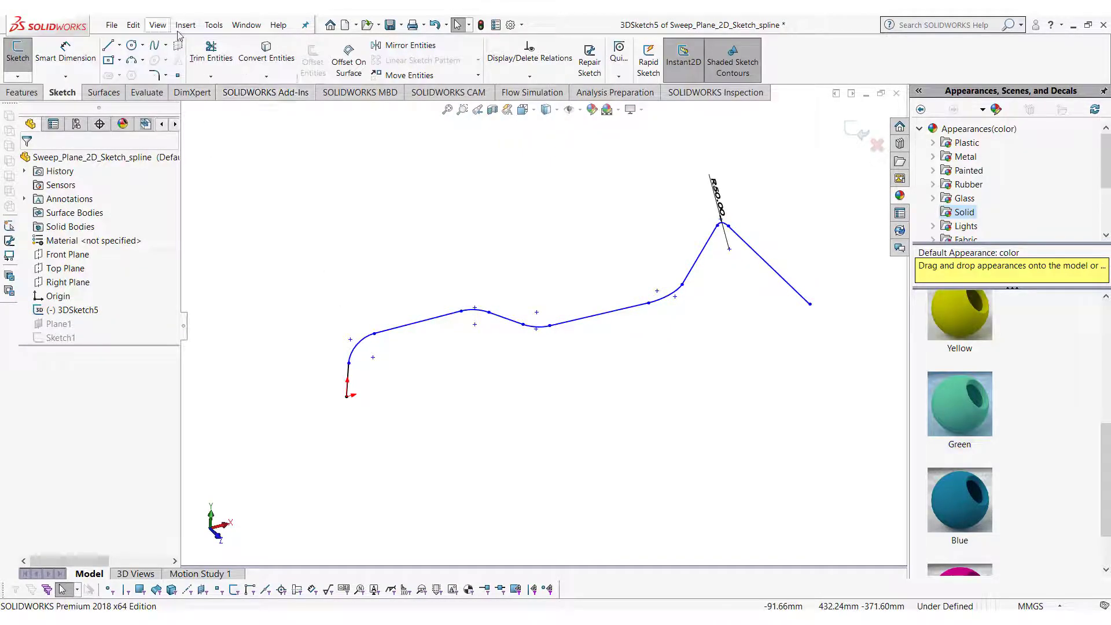
Step: Attempt a Fit Spline over the path lines with Closed spline unchecked, then leave it
click(213, 24)
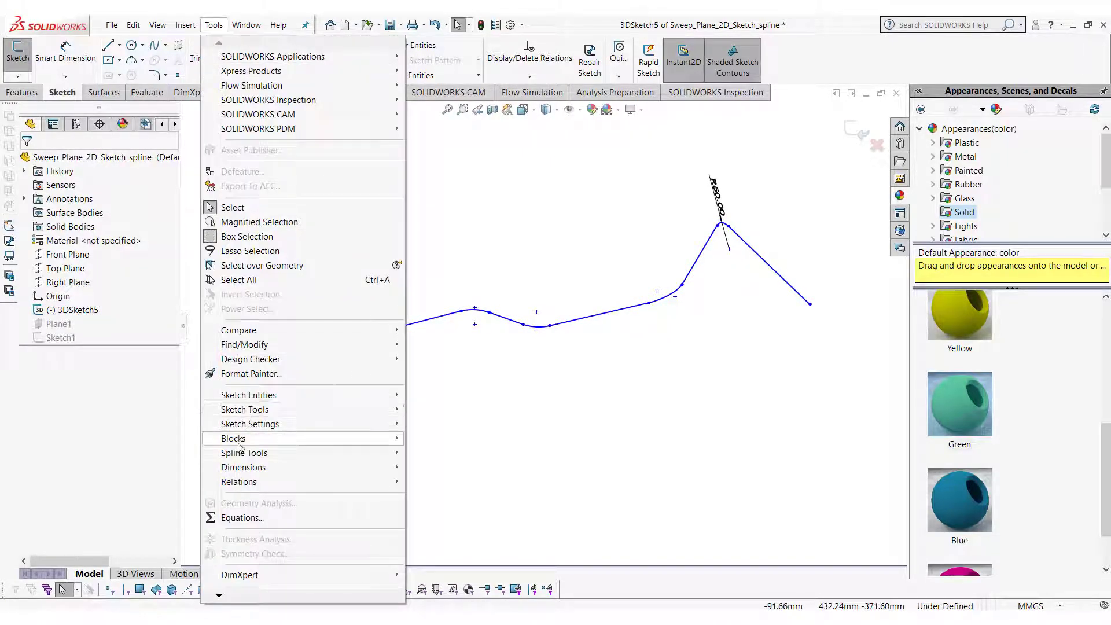
click(245, 408)
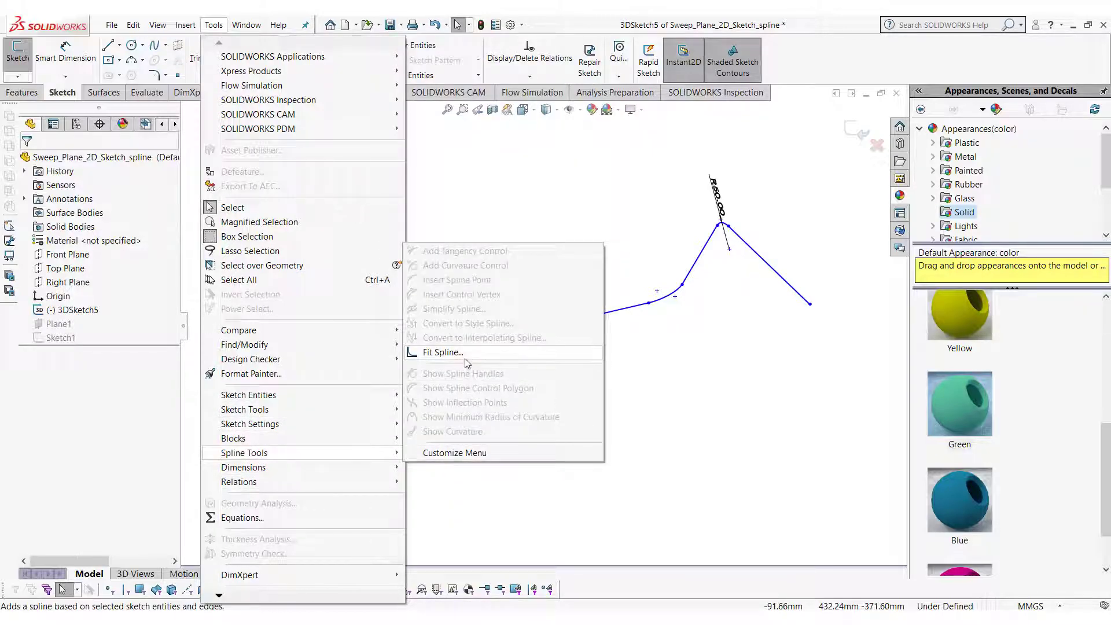
click(440, 352)
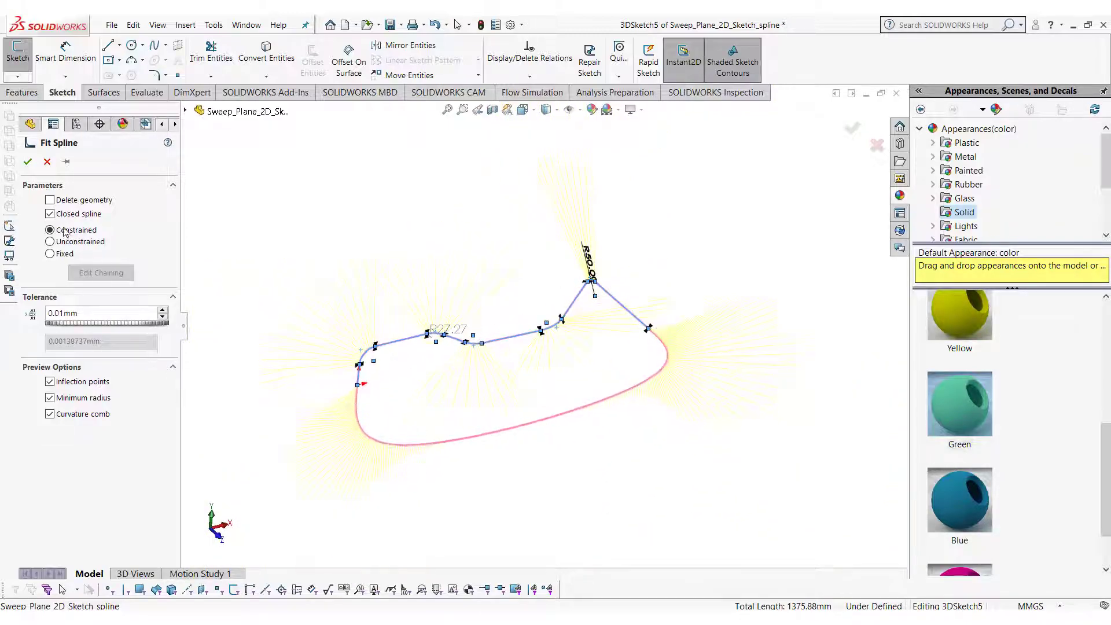
click(50, 212)
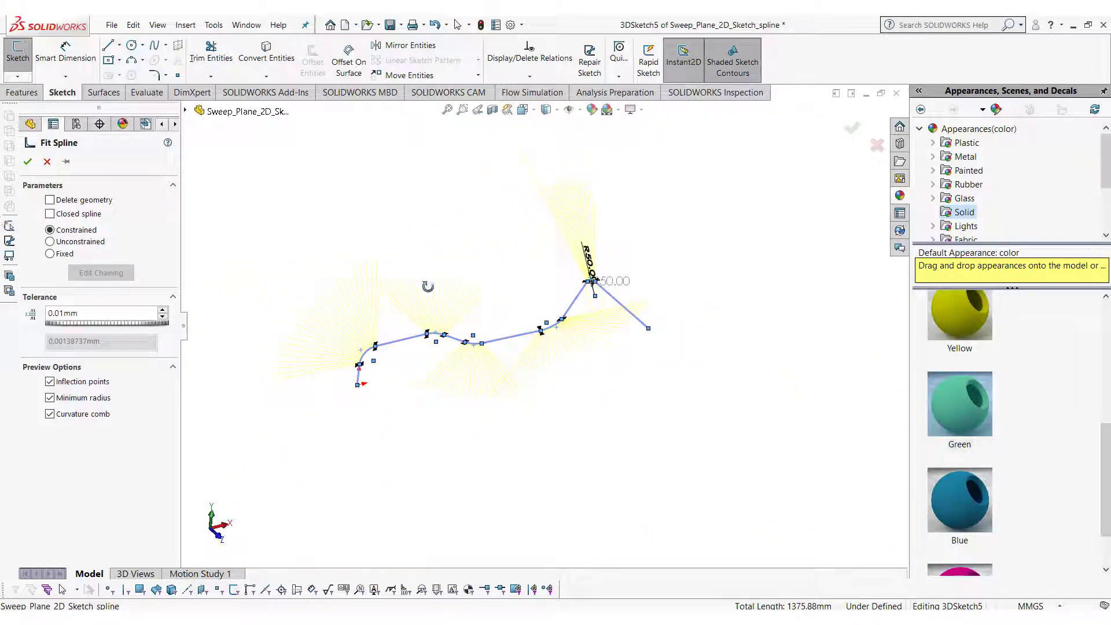
click(27, 162)
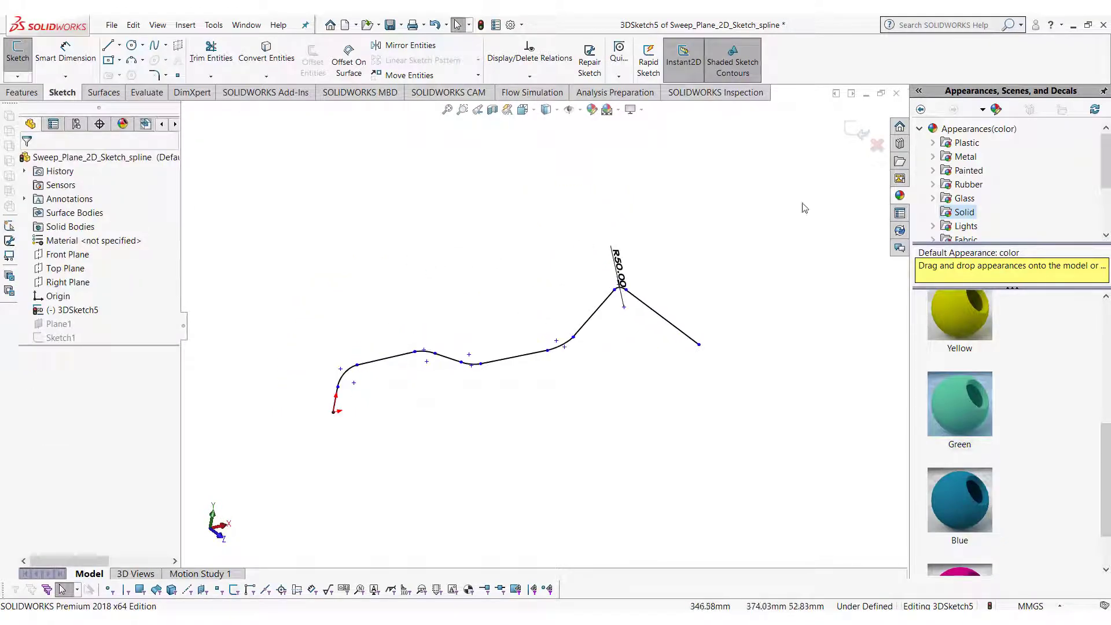
Step: Exit the sketch and sweep a 20 mm circular profile along 3DSketch5 as Sweep3
click(22, 91)
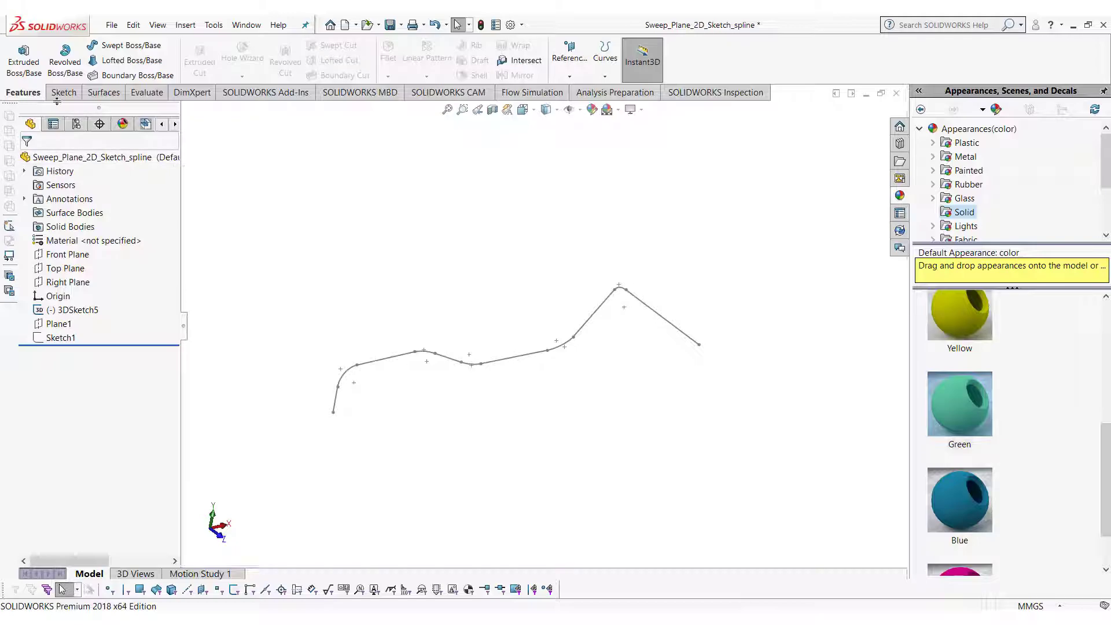
click(128, 45)
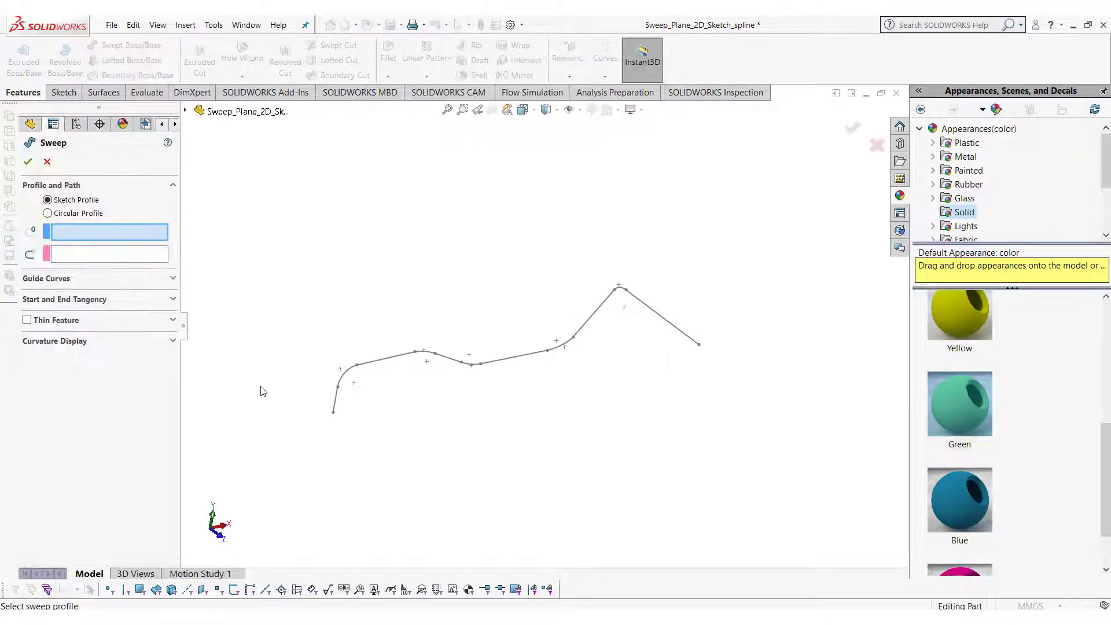
click(46, 213)
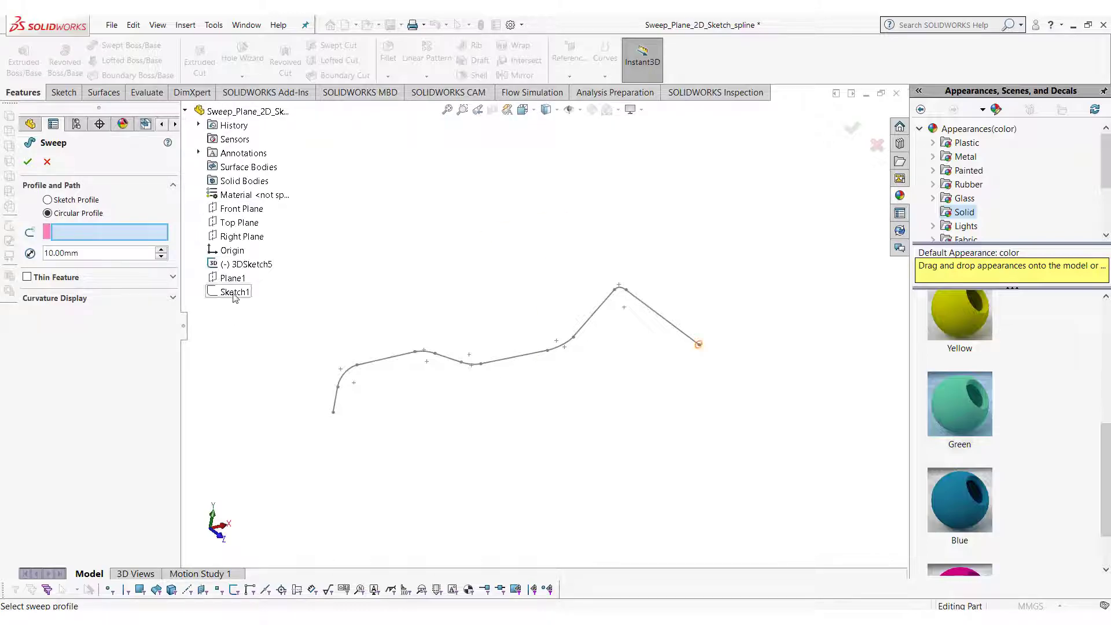
click(251, 264)
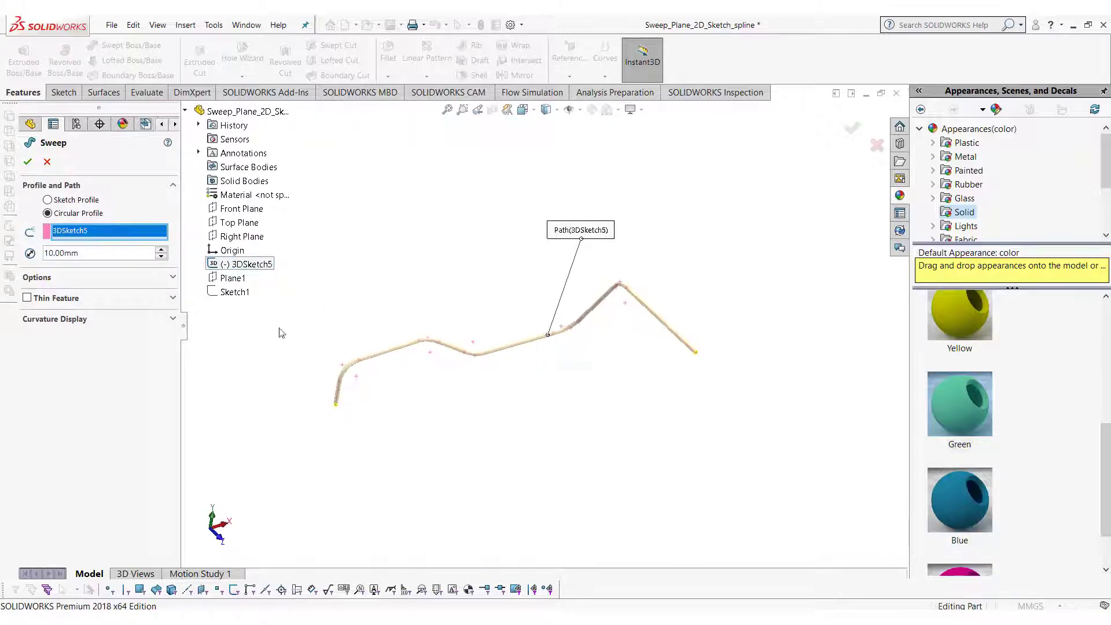
mouse_move(63, 254)
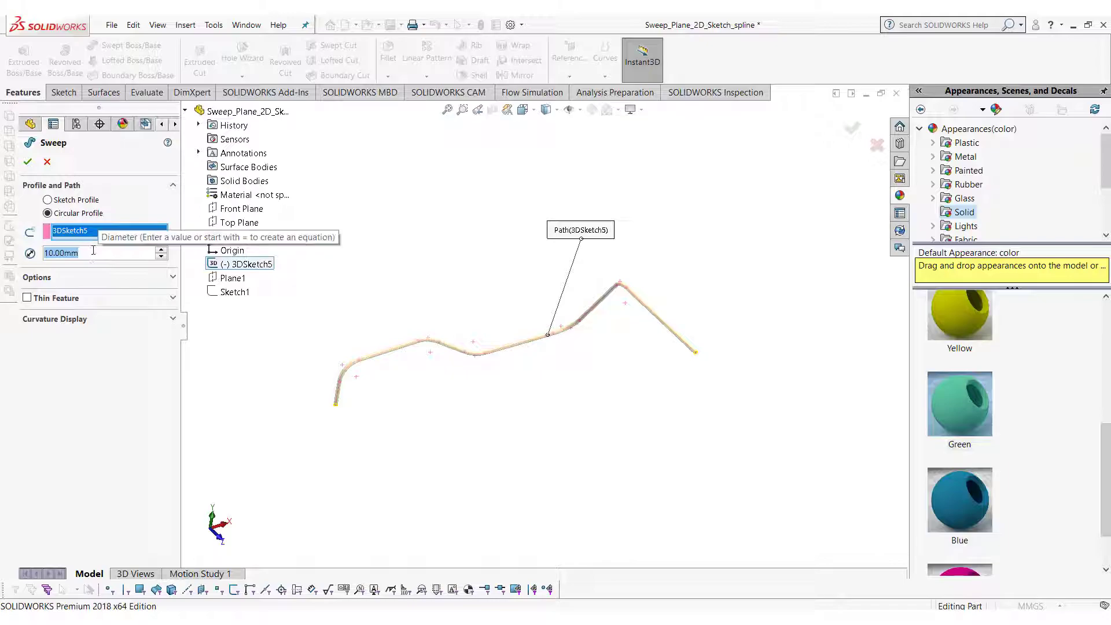
text(20.00mm)
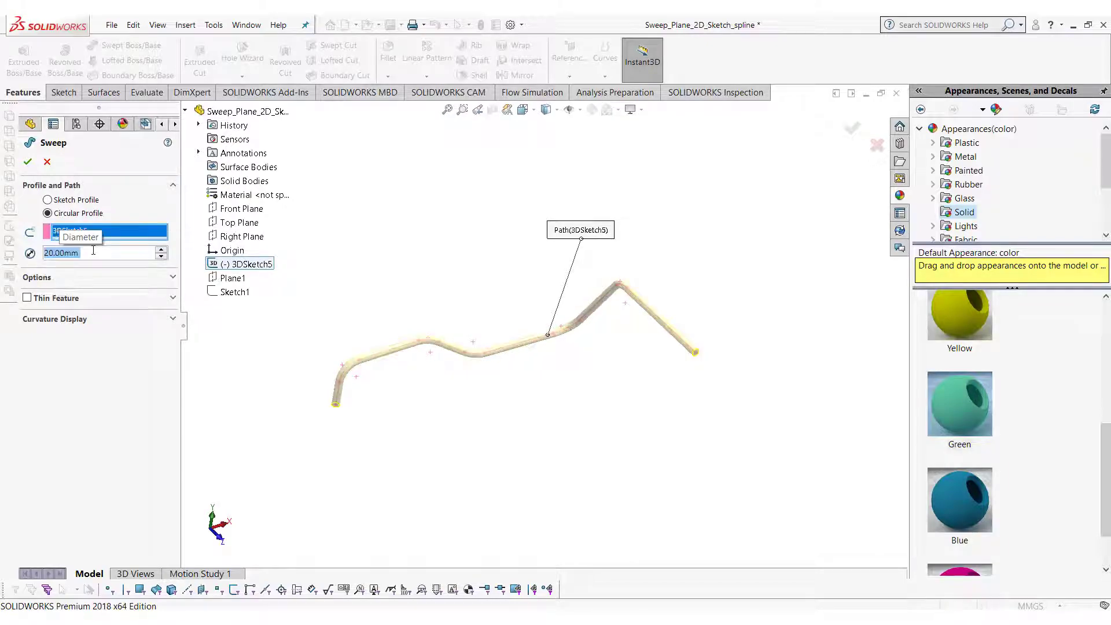
click(28, 162)
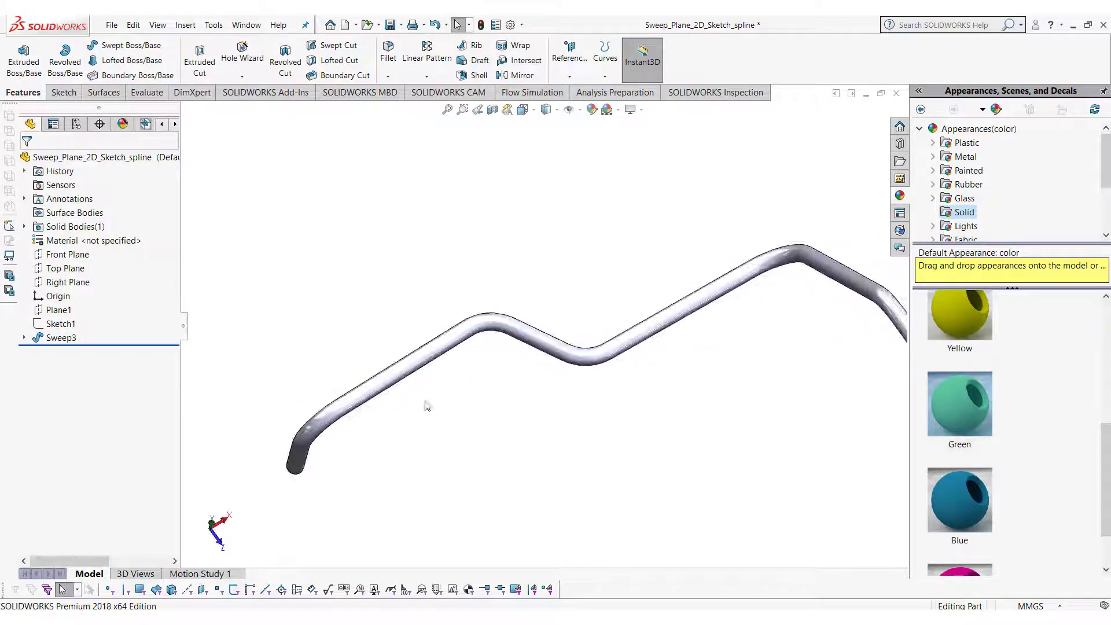
click(58, 336)
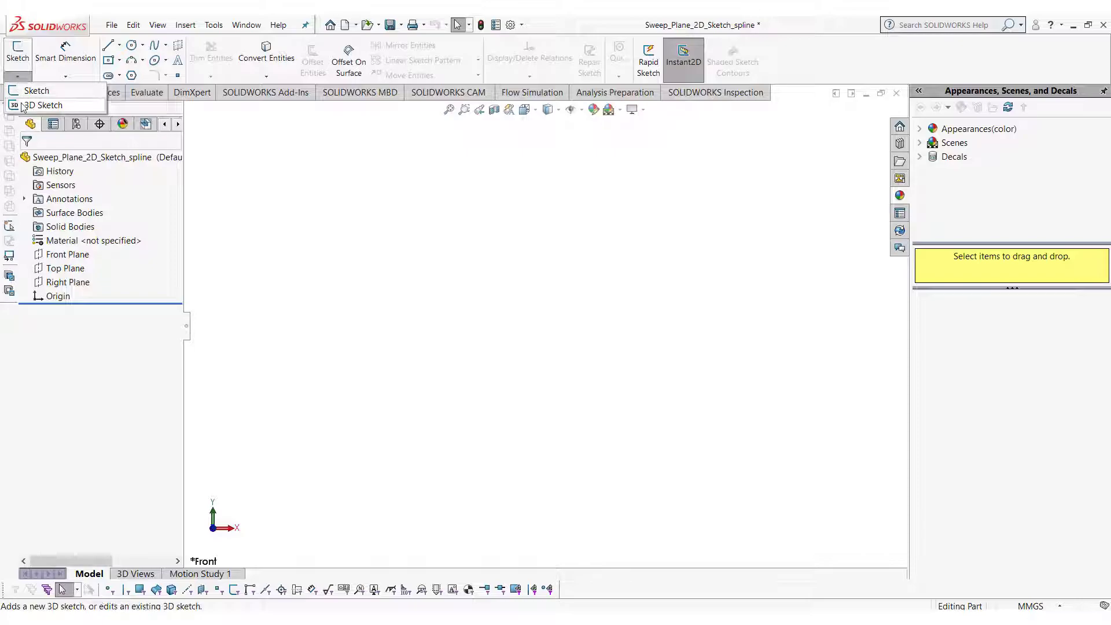
Step: Begin a new 3D sketch and draw an open spline rising from the origin to the upper right
click(48, 105)
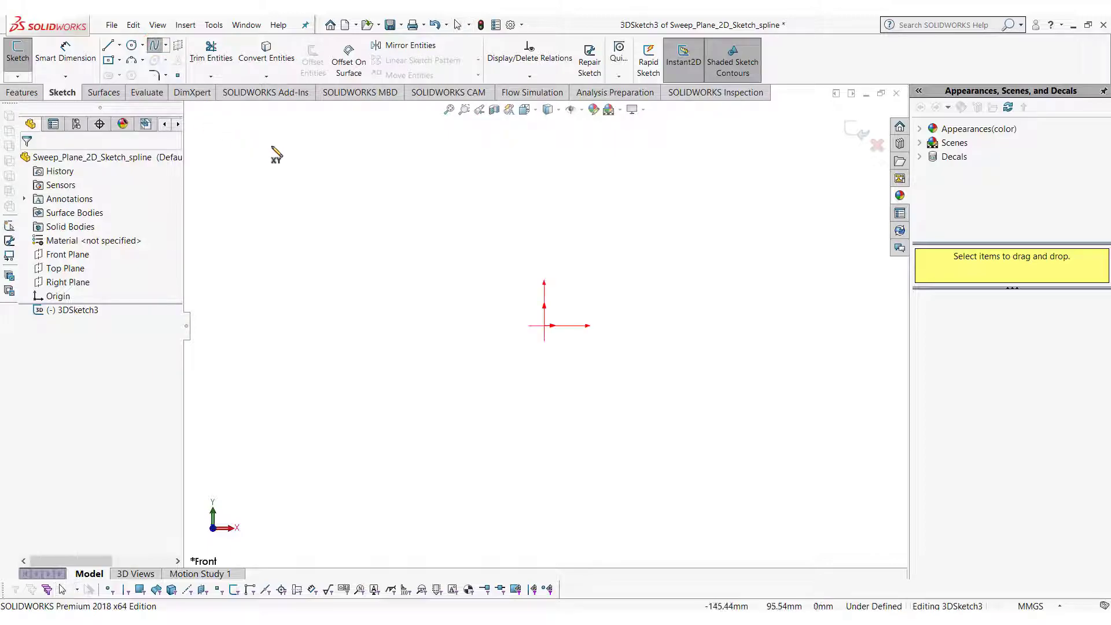
mouse_move(572, 336)
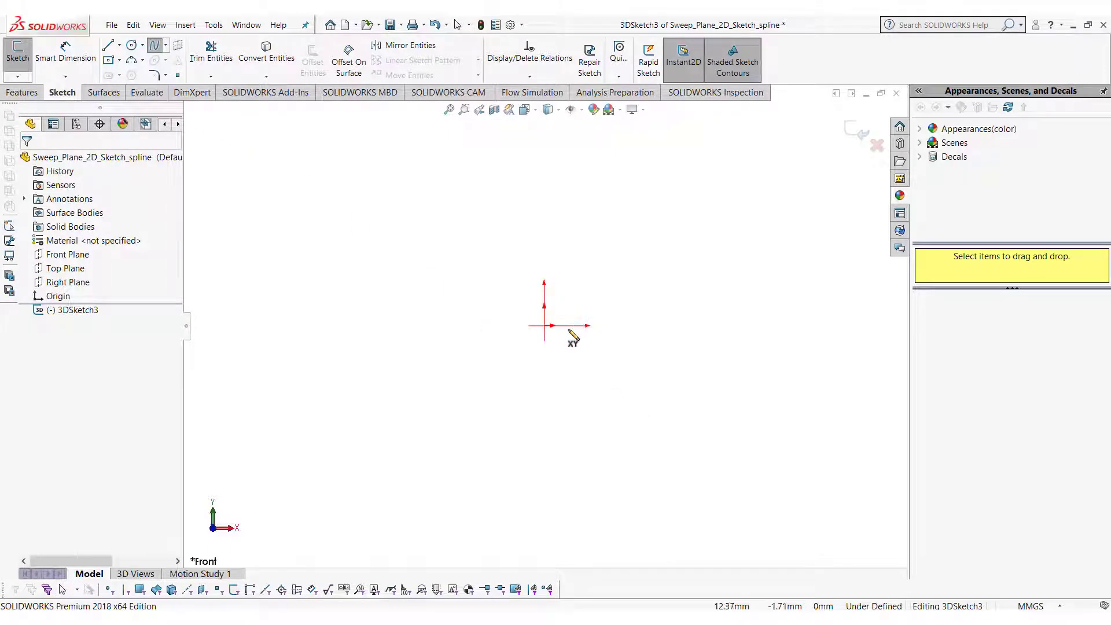
mouse_move(658, 277)
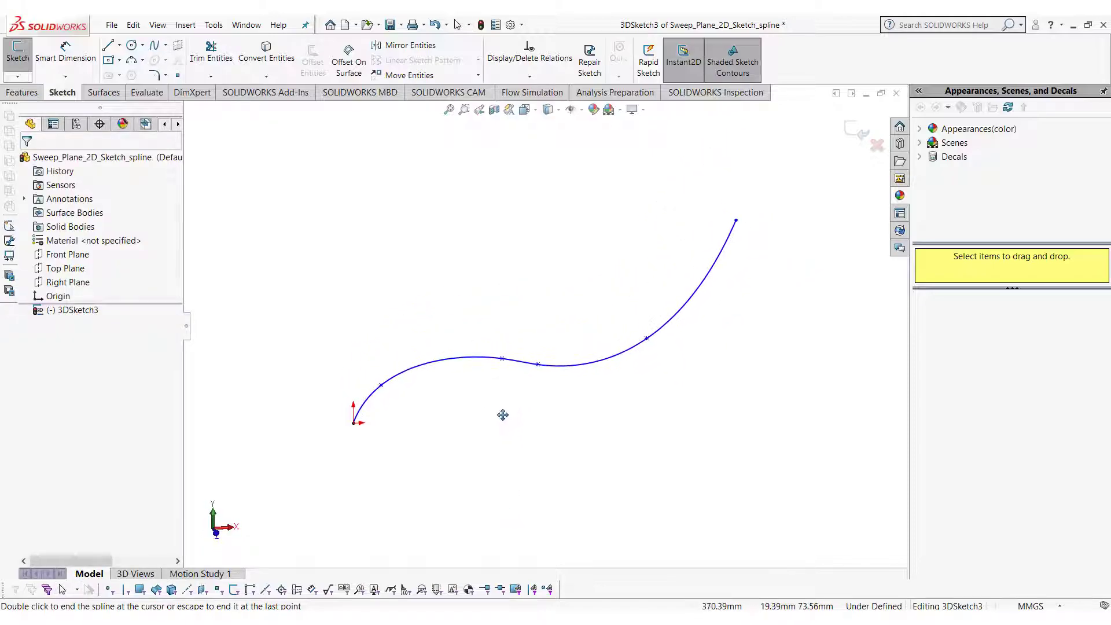
double_click(430, 367)
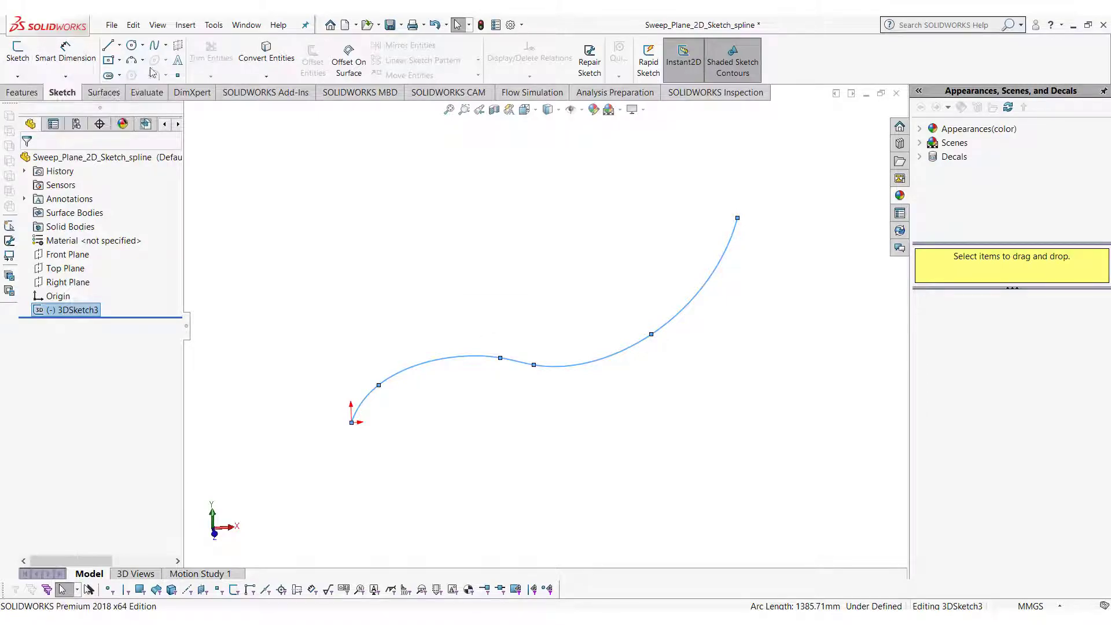
Step: Create Plane1 from Reference Geometry using the spline and its upper end point as references
click(20, 93)
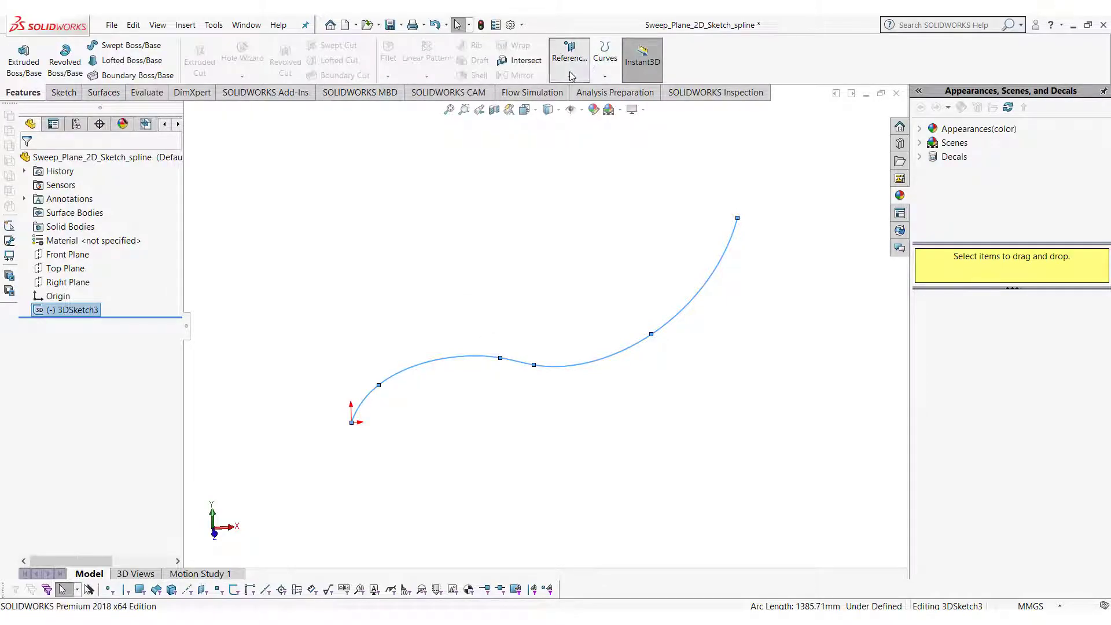
click(567, 58)
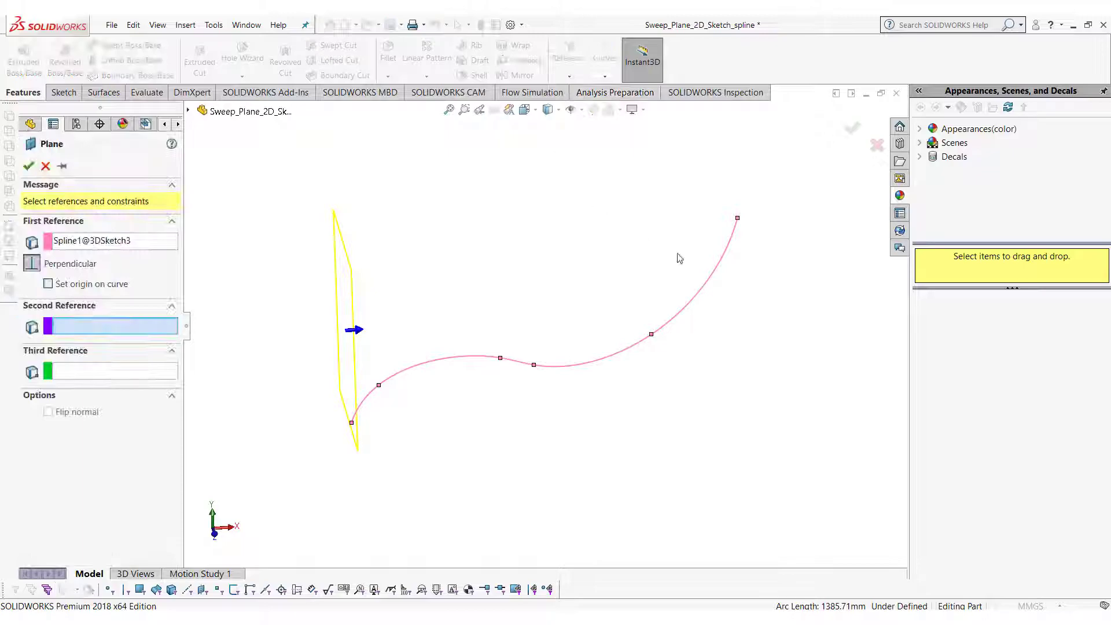
click(93, 240)
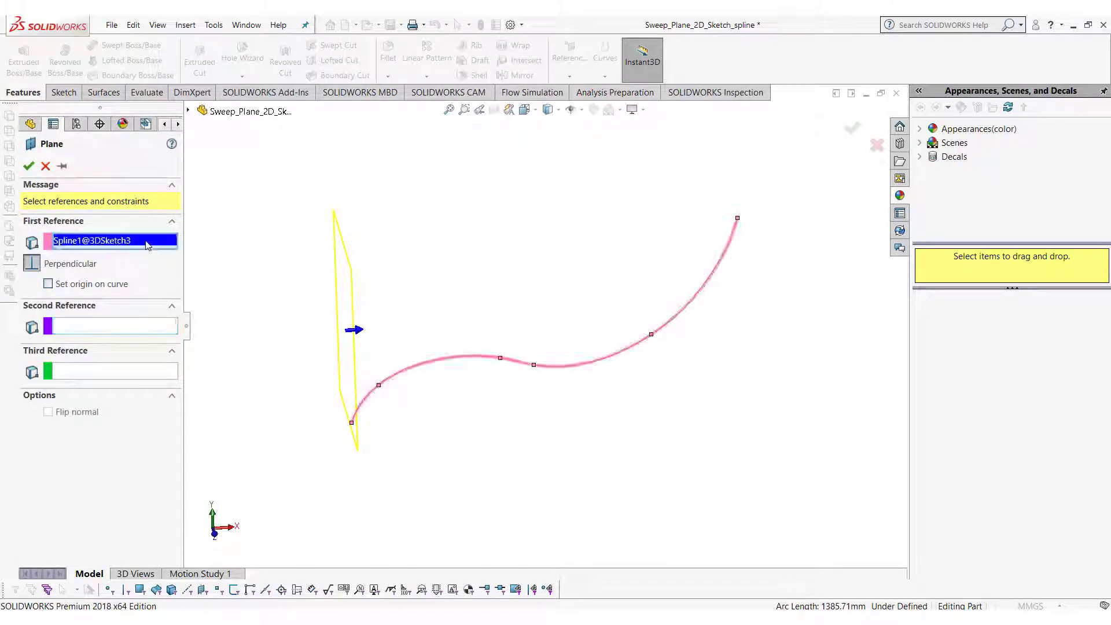
click(727, 263)
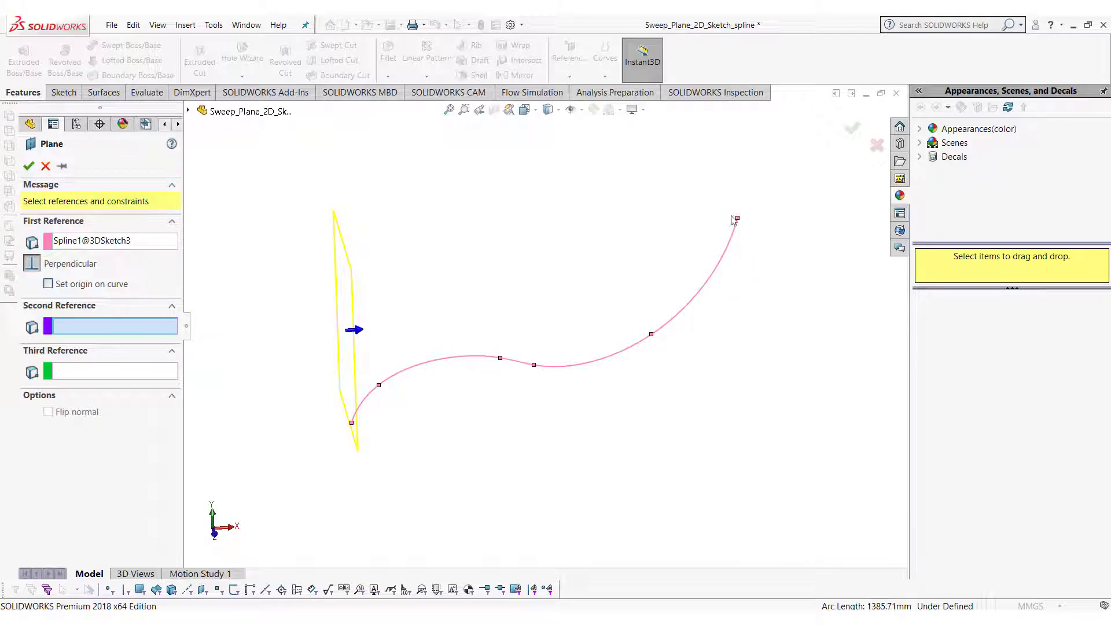
click(734, 218)
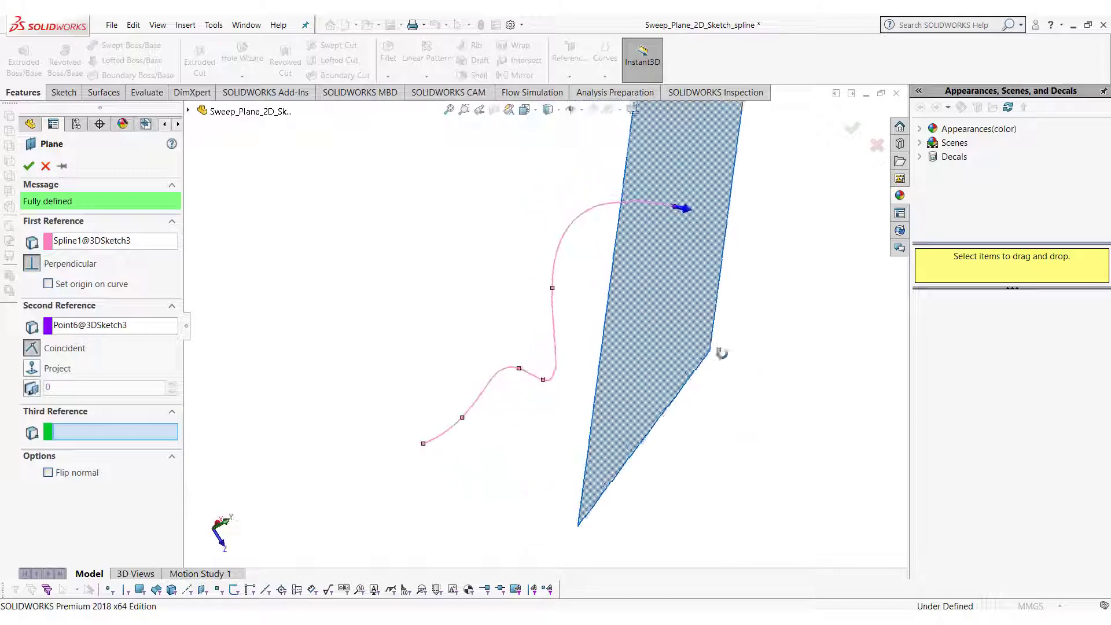
click(28, 165)
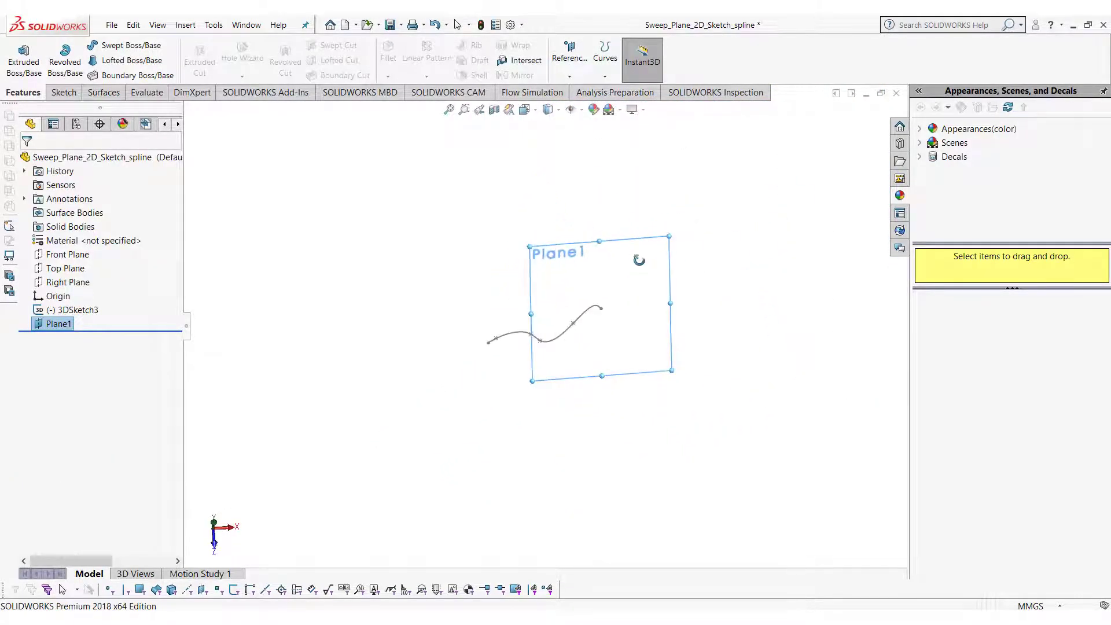
scroll(up, 3)
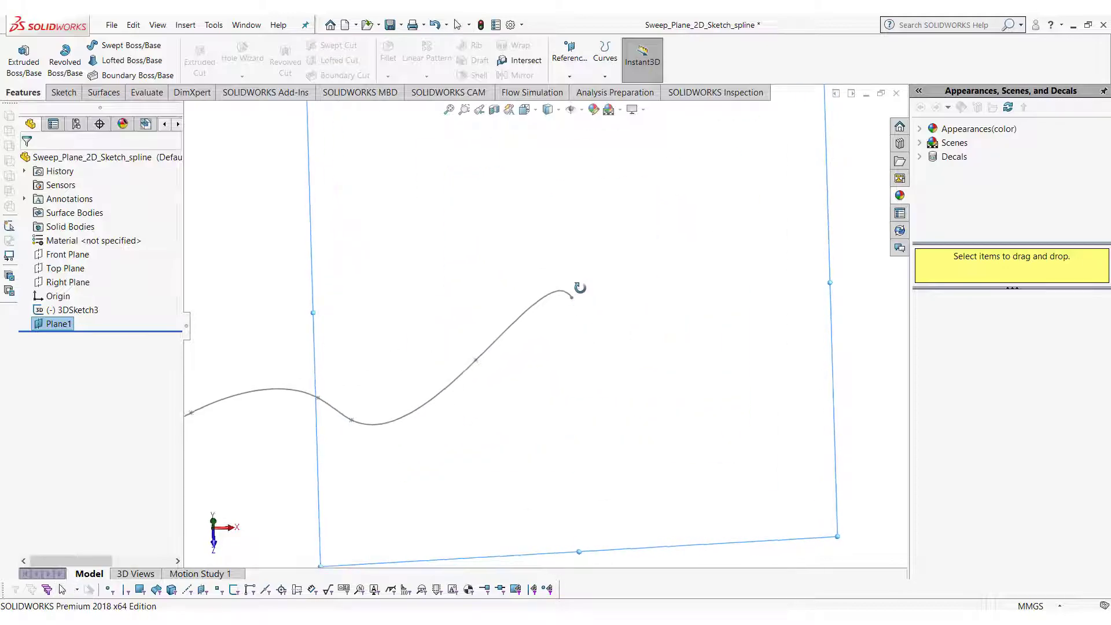
right_click(57, 323)
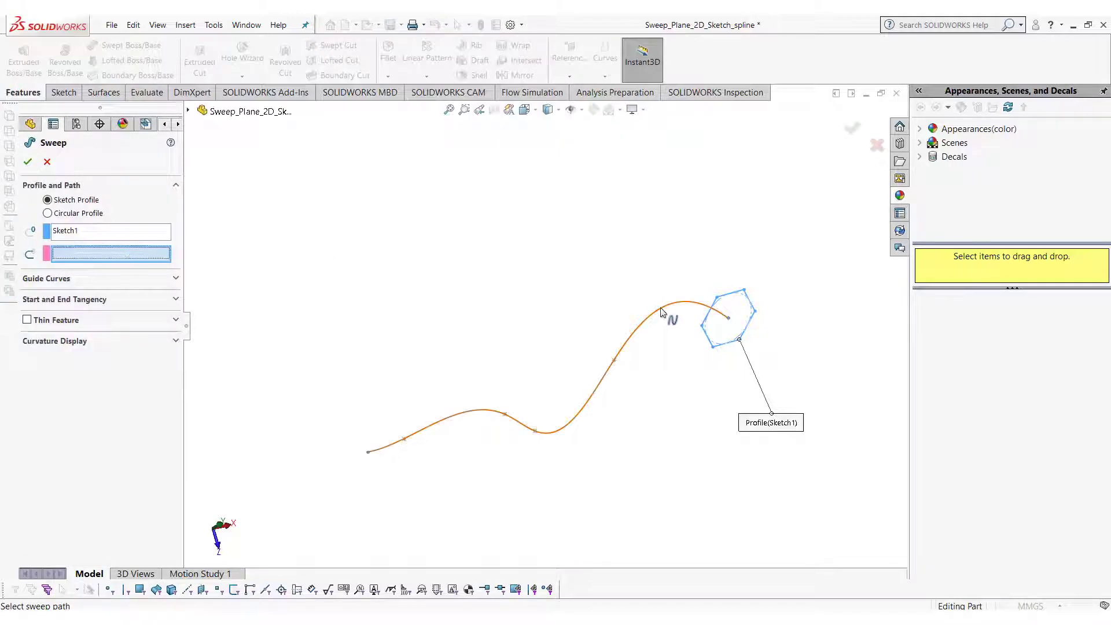
click(28, 162)
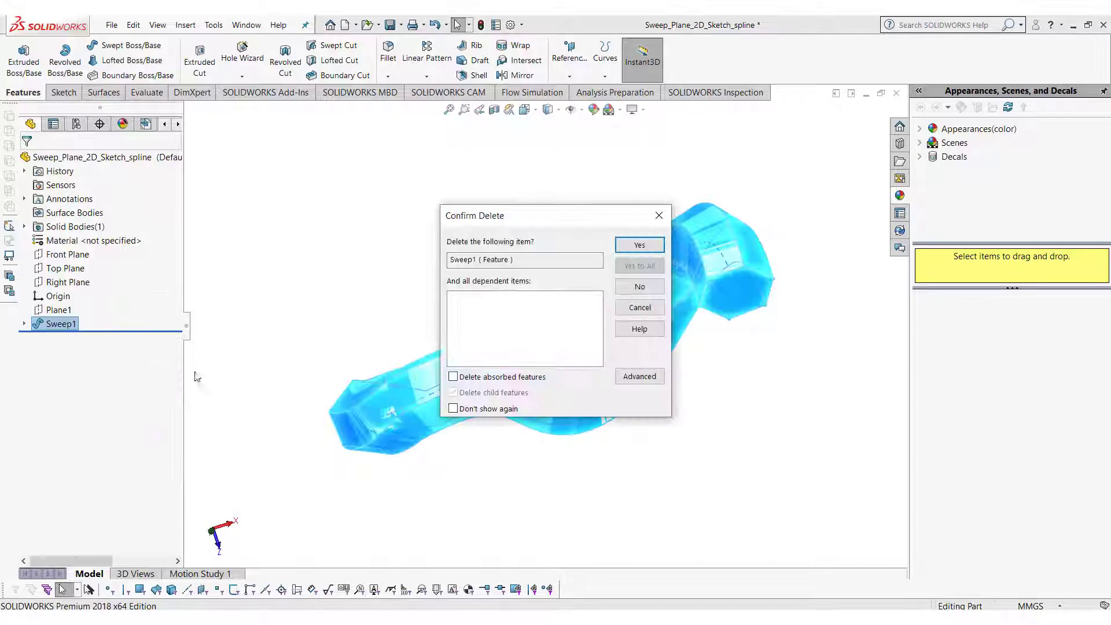
click(637, 244)
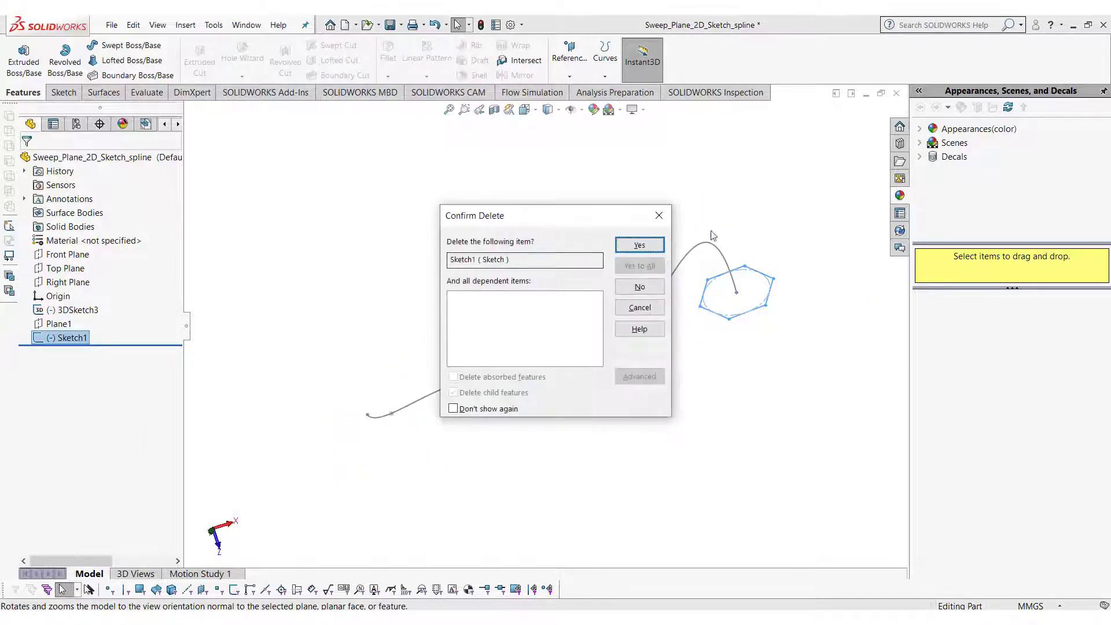
click(638, 244)
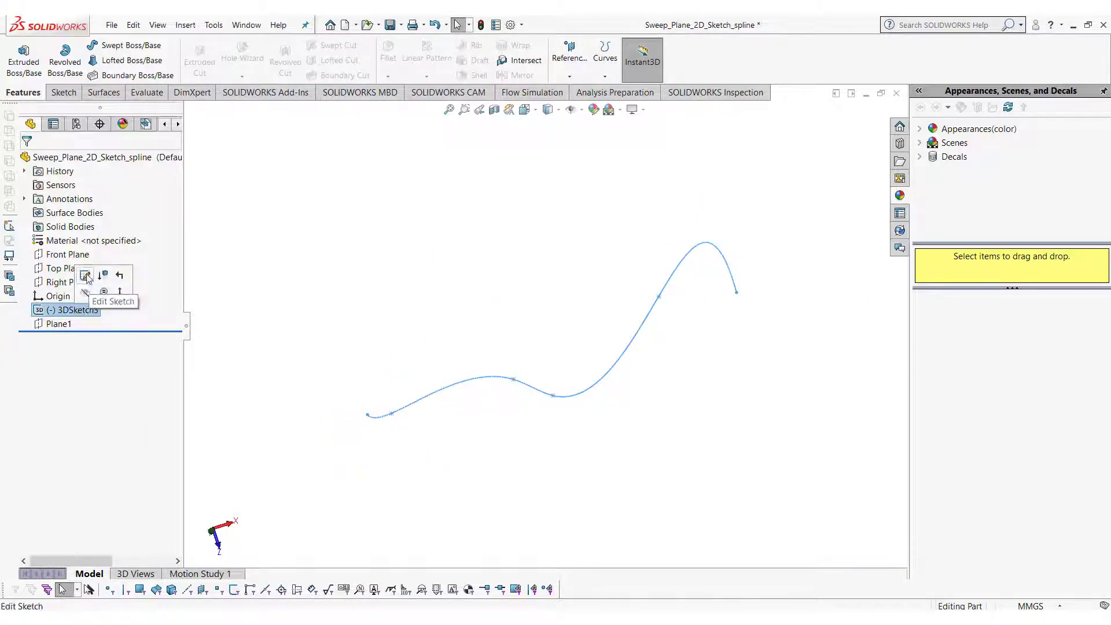
Step: Edit 3DSketch3 and reshape the spline so its upper half gains an extra bend
click(113, 301)
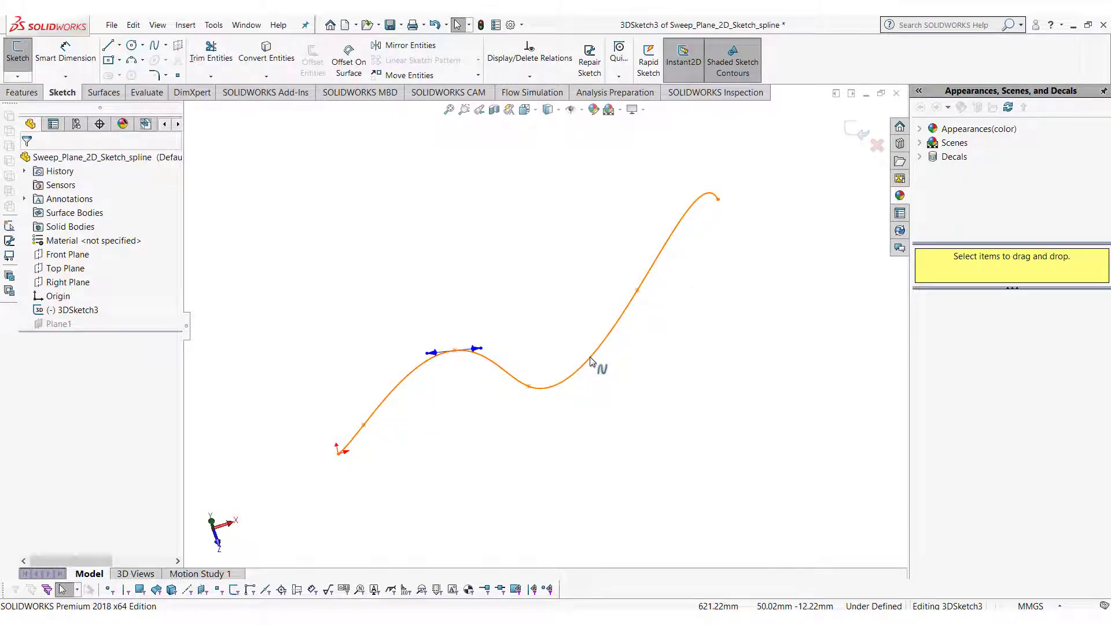
right_click(591, 362)
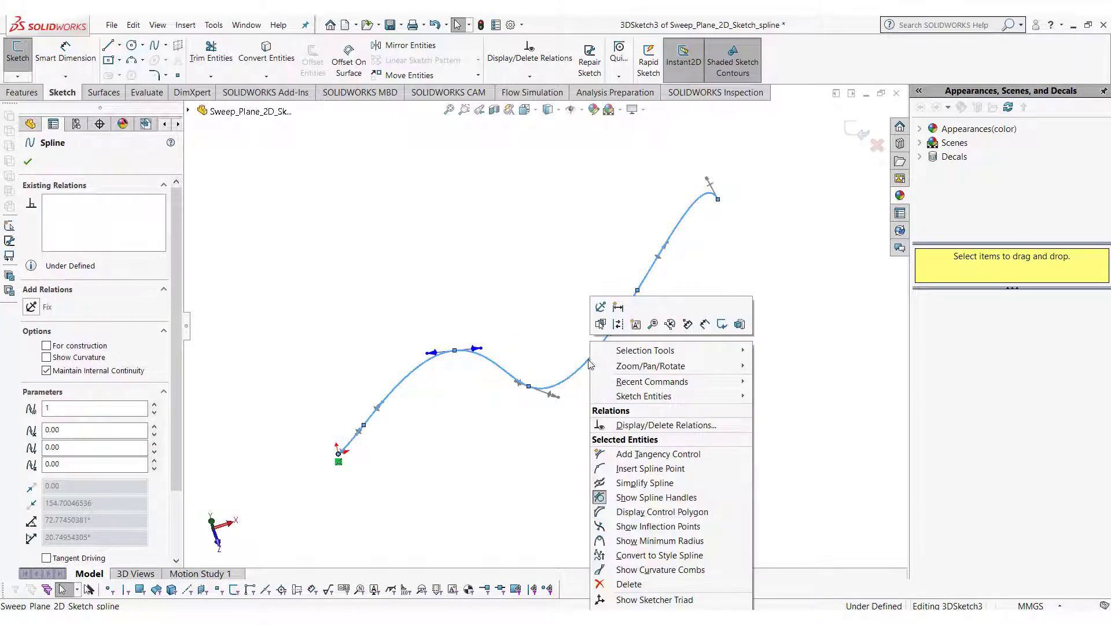
mouse_move(648, 468)
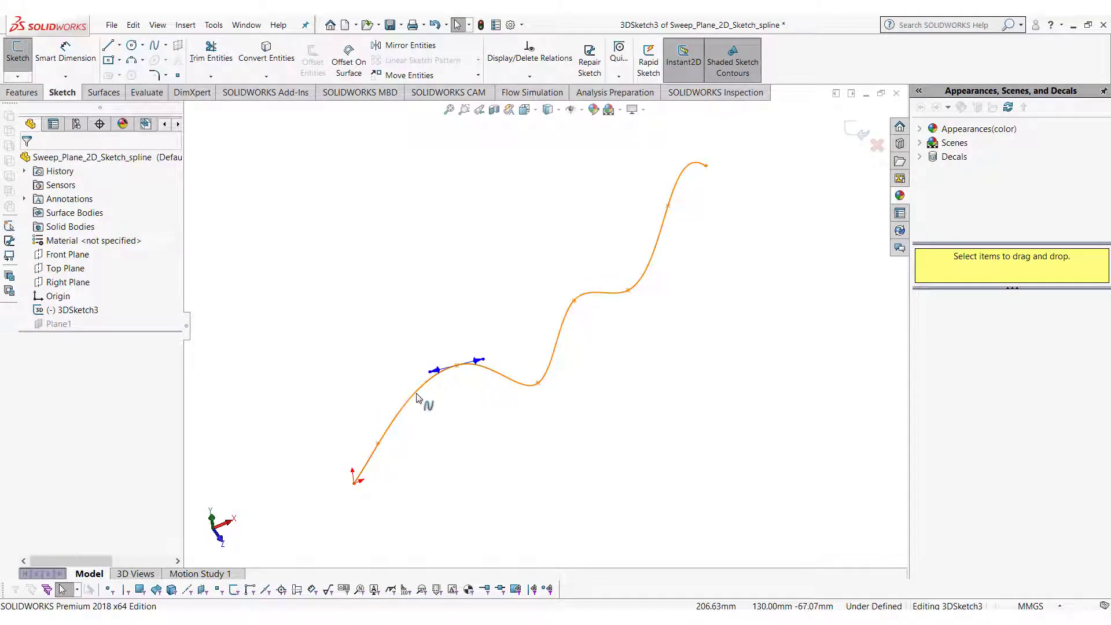
right_click(424, 396)
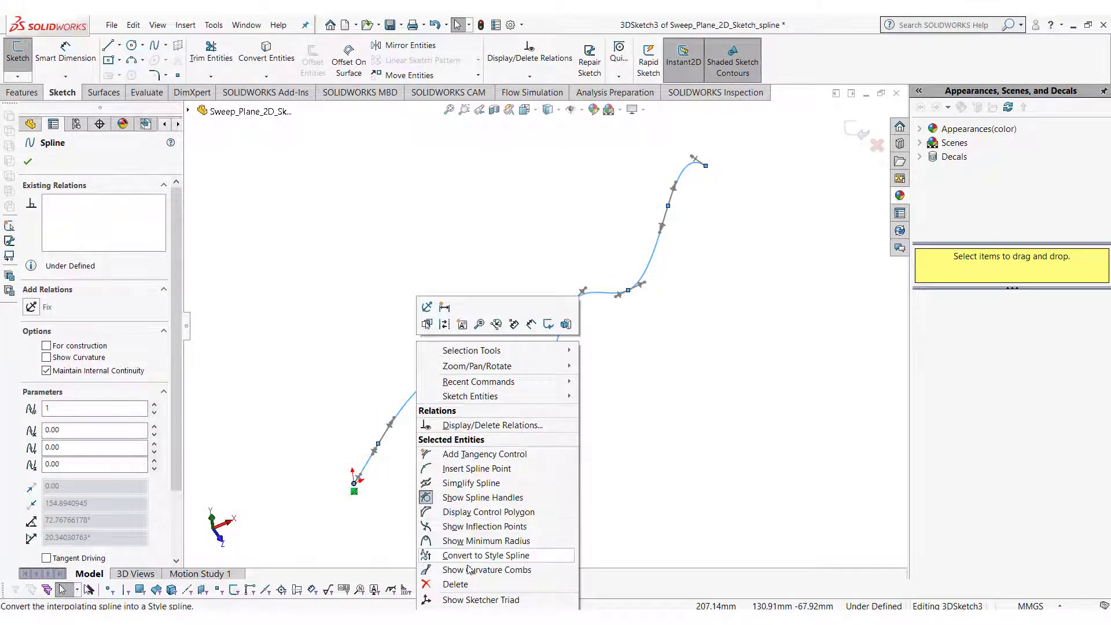
click(487, 569)
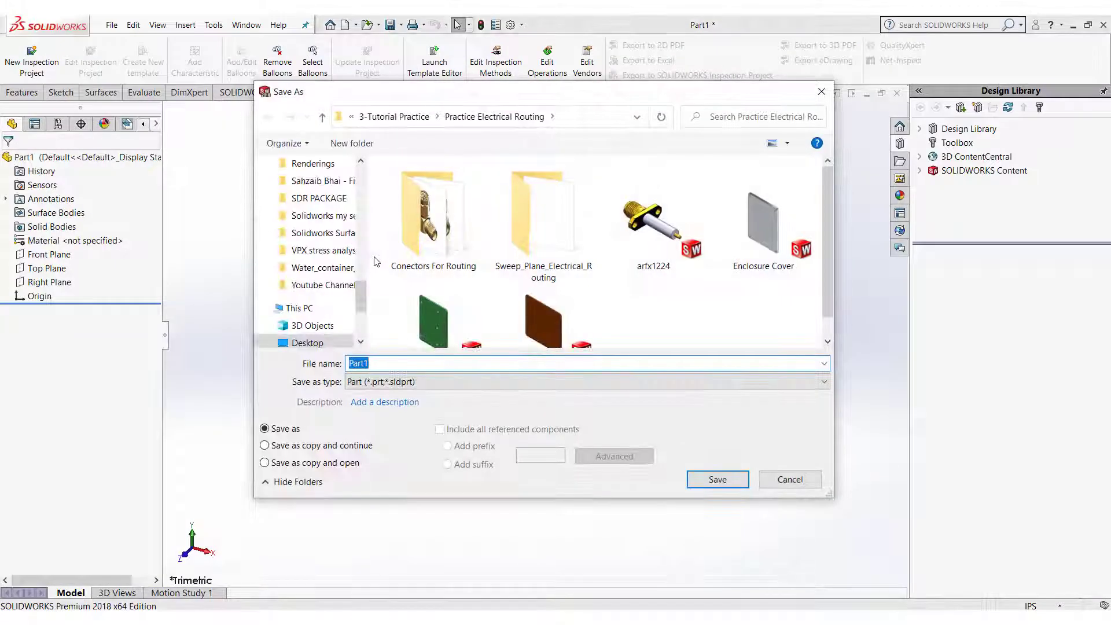
Step: Save the new part as 'Wire' and insert it as a component in the routing assembly
text(Wire)
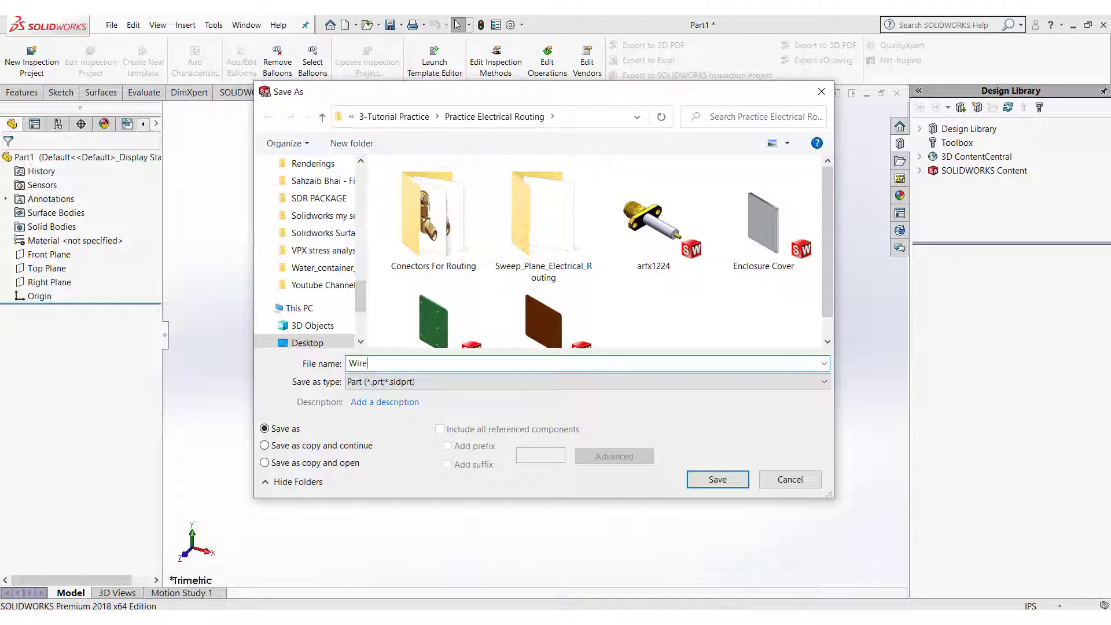
click(716, 479)
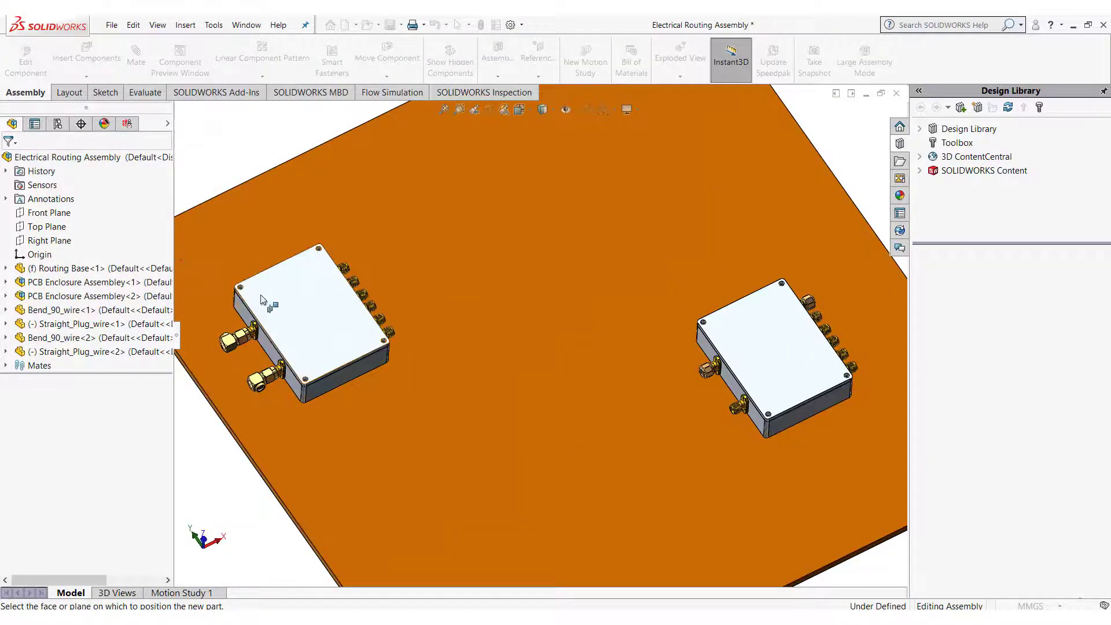
click(45, 226)
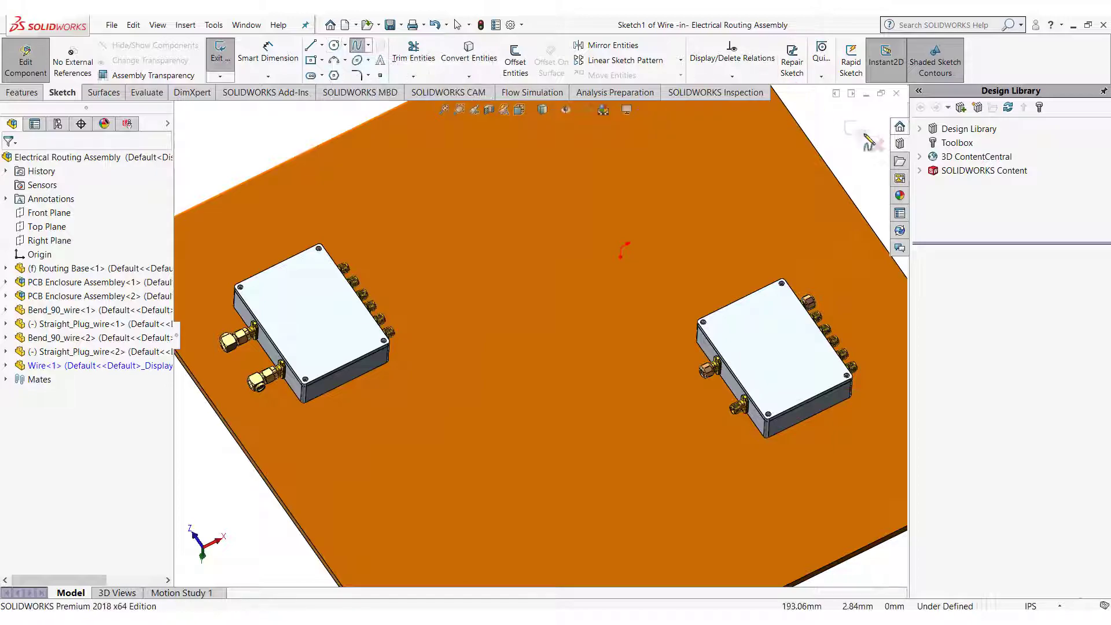
Step: Exit the auto-started 2D sketch and switch the Wire part's units to MMGS millimetres
click(218, 53)
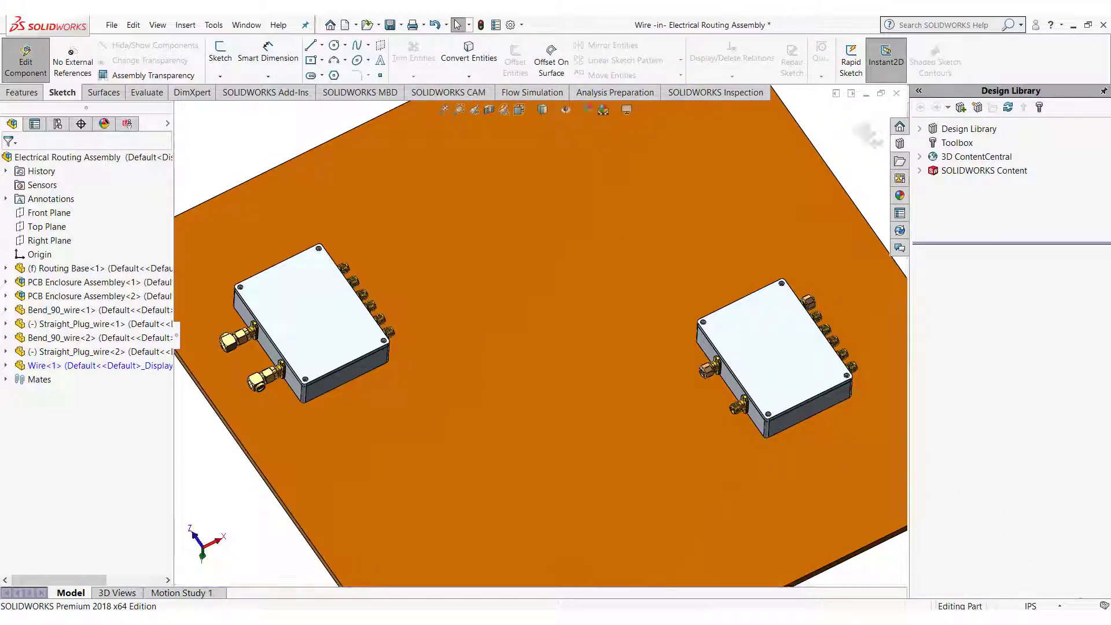
click(1031, 605)
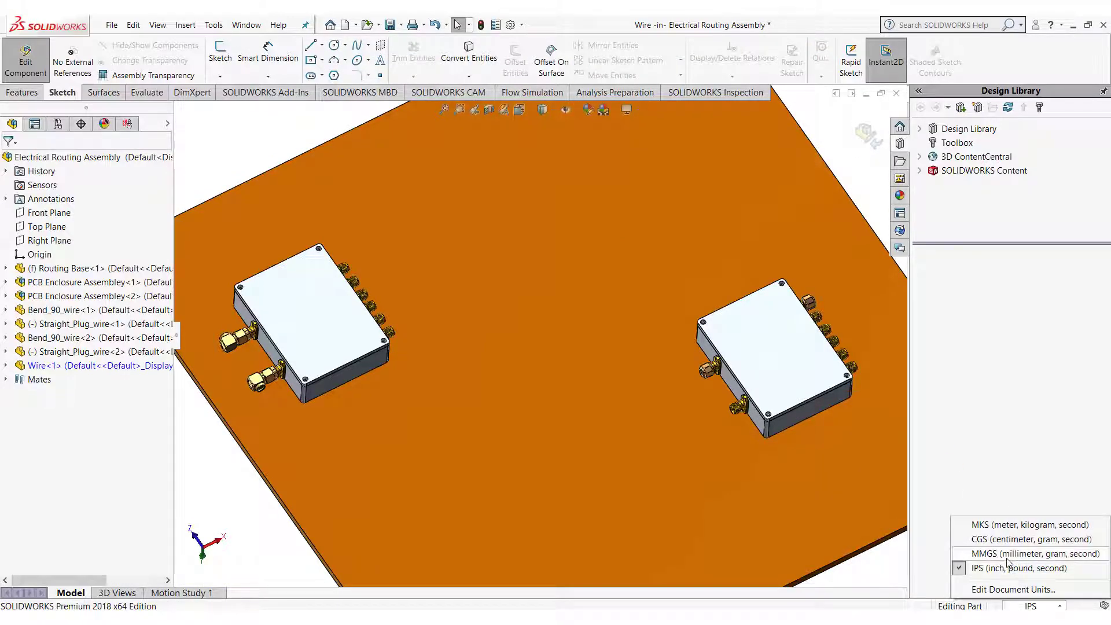
click(1029, 553)
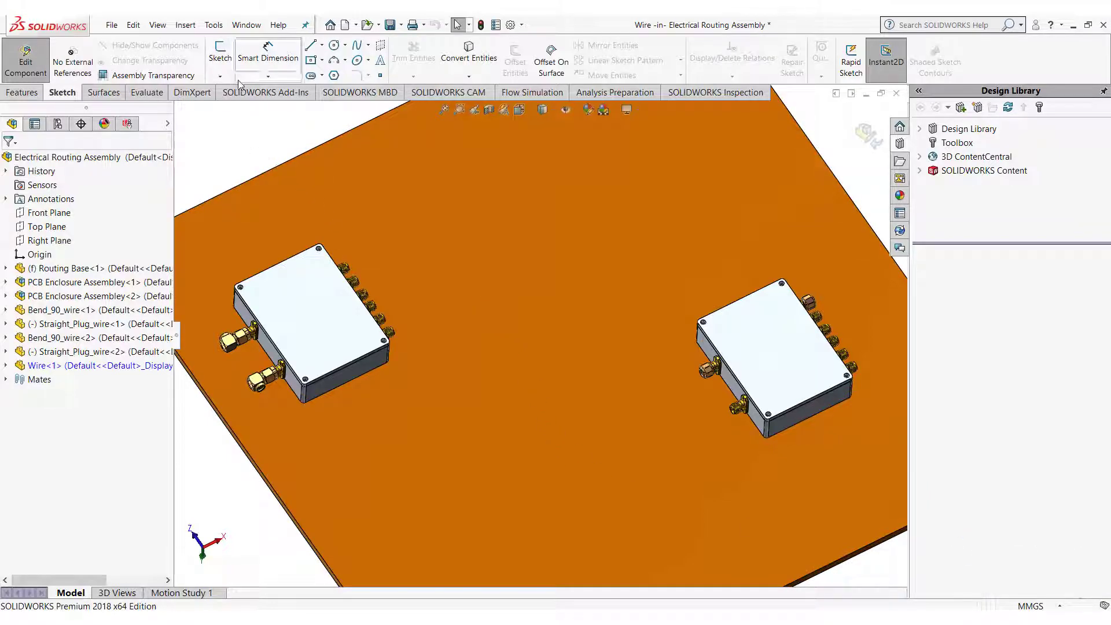
Step: Draw a 3D sketch spline from one SMA connector centre to the far connector centre
click(220, 54)
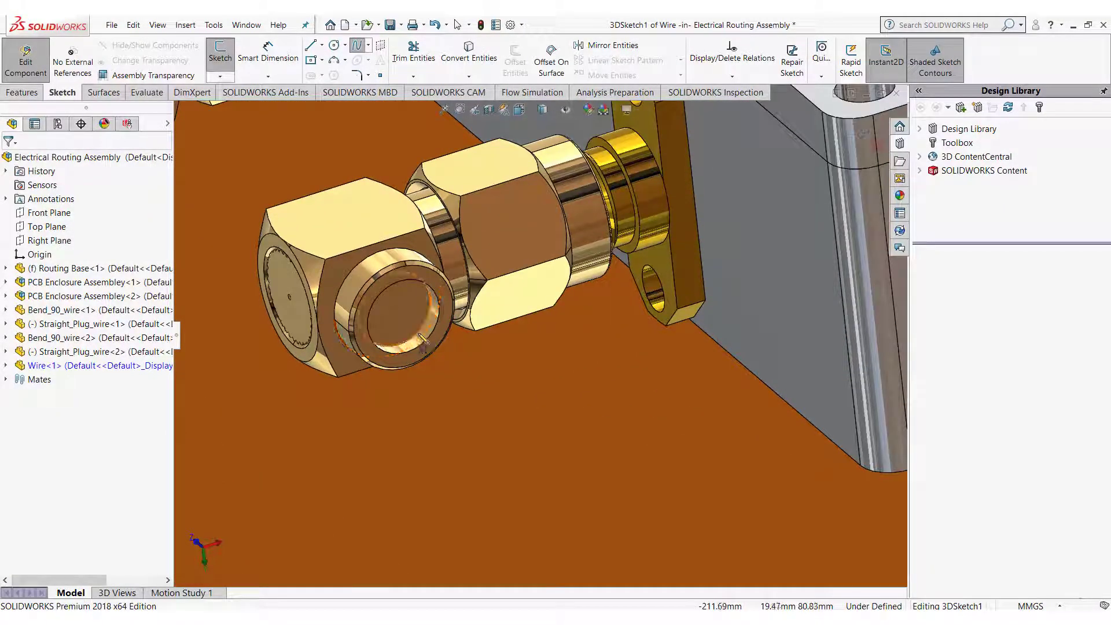
click(400, 315)
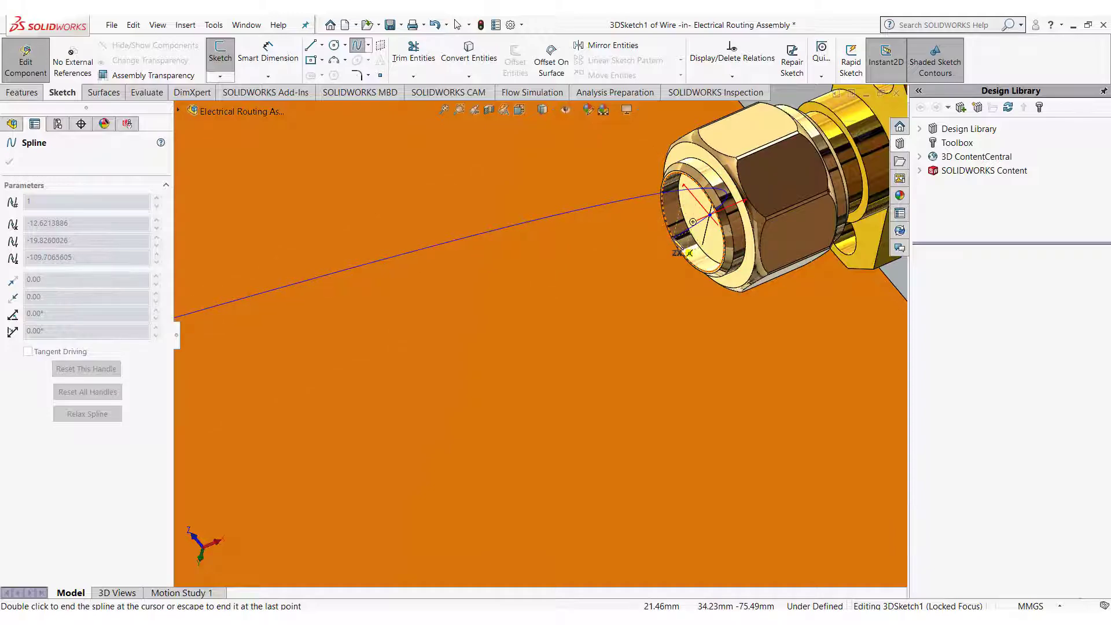
click(709, 225)
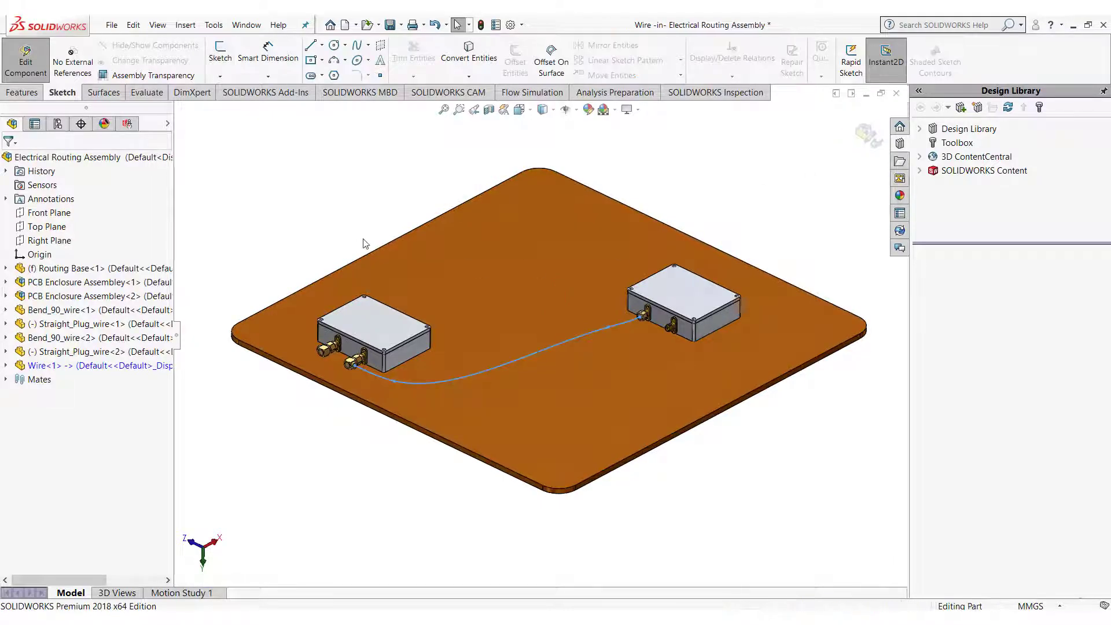
click(22, 93)
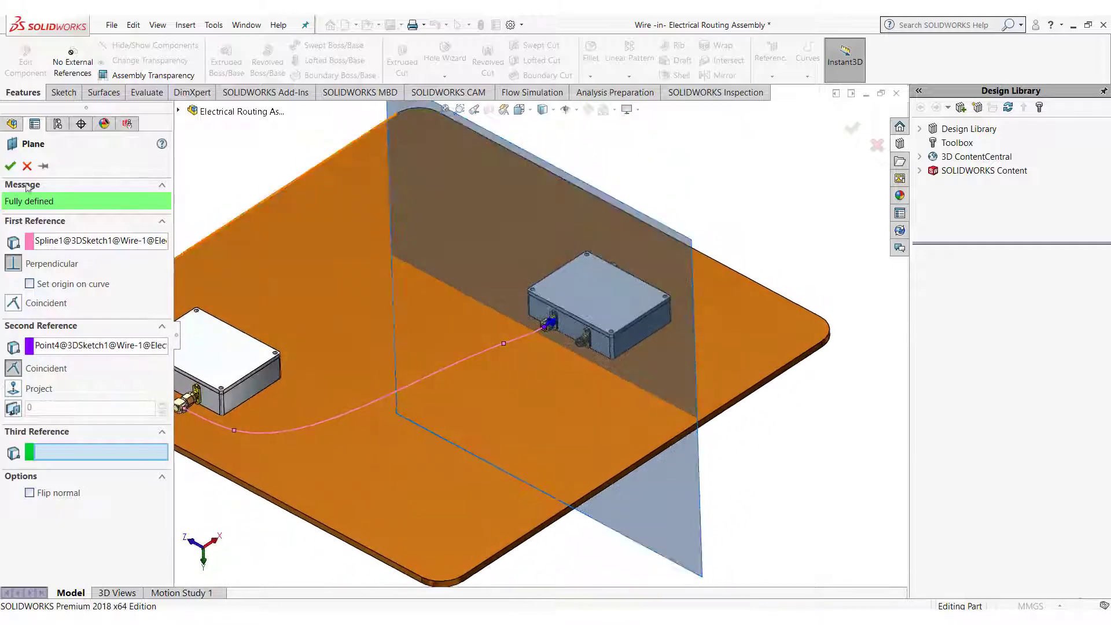
Step: Confirm Plane1 at the spline end and start a Swept Boss/Base feature
click(10, 166)
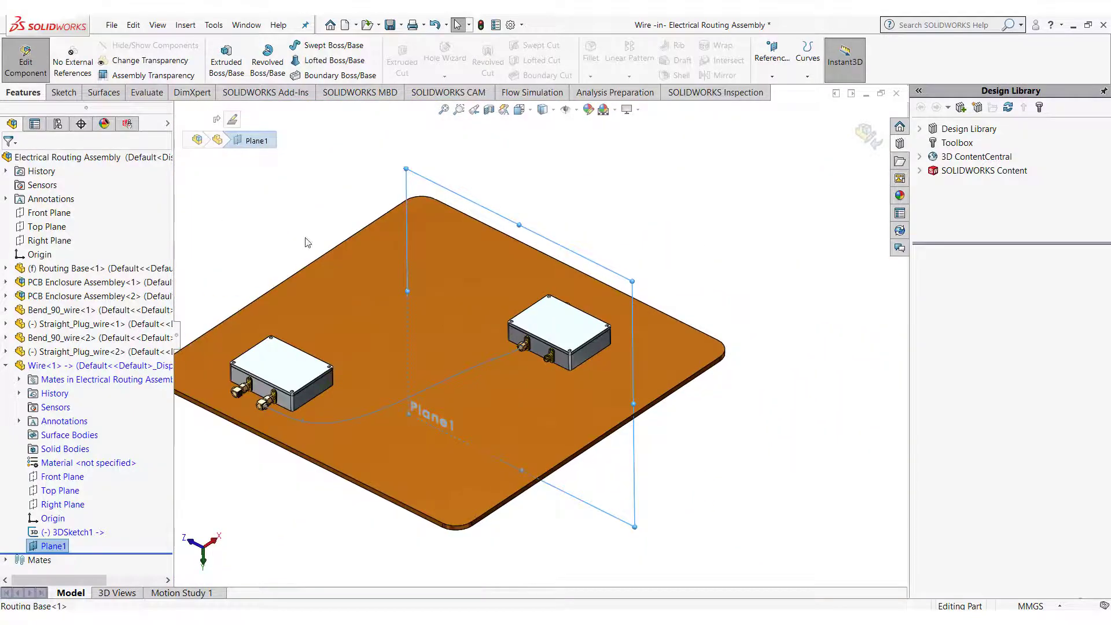
mouse_move(327, 45)
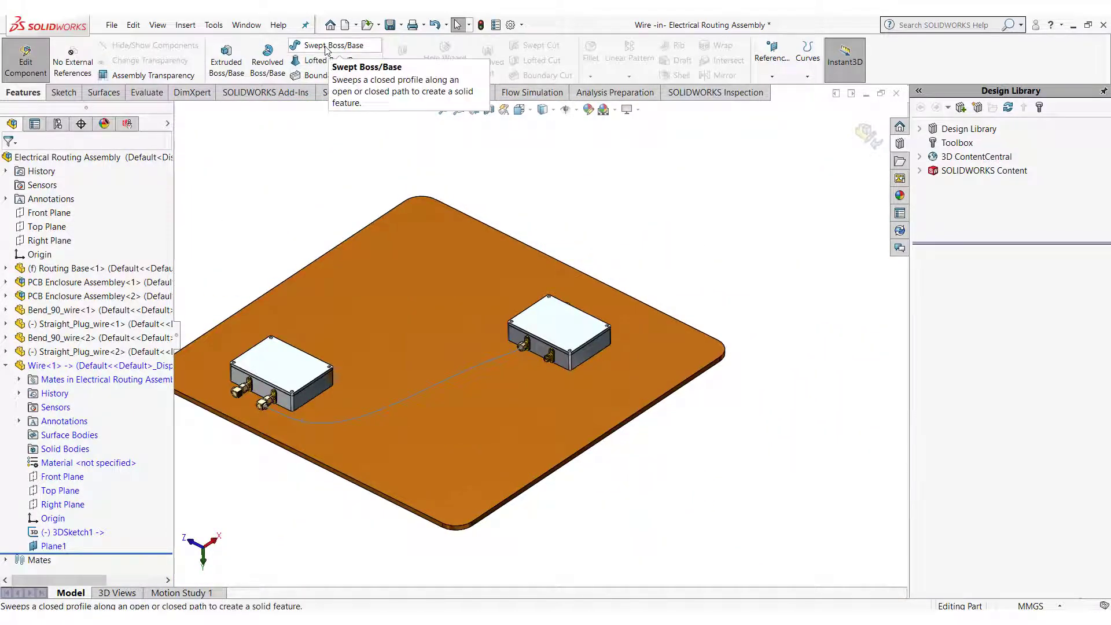
click(335, 46)
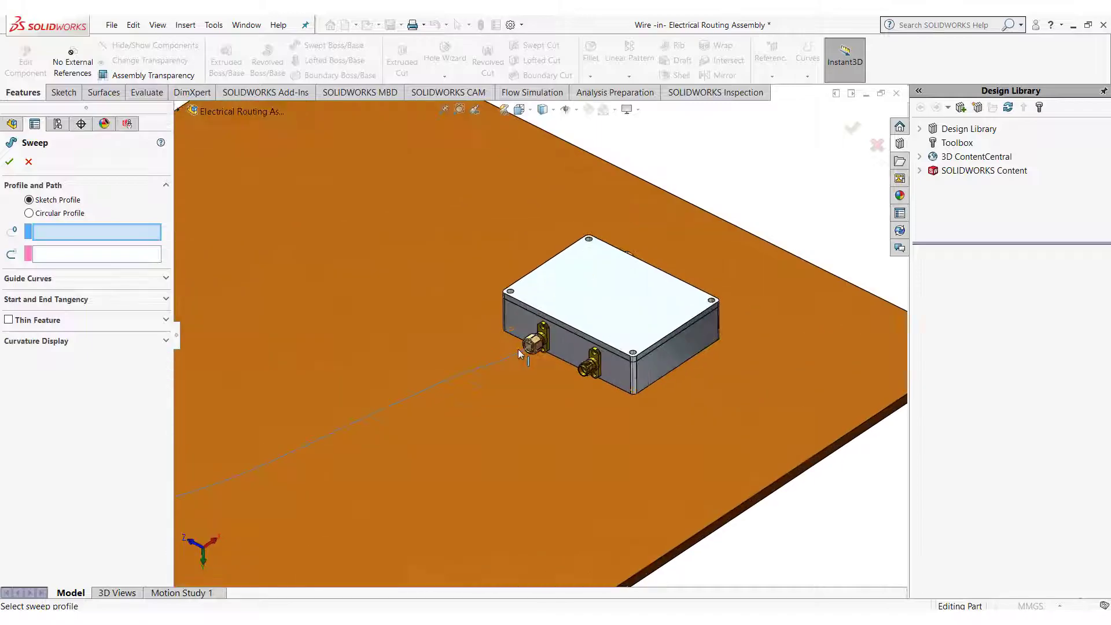
Step: Sweep a 4.5 mm circular profile along 3DSketch1 to create the solid wire Sweep1
click(30, 213)
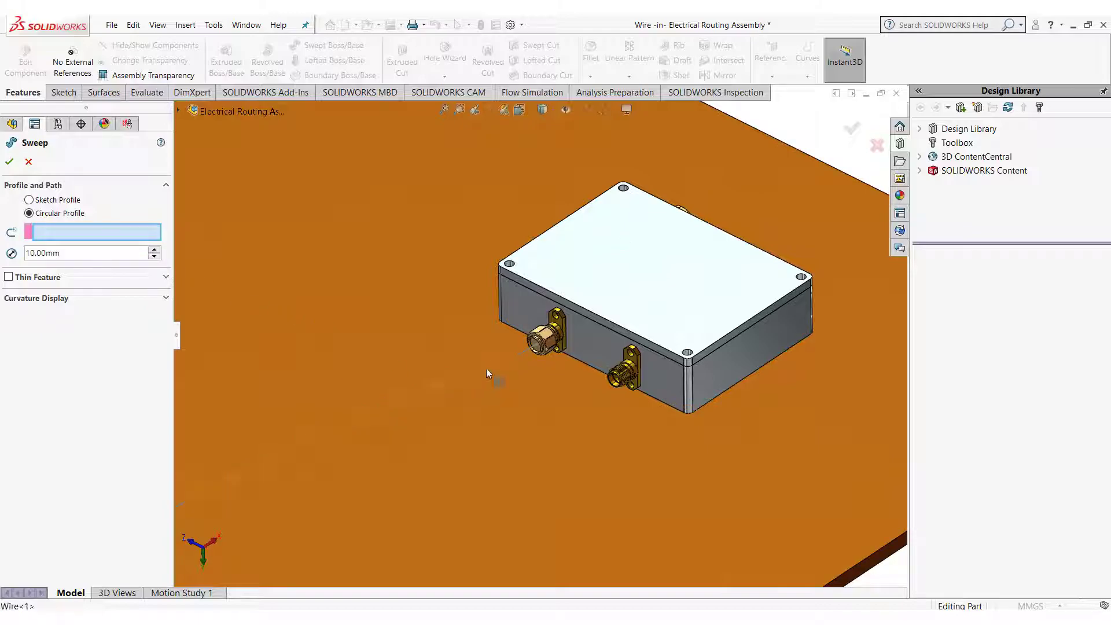
click(536, 345)
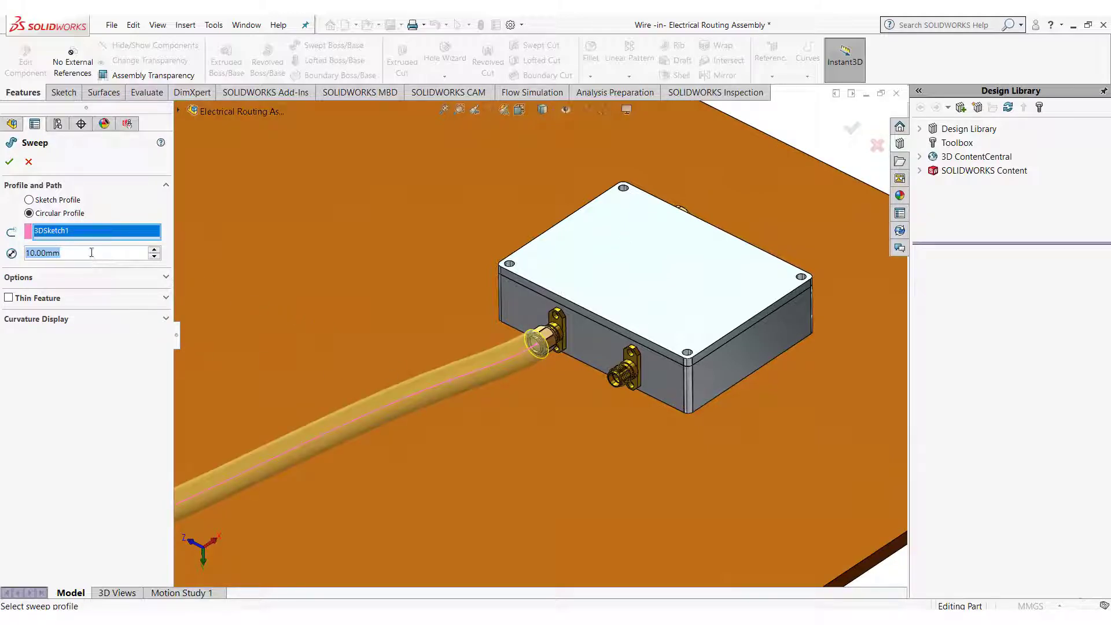
text(5)
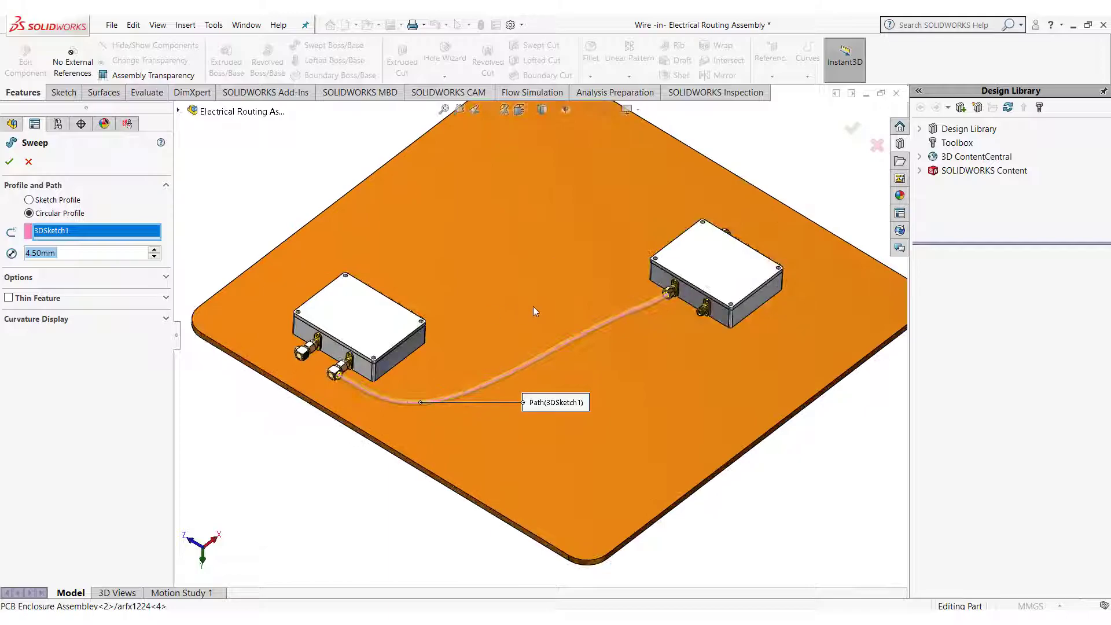
click(9, 162)
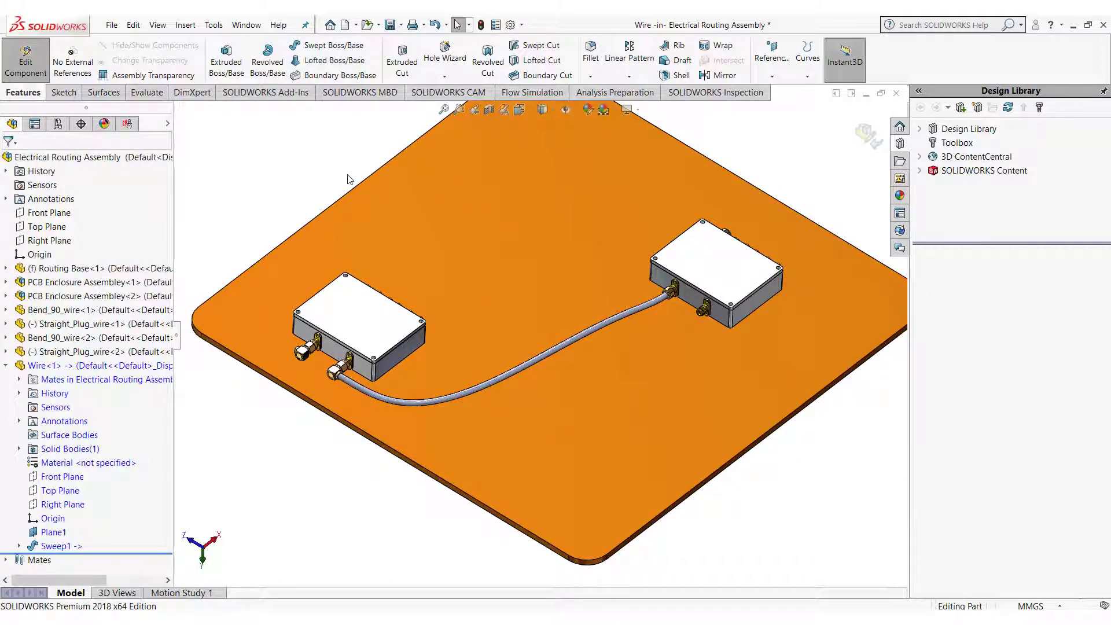
click(19, 448)
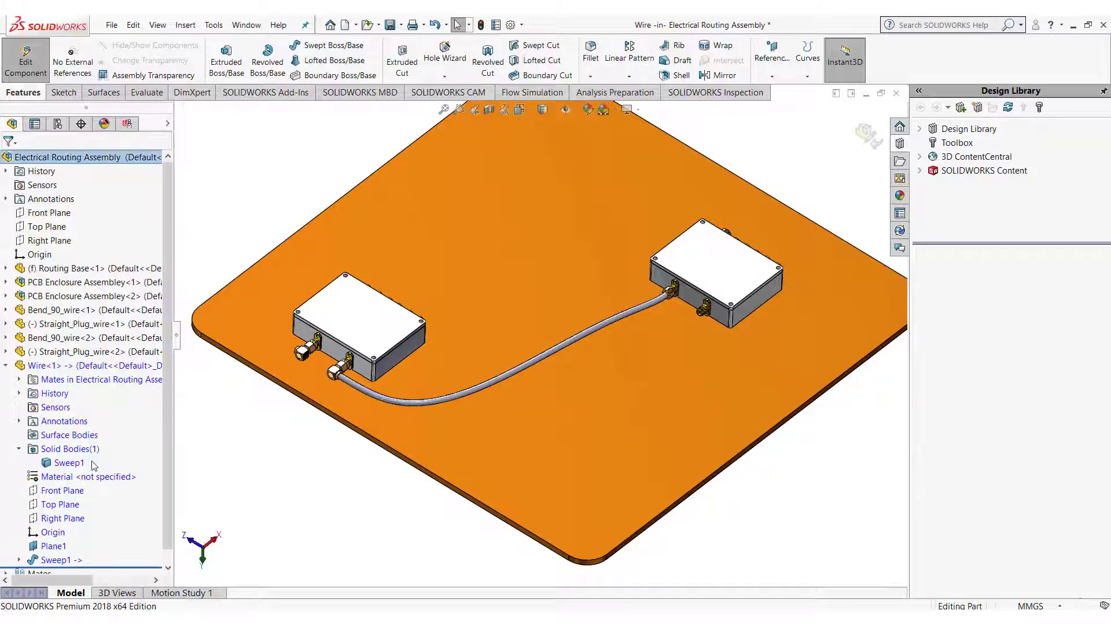
Step: Apply the Solid Green colour appearance from the Task Pane to the swept wire body
click(69, 462)
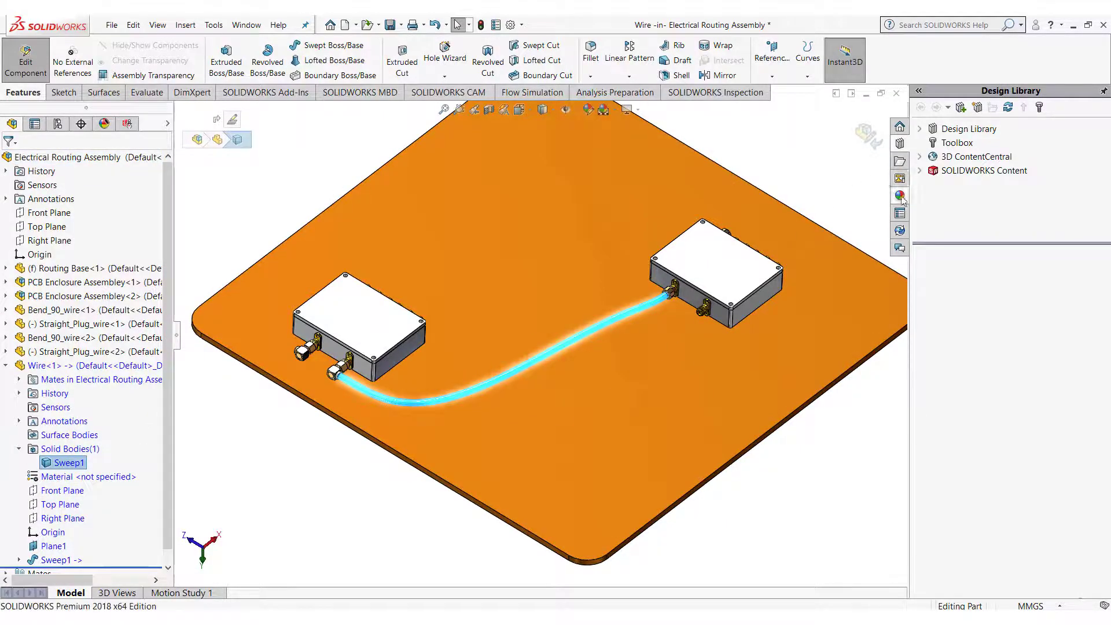
click(899, 197)
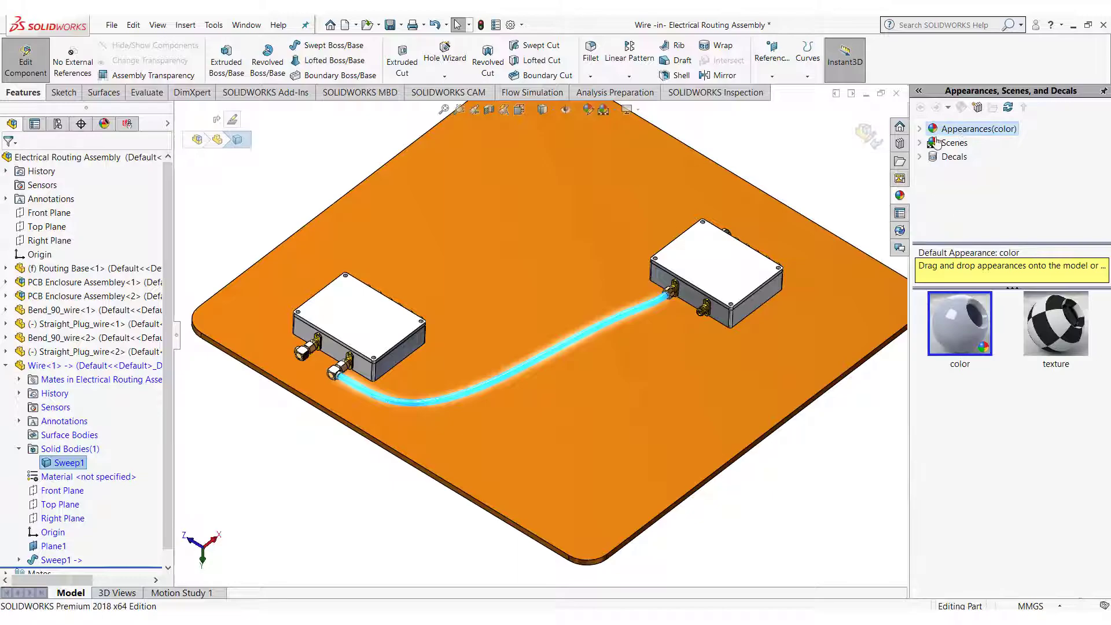
click(922, 129)
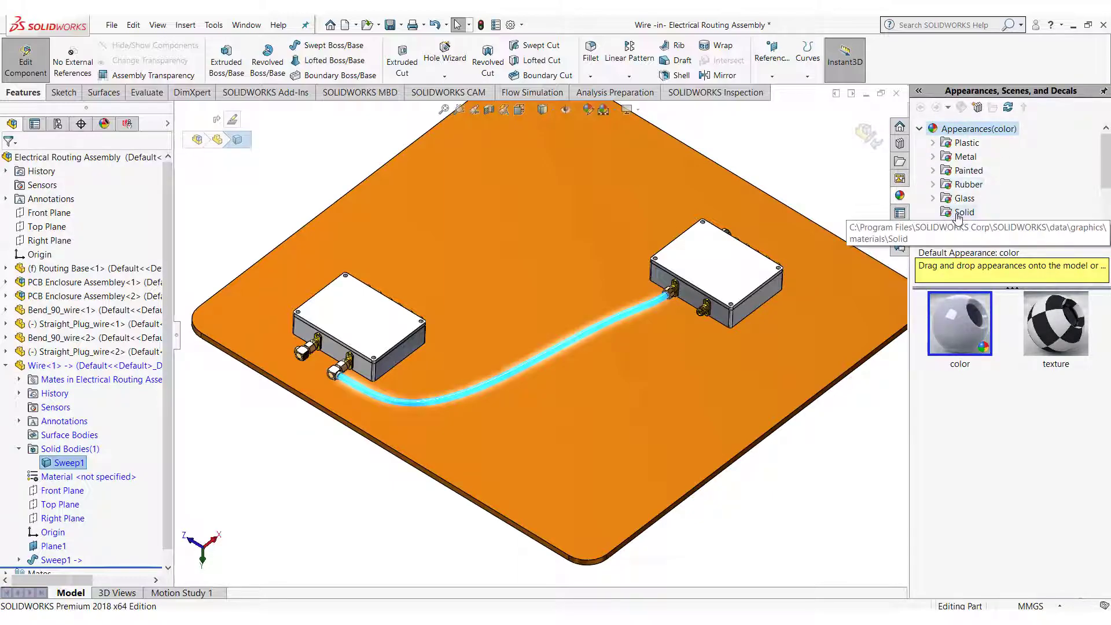
click(964, 212)
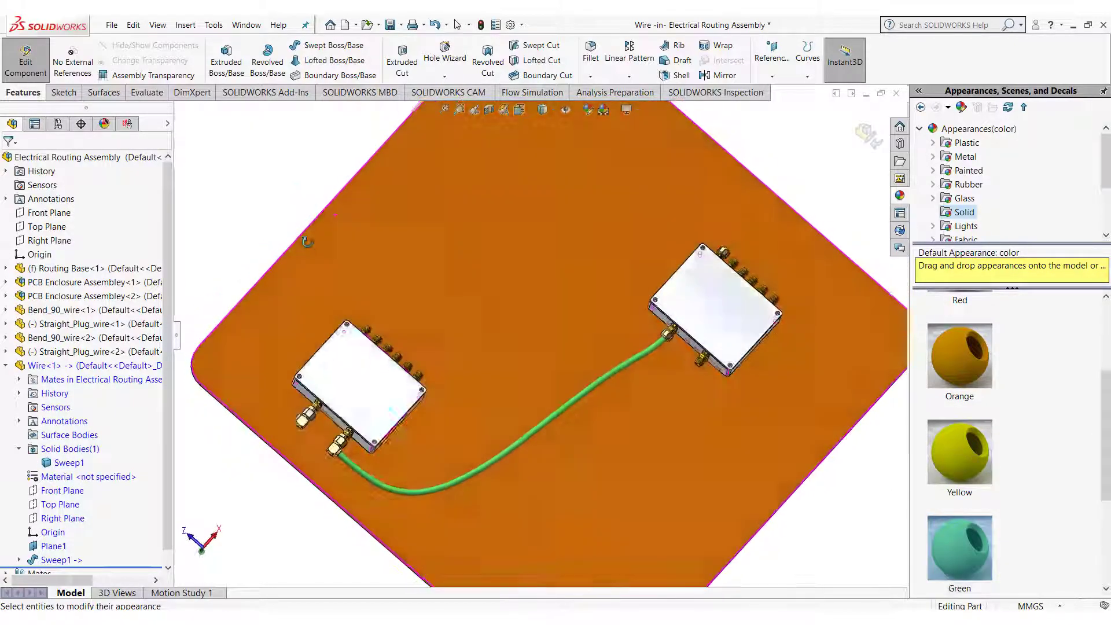
scroll(up, 3)
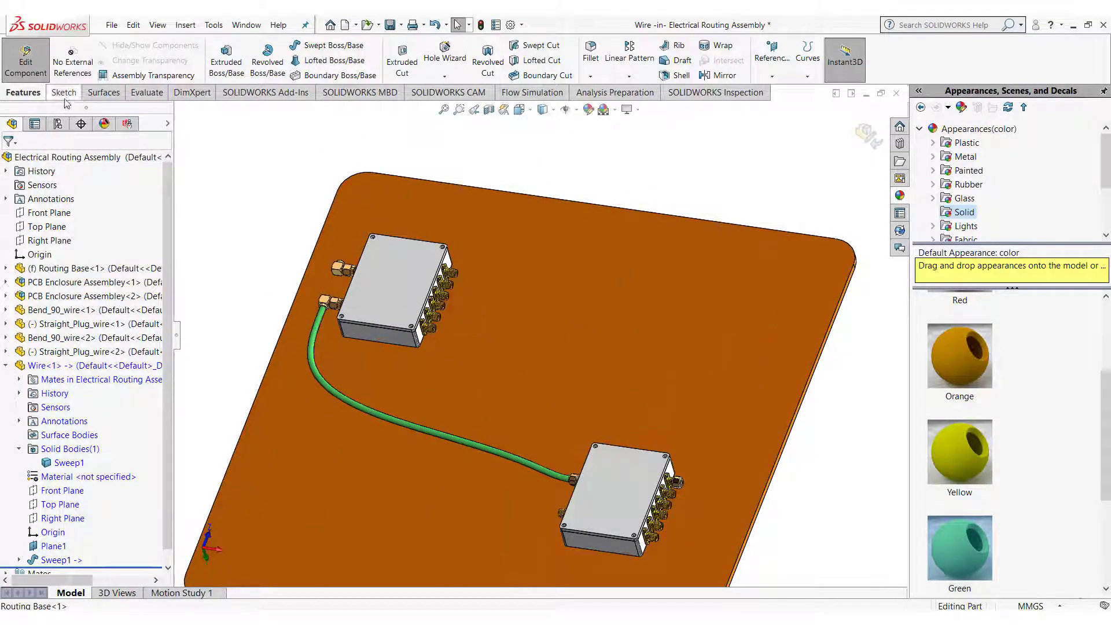
click(62, 93)
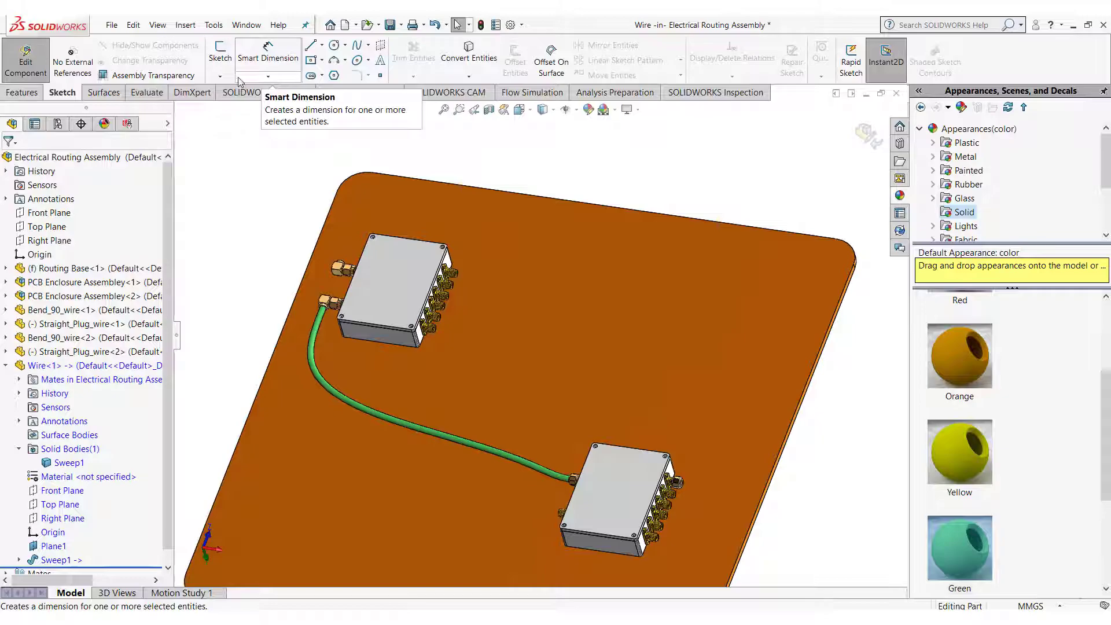
Step: Start a new 3D sketch and draw straight lines from the top connector centre around the board edge
click(219, 76)
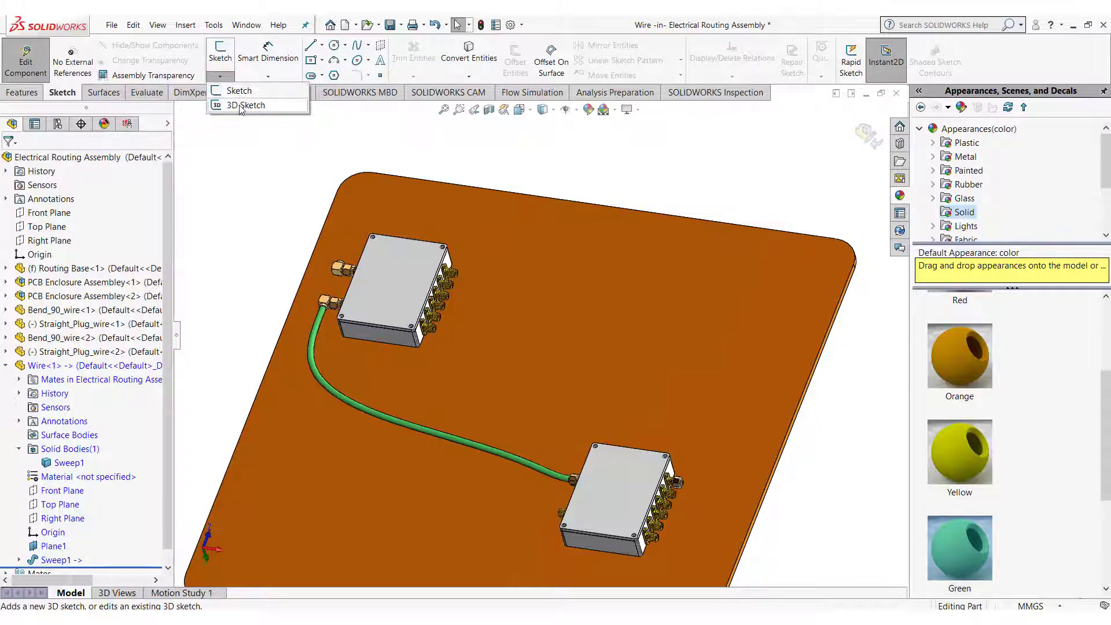
click(249, 105)
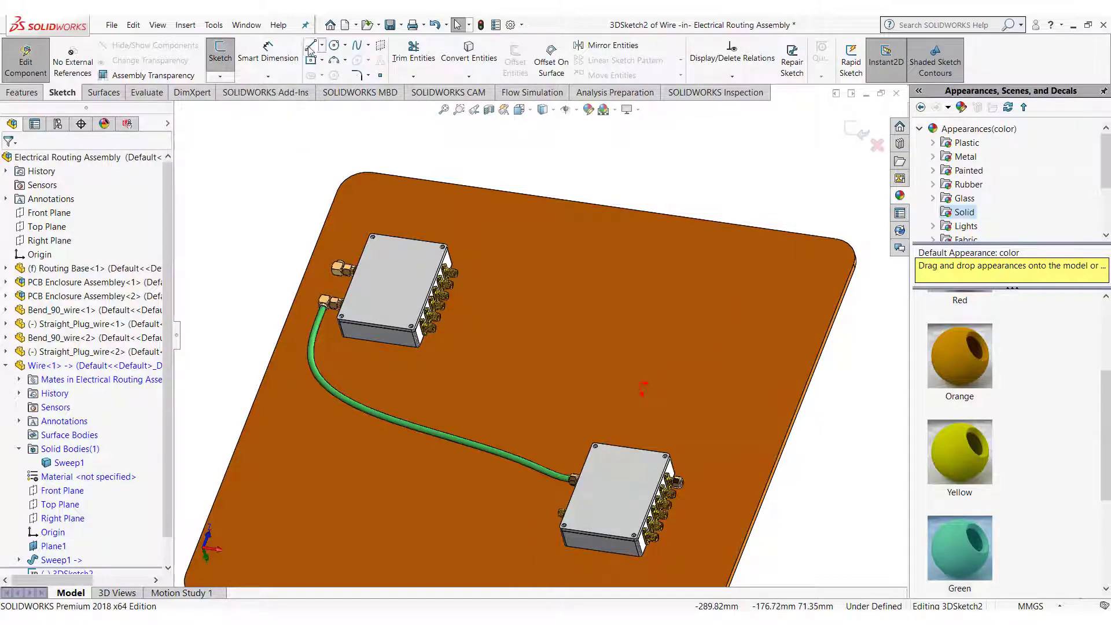
click(310, 45)
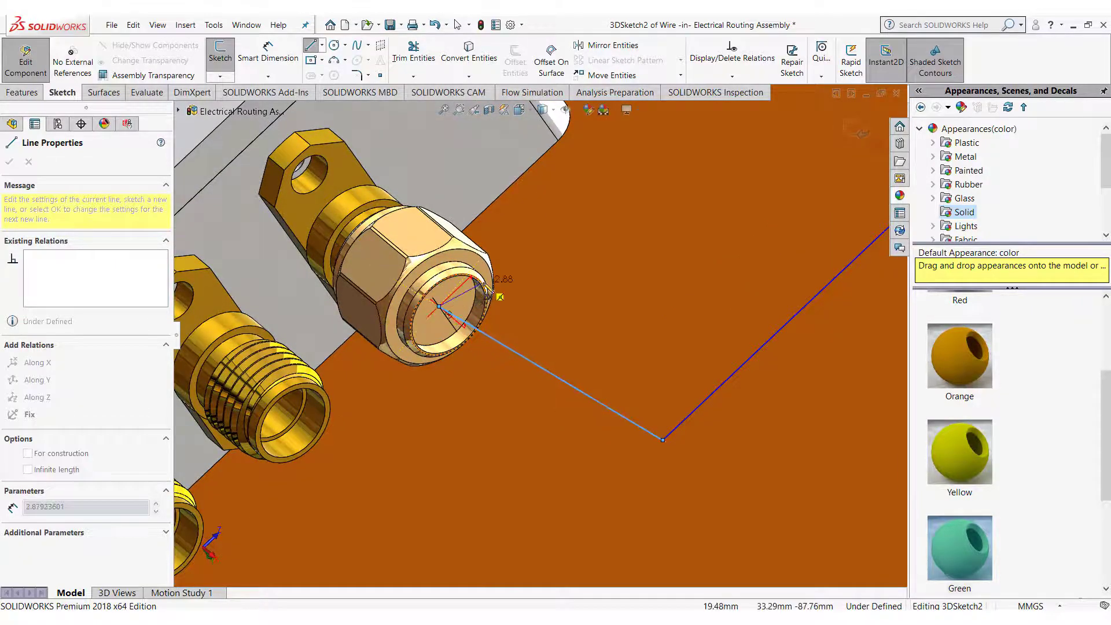
click(438, 309)
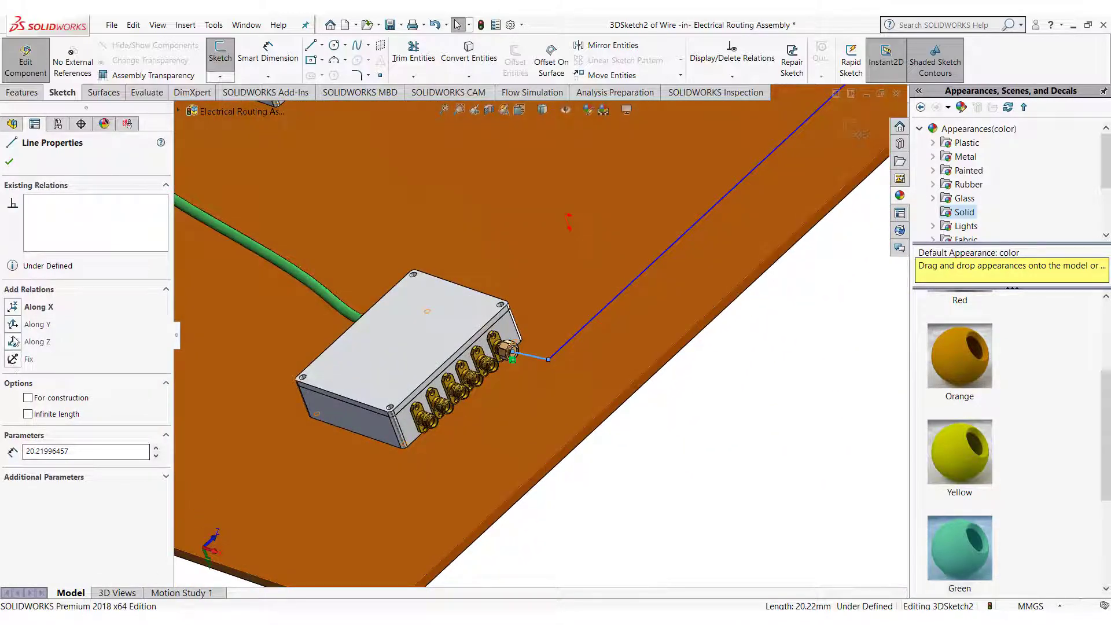
click(37, 305)
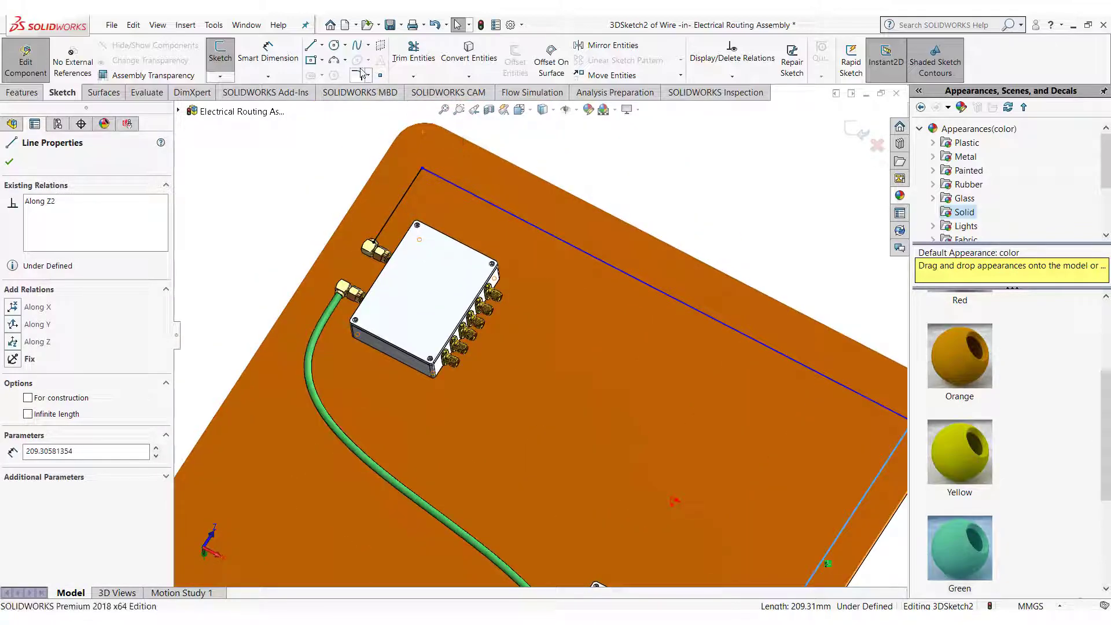
Step: Fillet the corners of the straight-line path at 30 mm and exit the 3D sketch
click(360, 73)
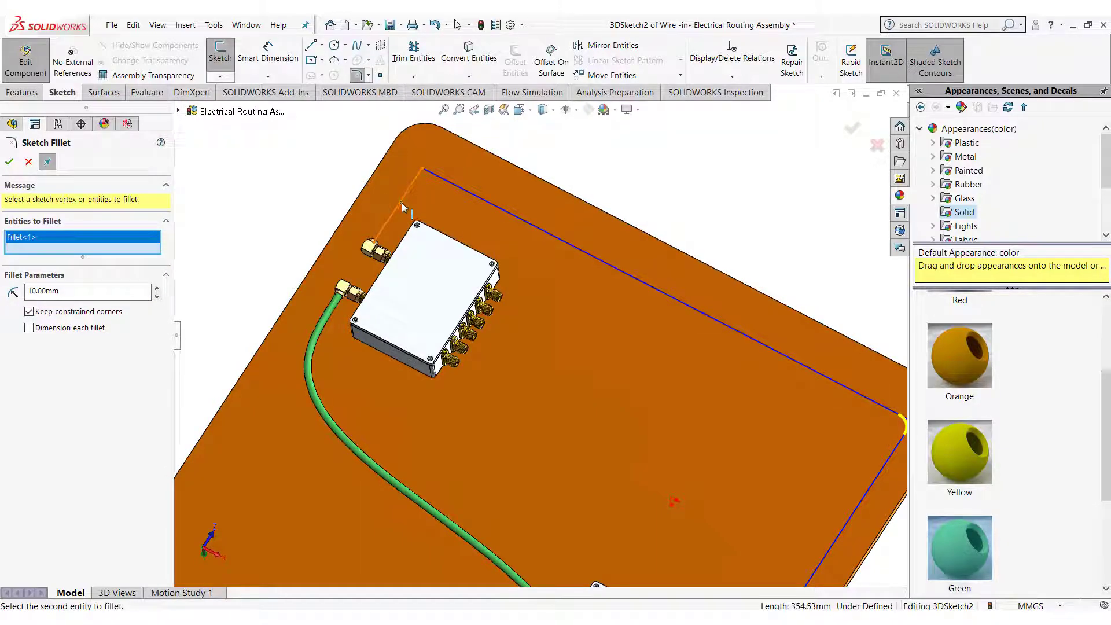
click(423, 176)
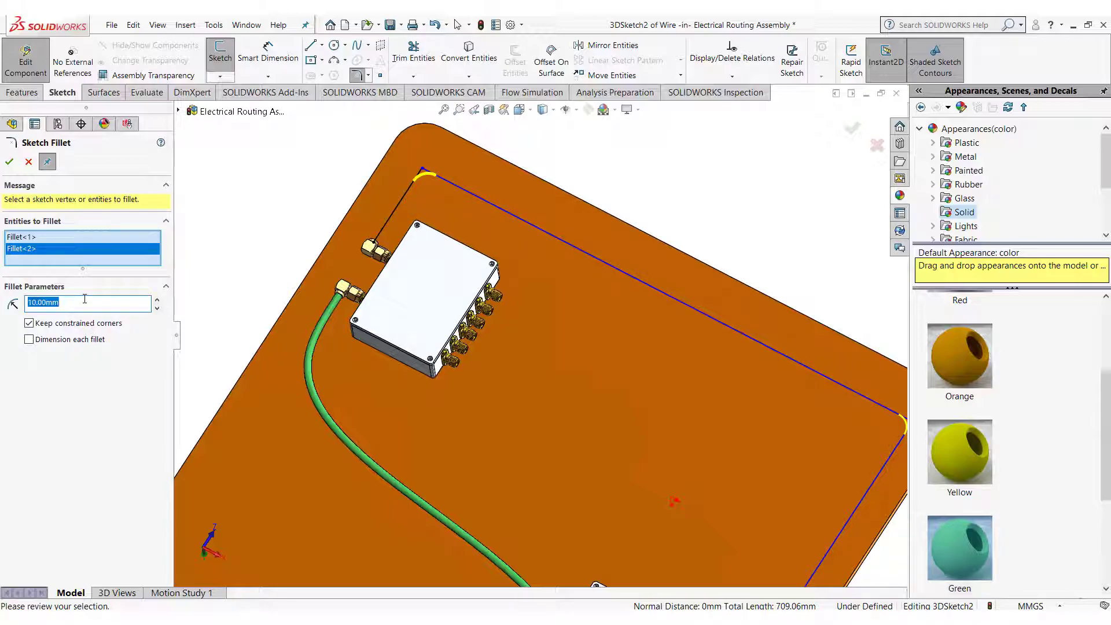
text(200)
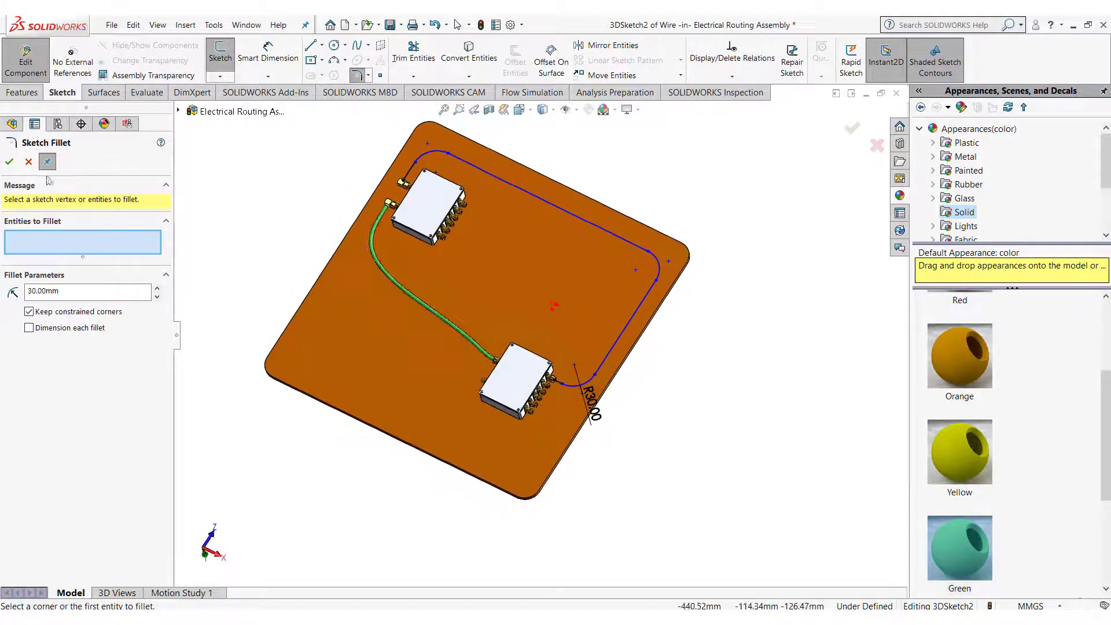
click(9, 162)
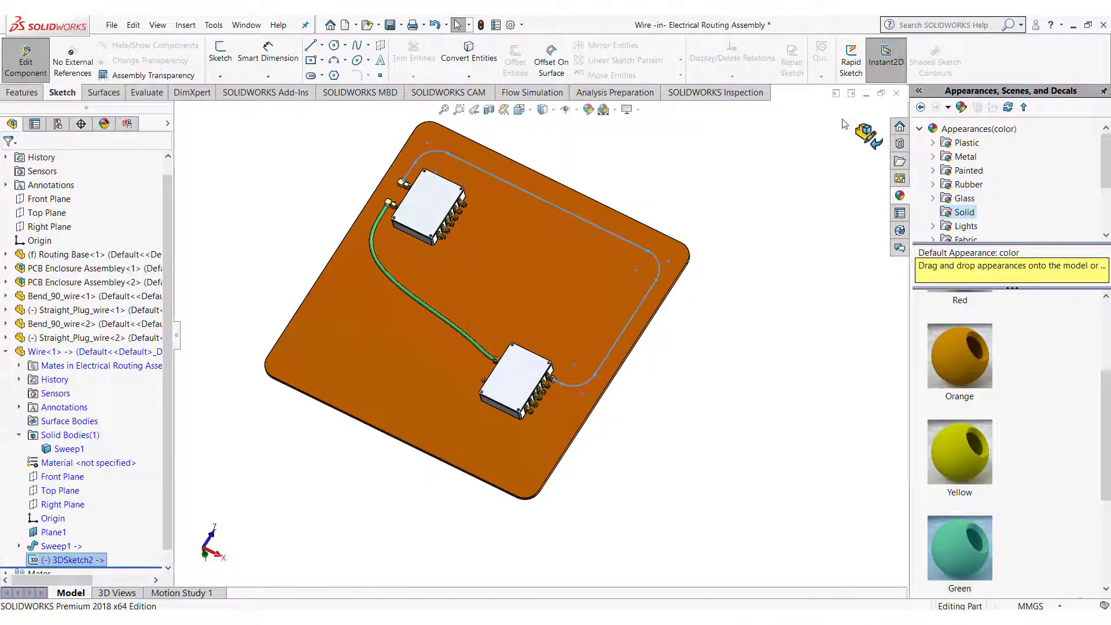
Step: Sweep a 4.50 mm circular profile along 3DSketch2 to create the second wire Sweep2
click(21, 93)
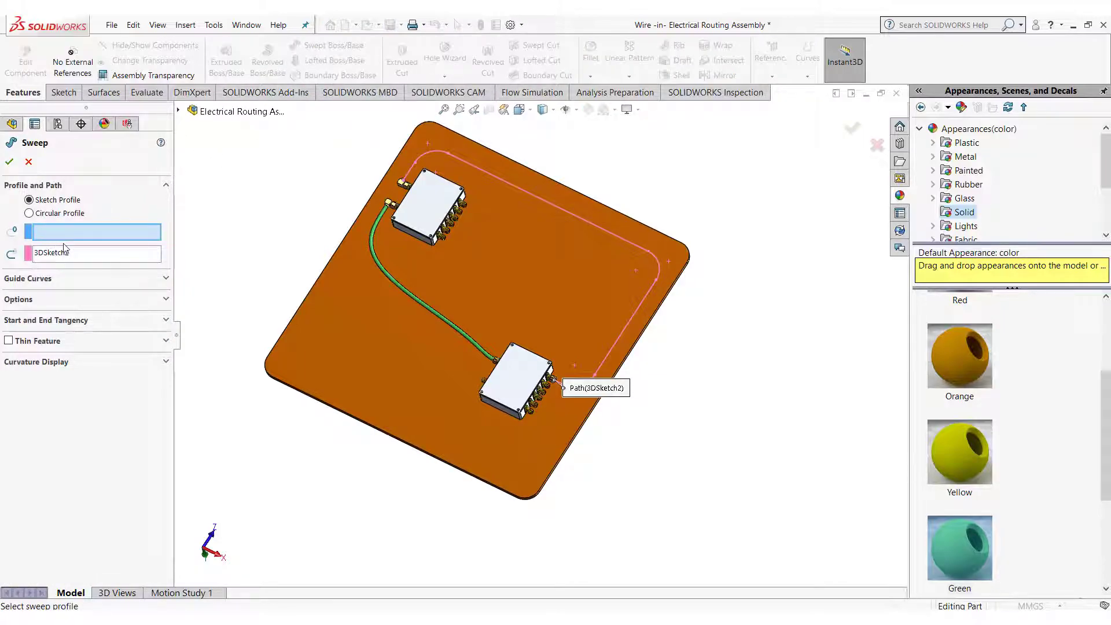
click(178, 111)
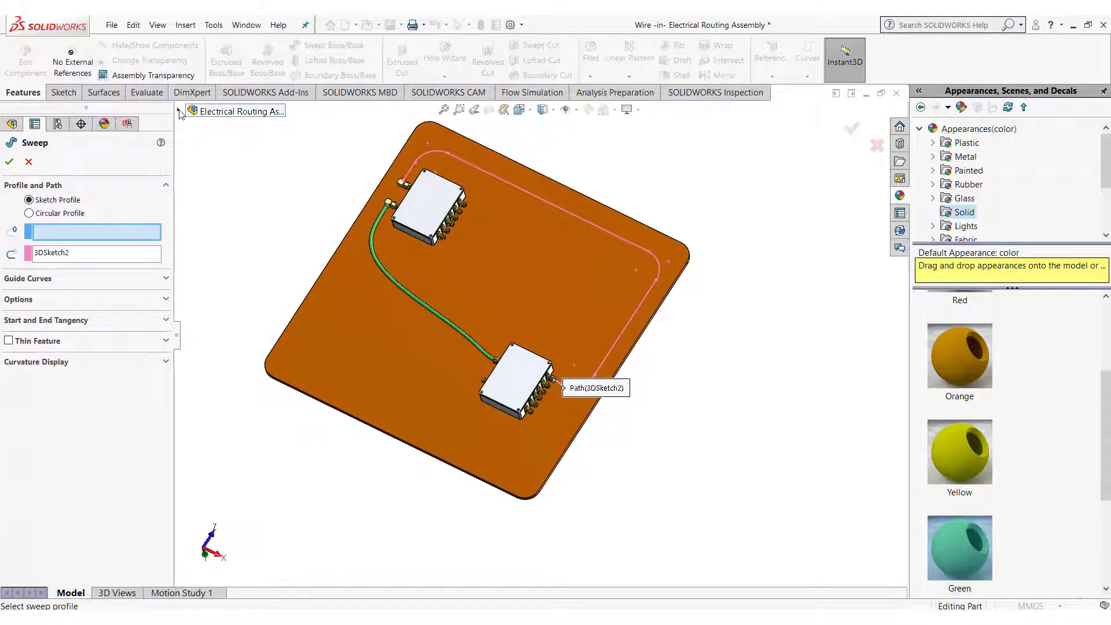
click(29, 213)
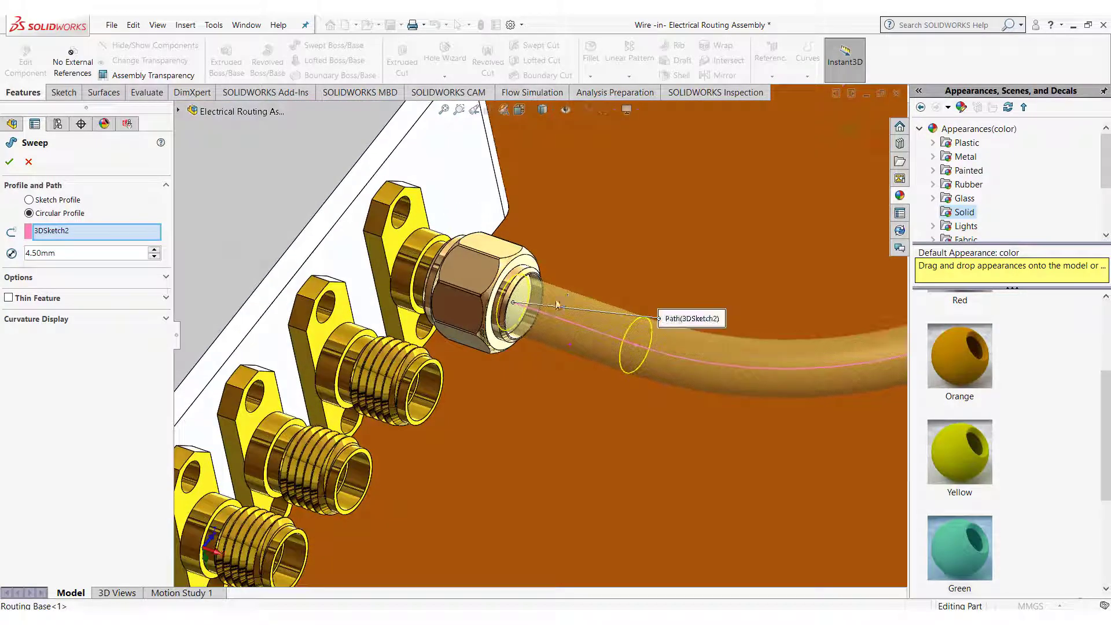
click(9, 162)
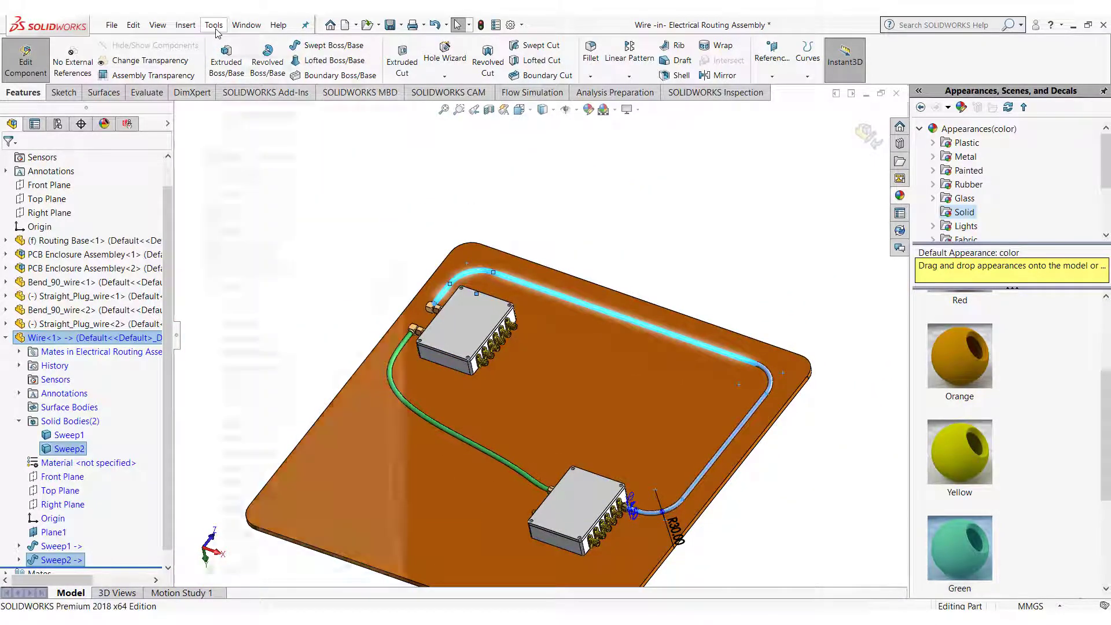
click(213, 24)
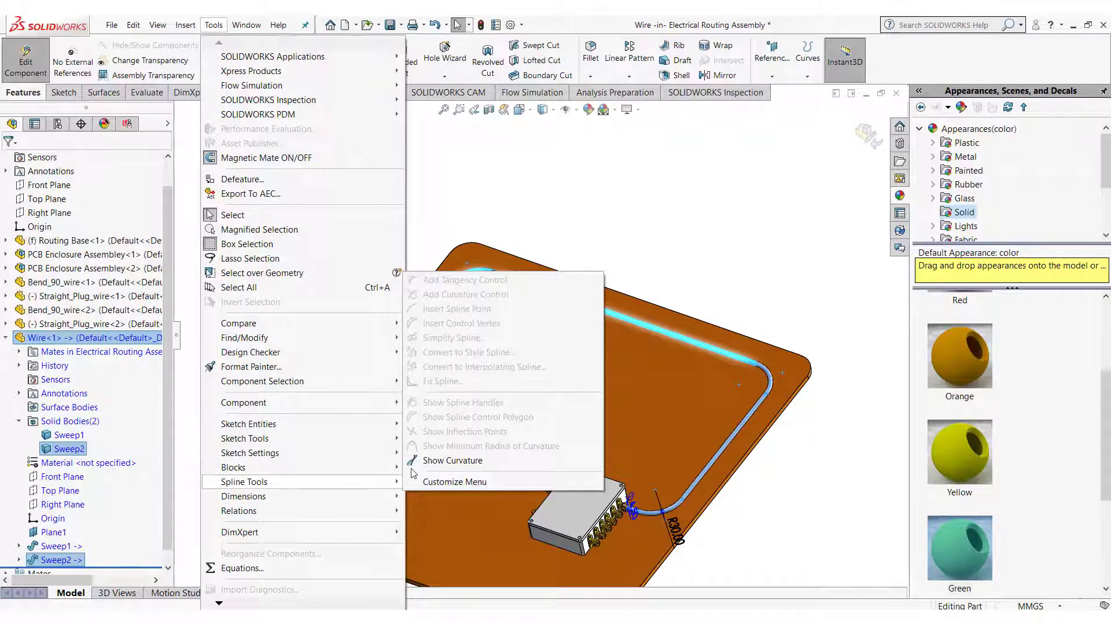
mouse_move(451, 380)
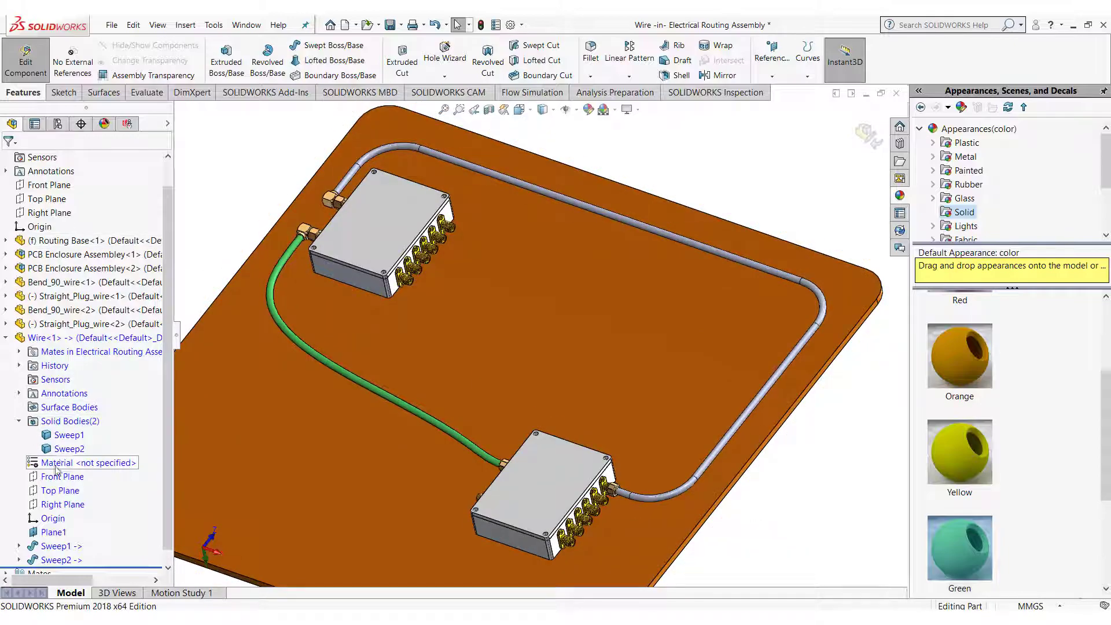
click(70, 449)
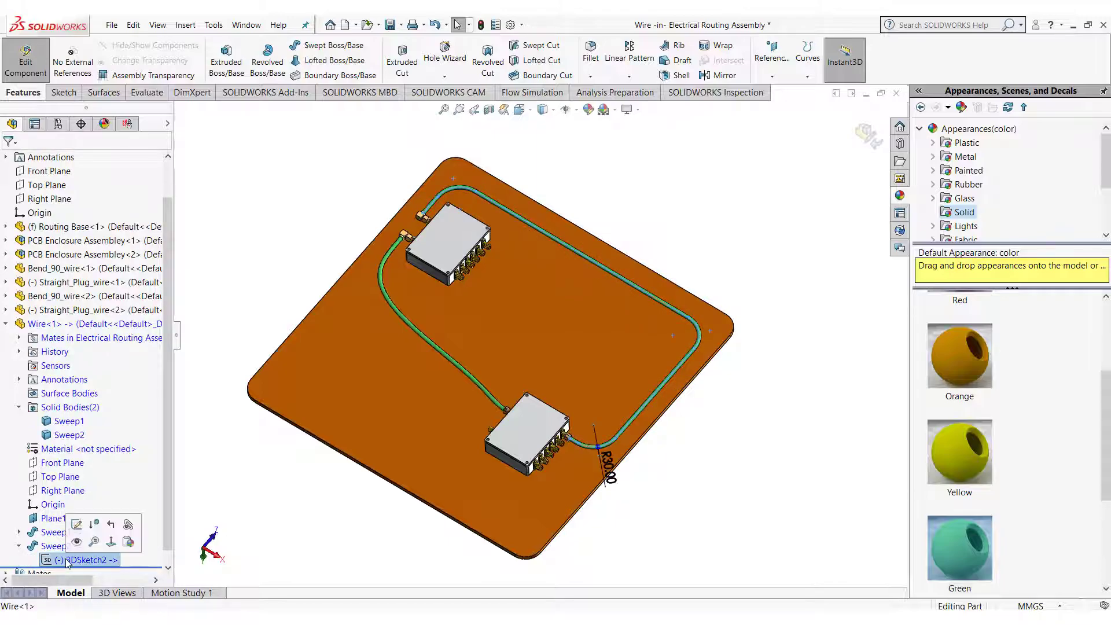
Step: Edit 3DSketch2 and dimension its straight runs 58.25, 354.53 and a driven 209.31 mm
double_click(86, 560)
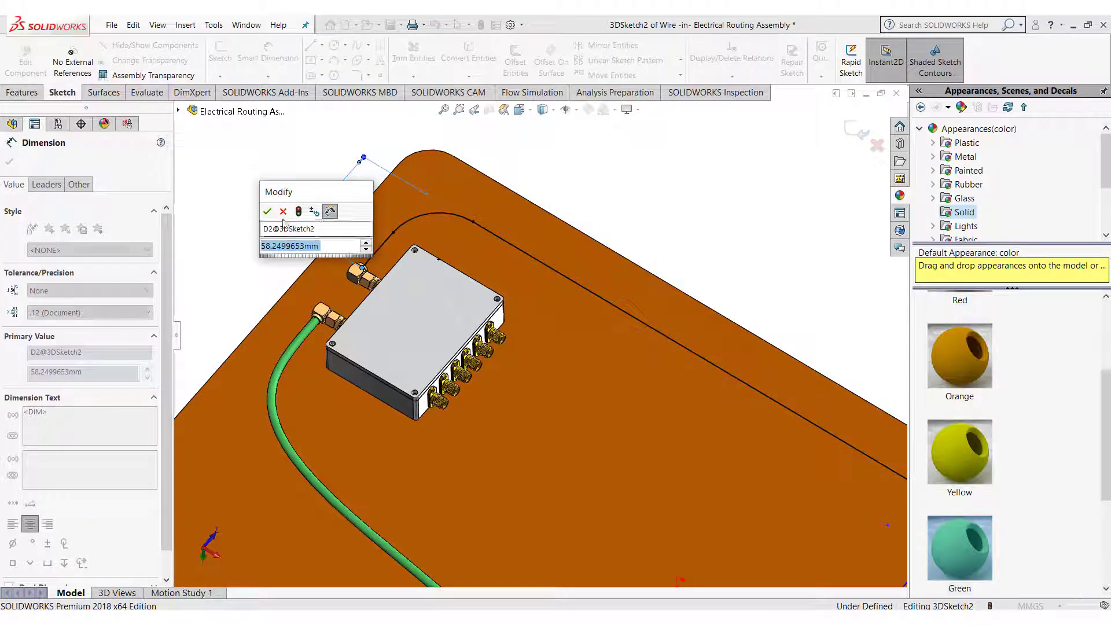
click(267, 210)
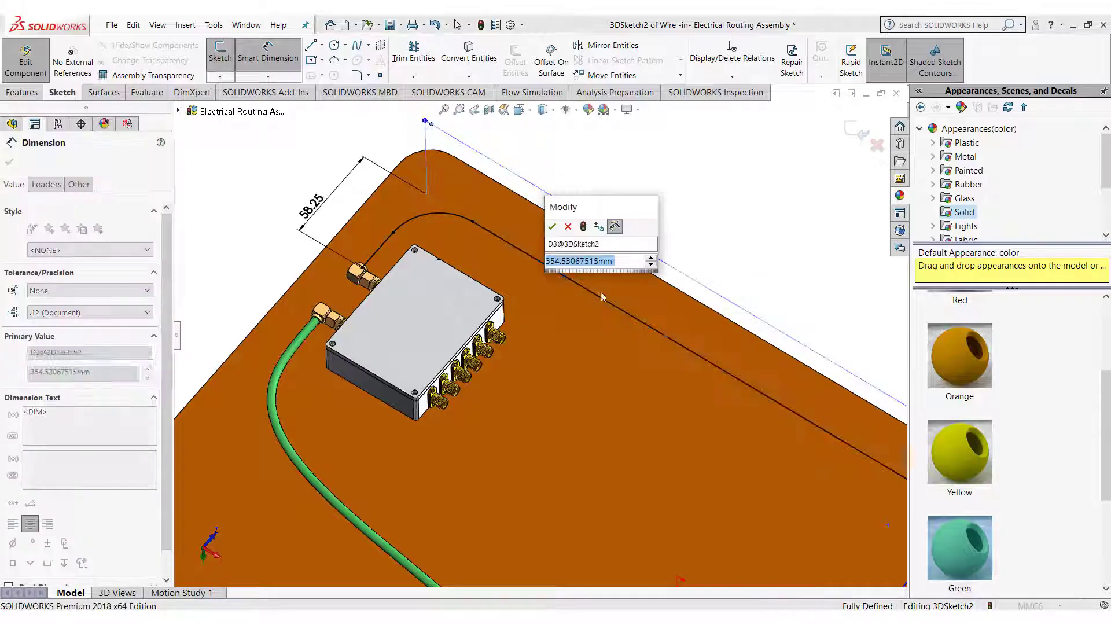
click(552, 226)
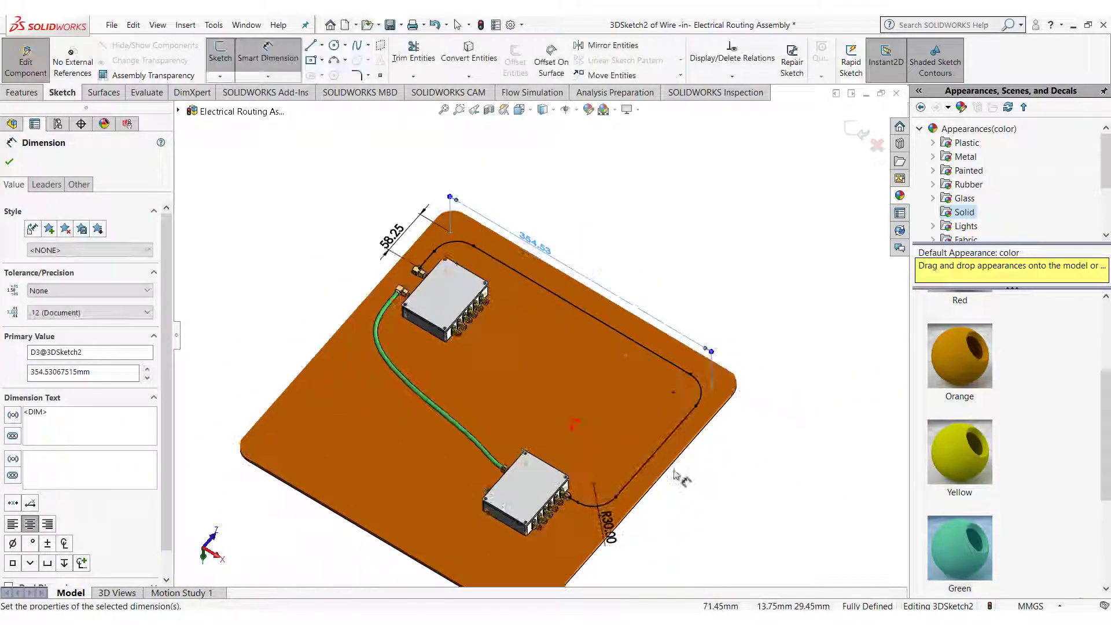
click(641, 454)
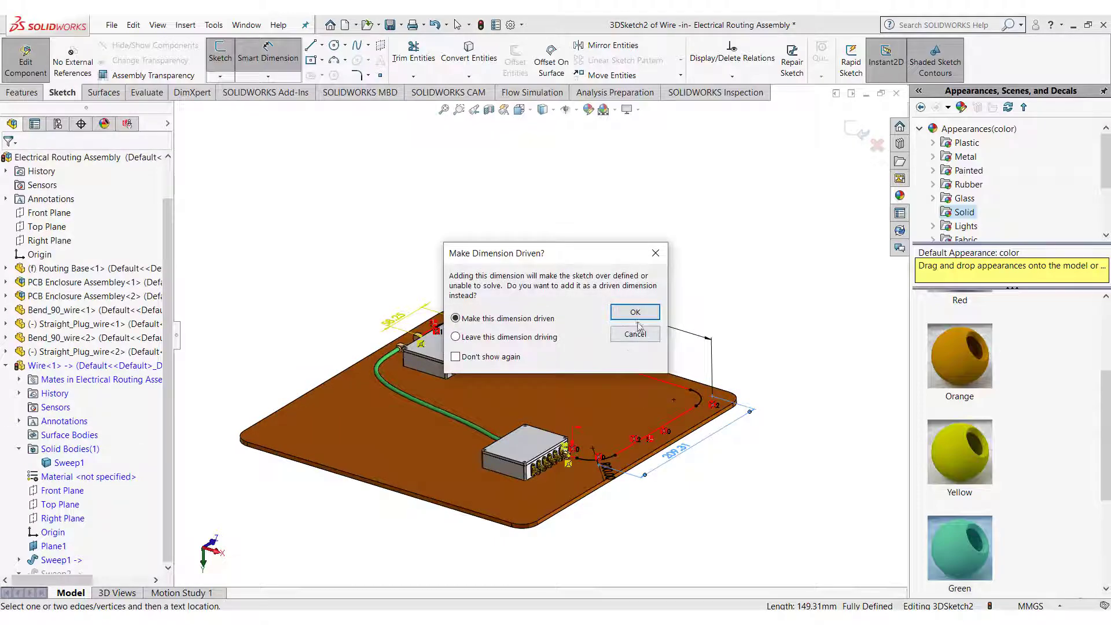
click(632, 311)
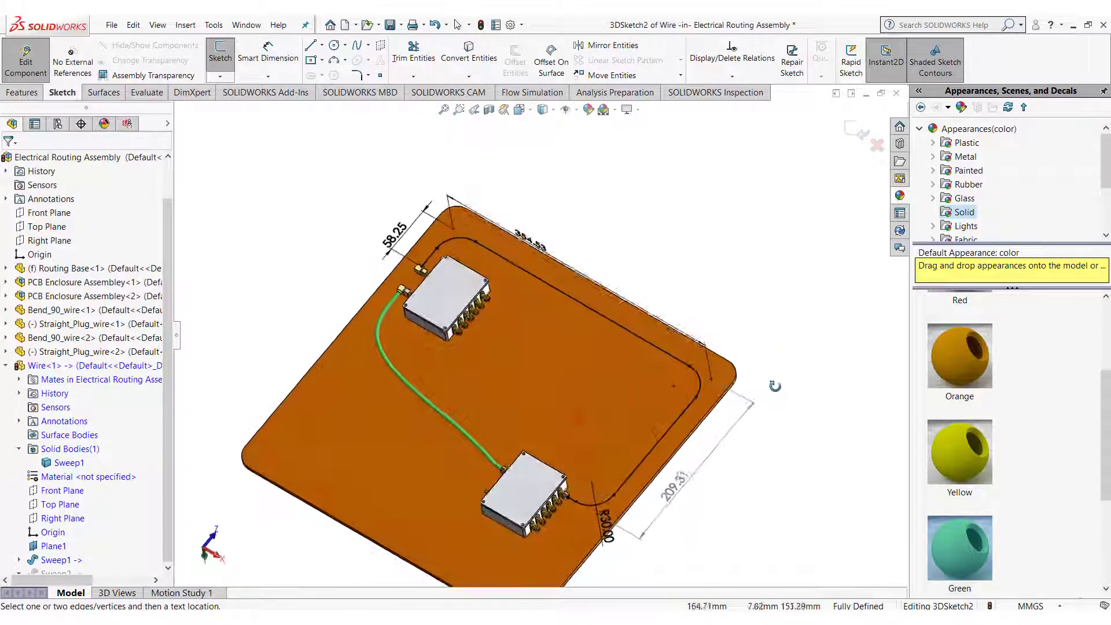